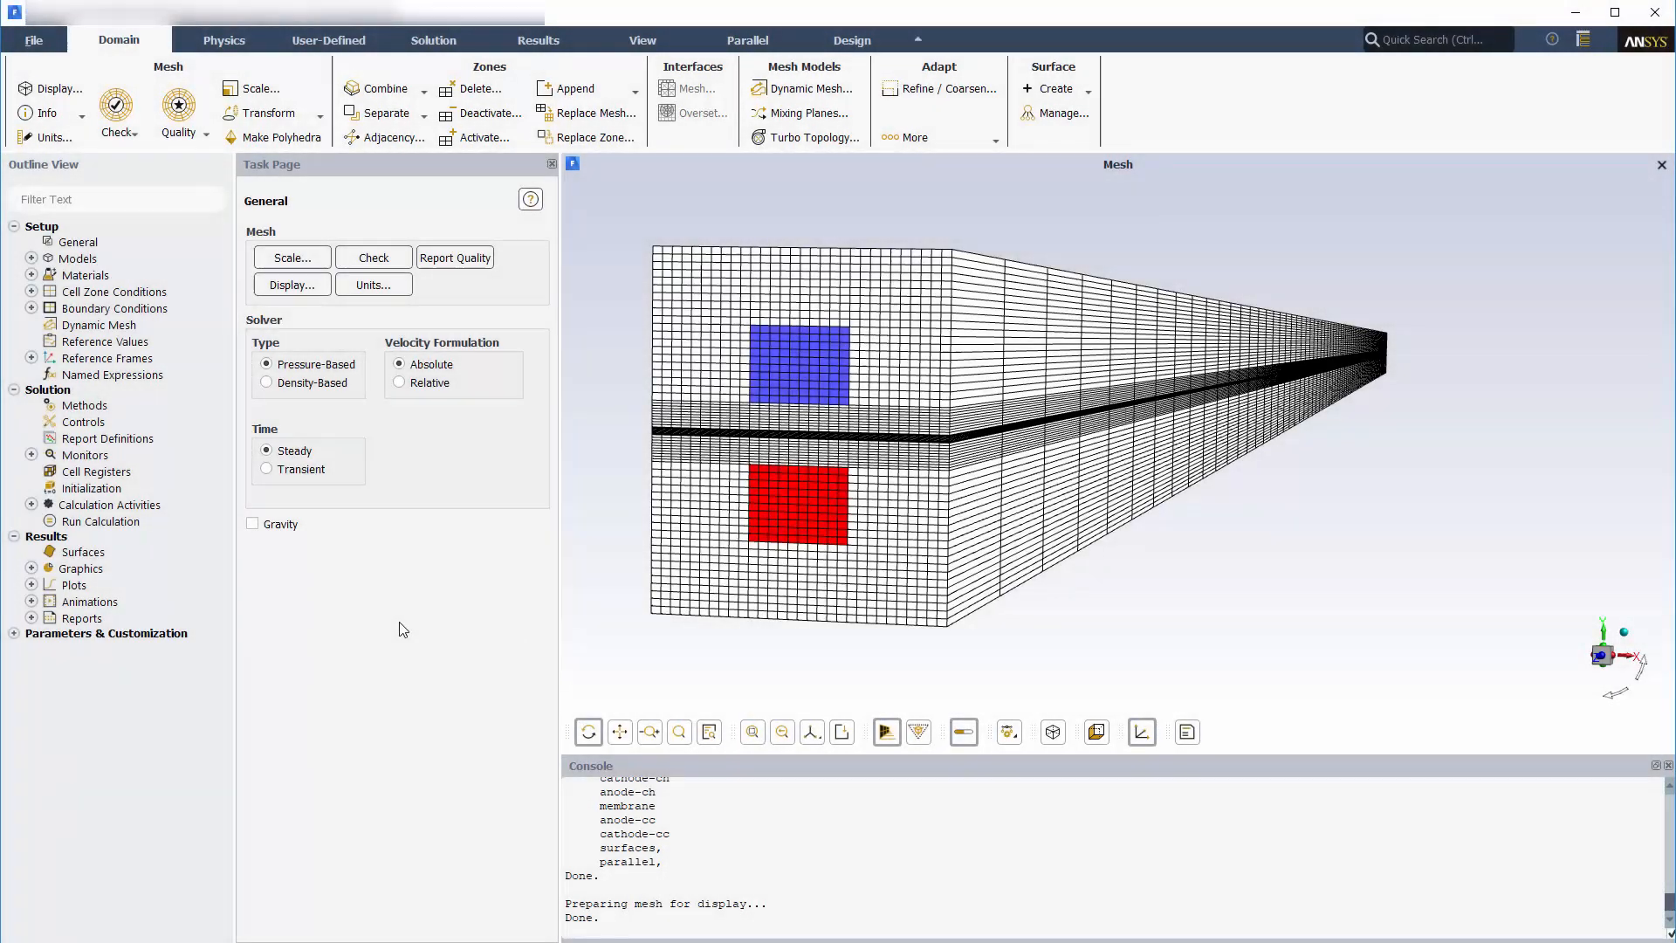
- Load the PEMFC add-on module through the define/models/addon-module console command
text(define)
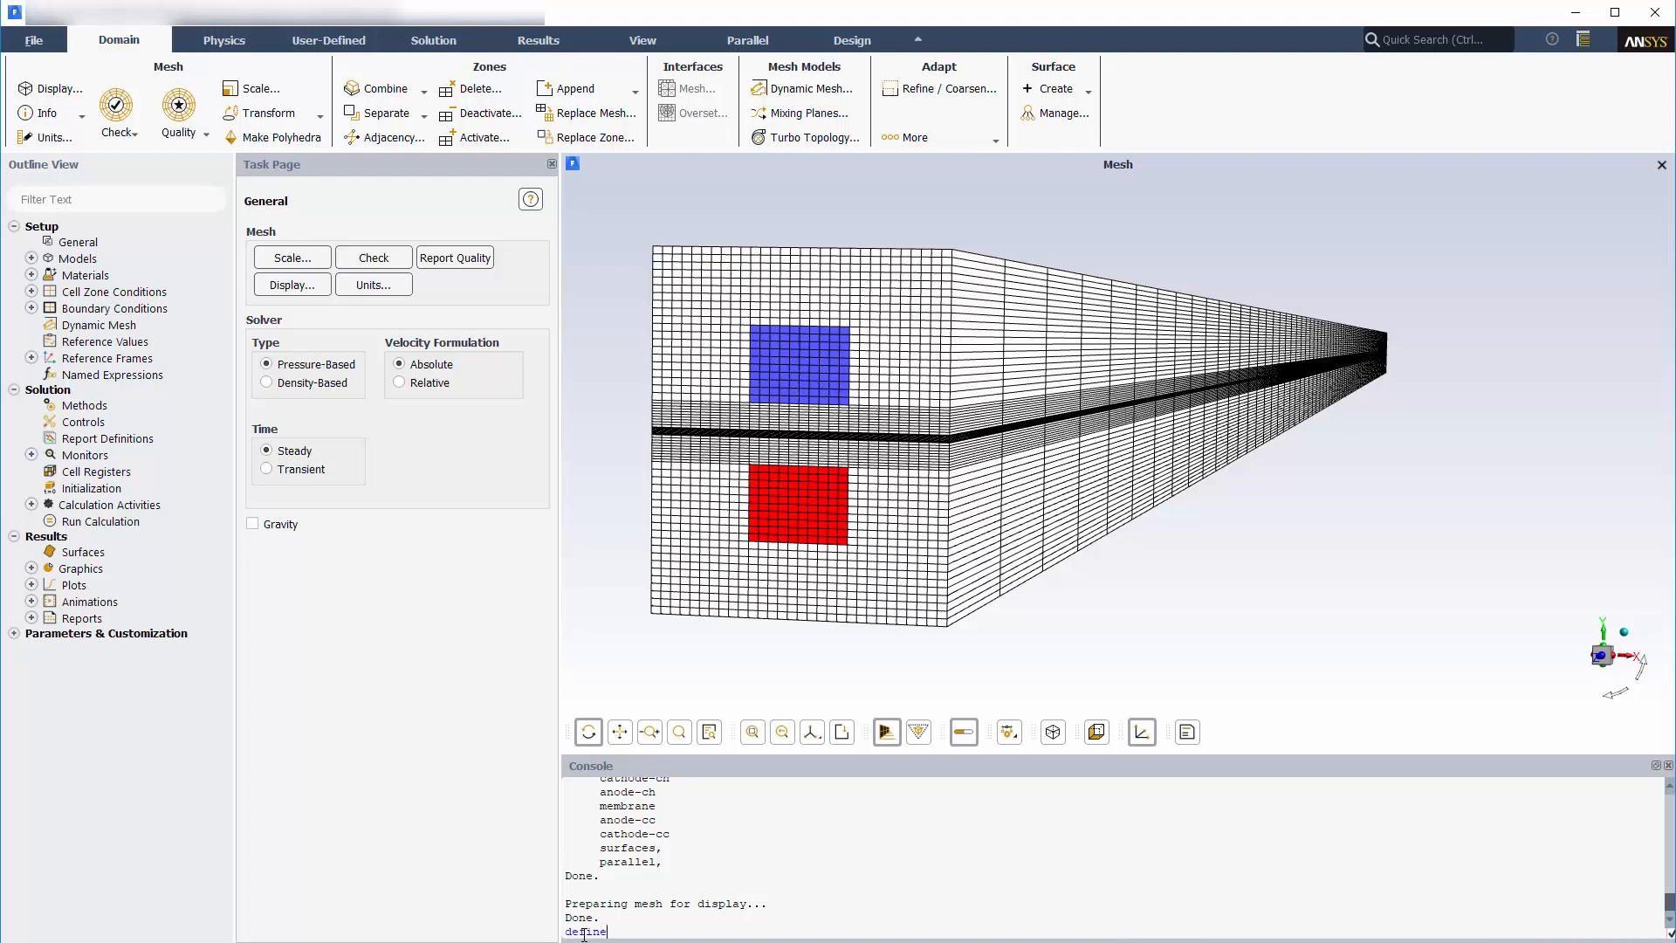
text(/models/add)
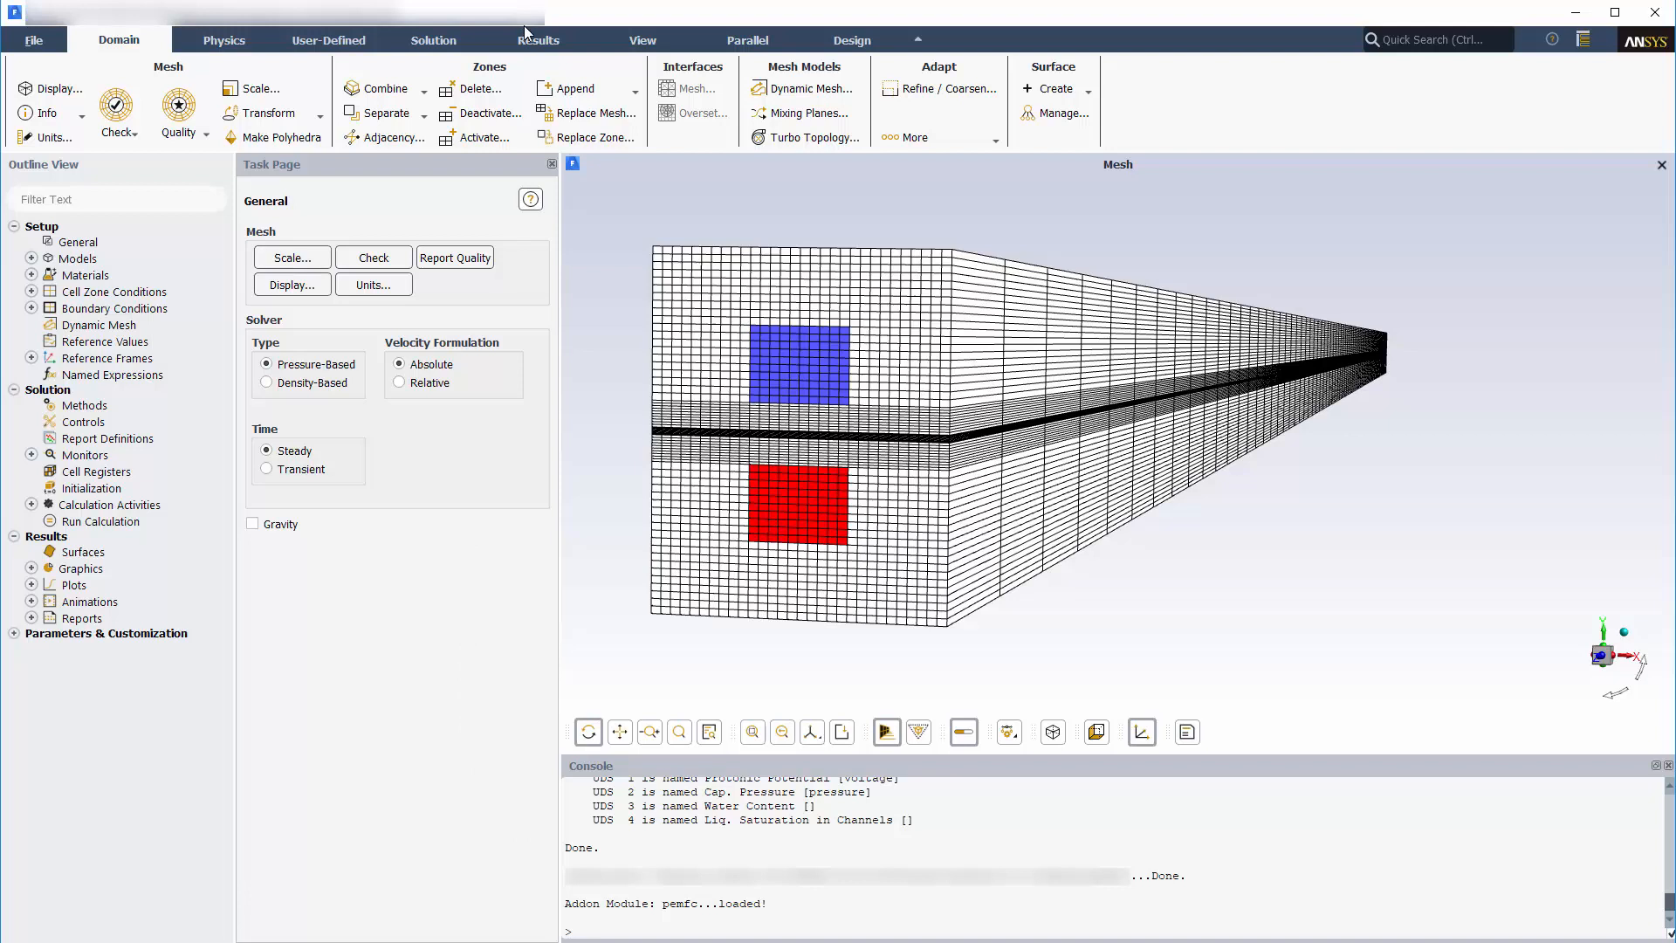
- Compute the projected area of tap-cathode along Y, giving about 0.0003 m²
click(986, 114)
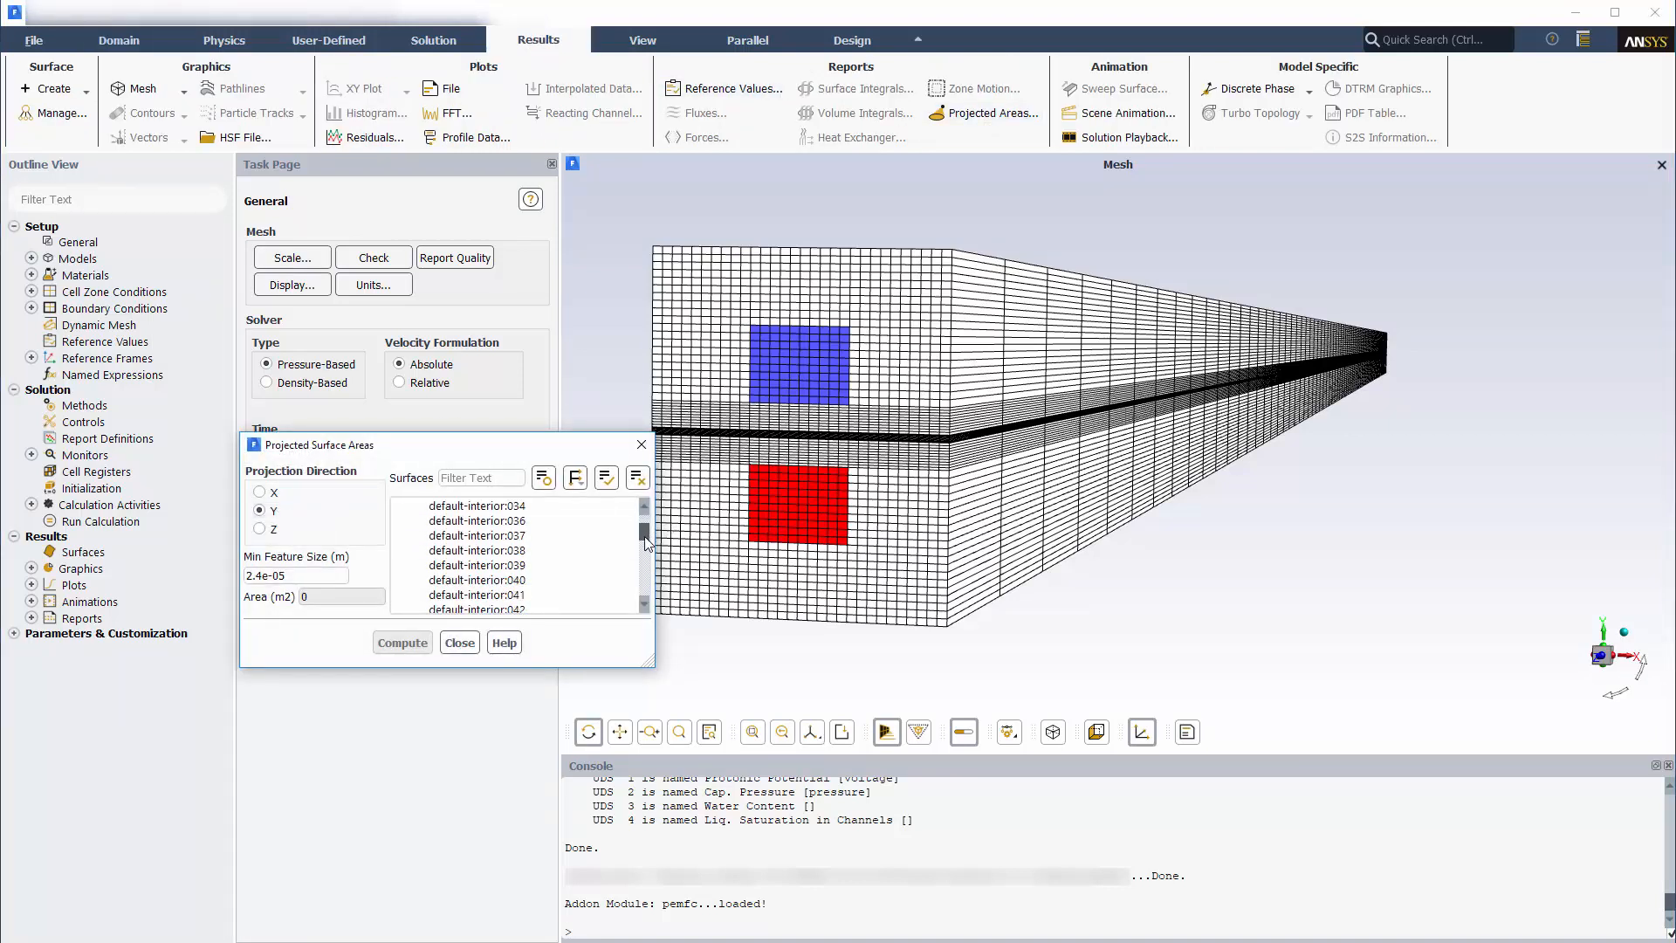
scroll(down, 3)
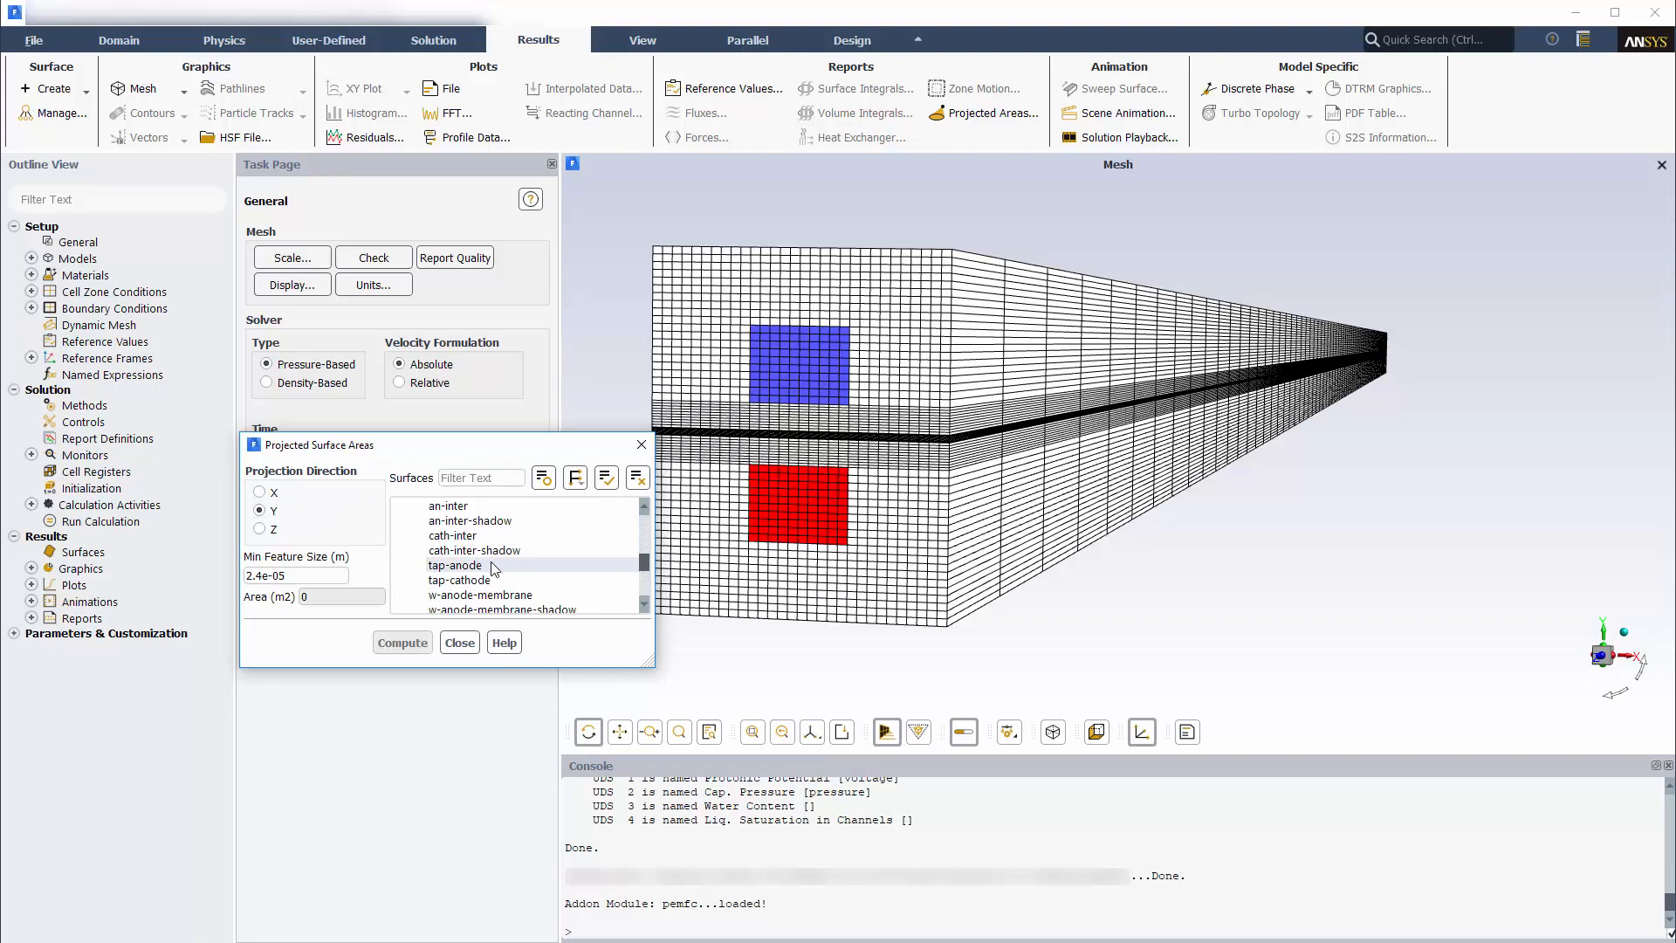
click(401, 642)
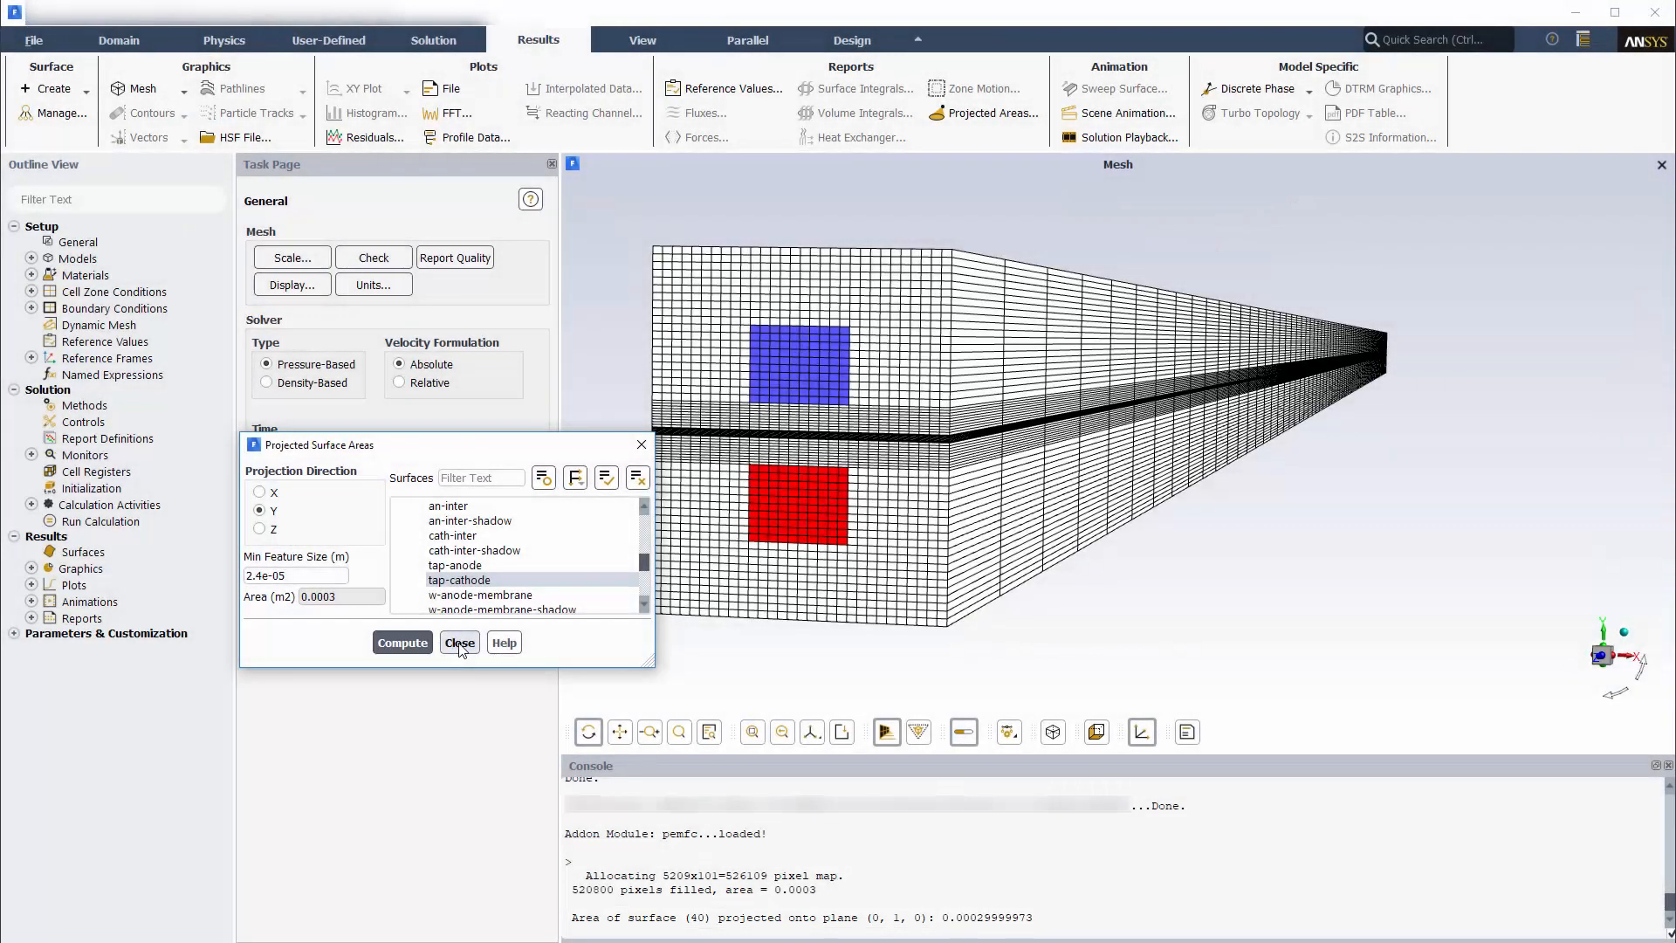
click(459, 642)
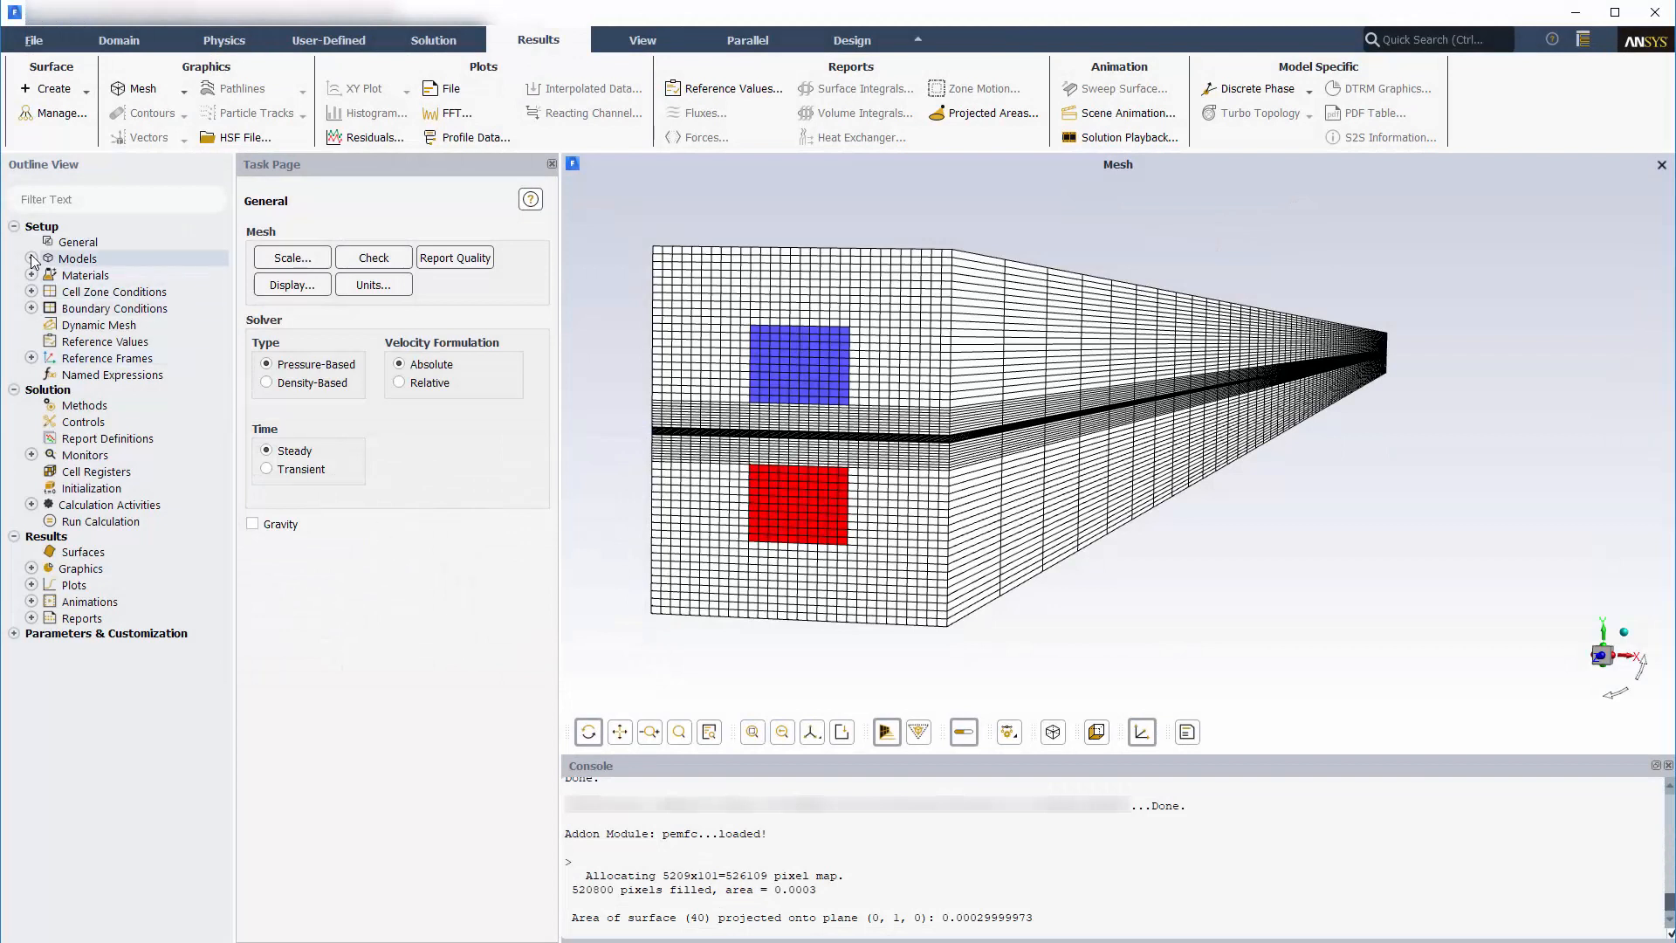
- Enable the PEMFC model, review its electrochemistry parameters, and reach the anode zone settings
click(35, 258)
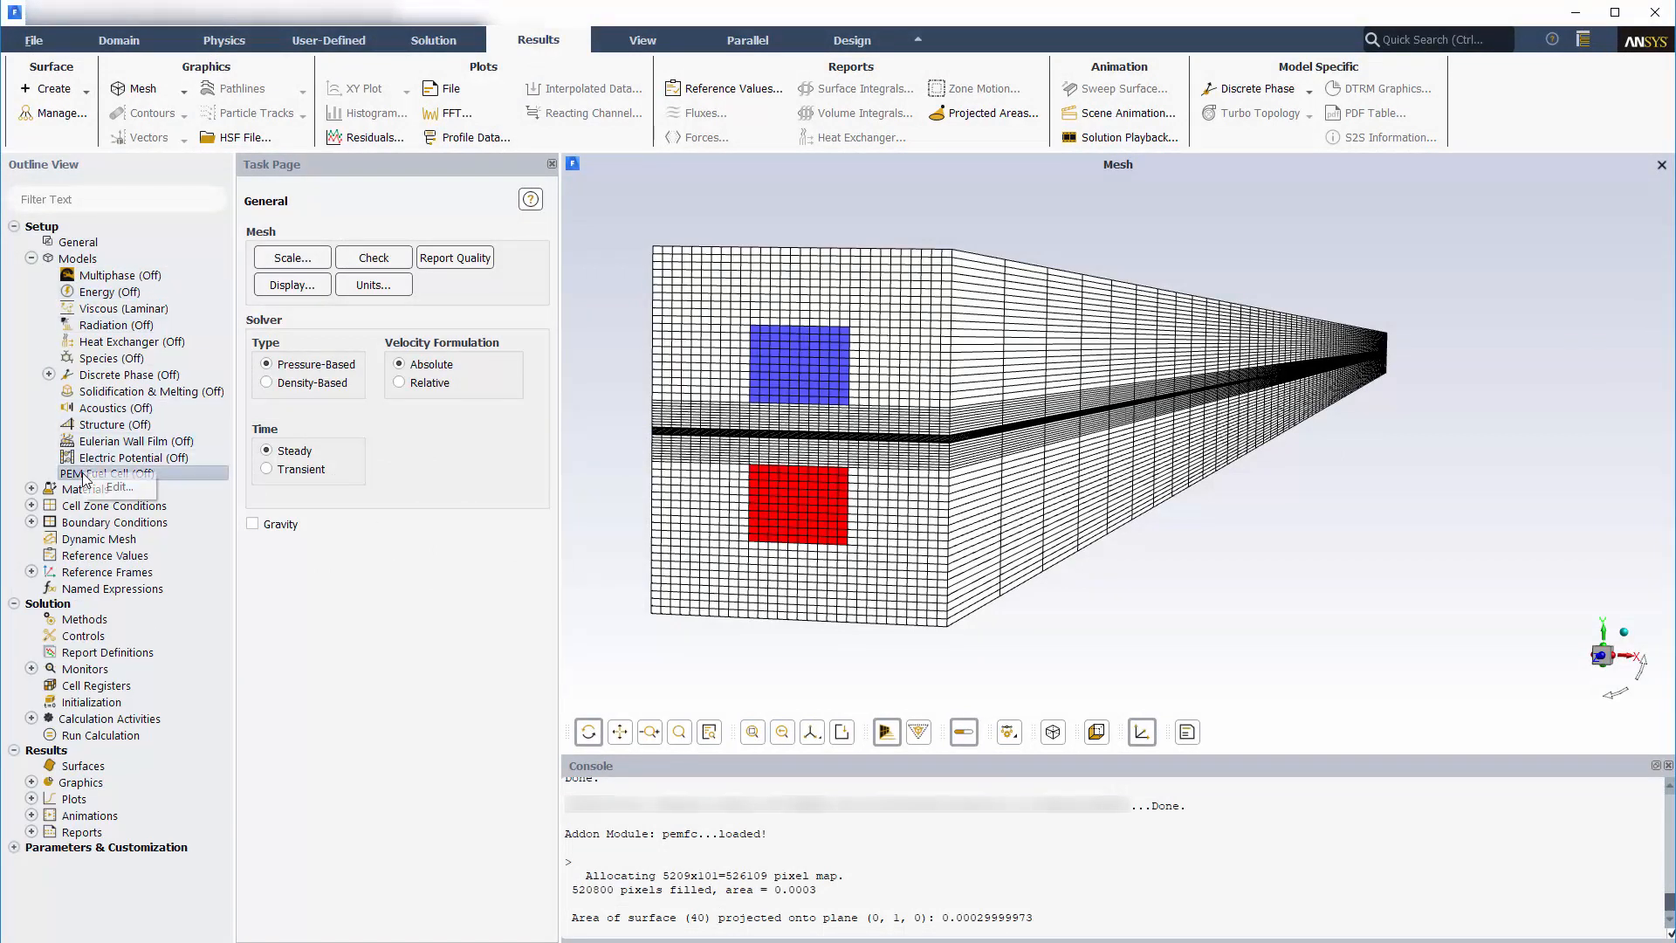
click(110, 487)
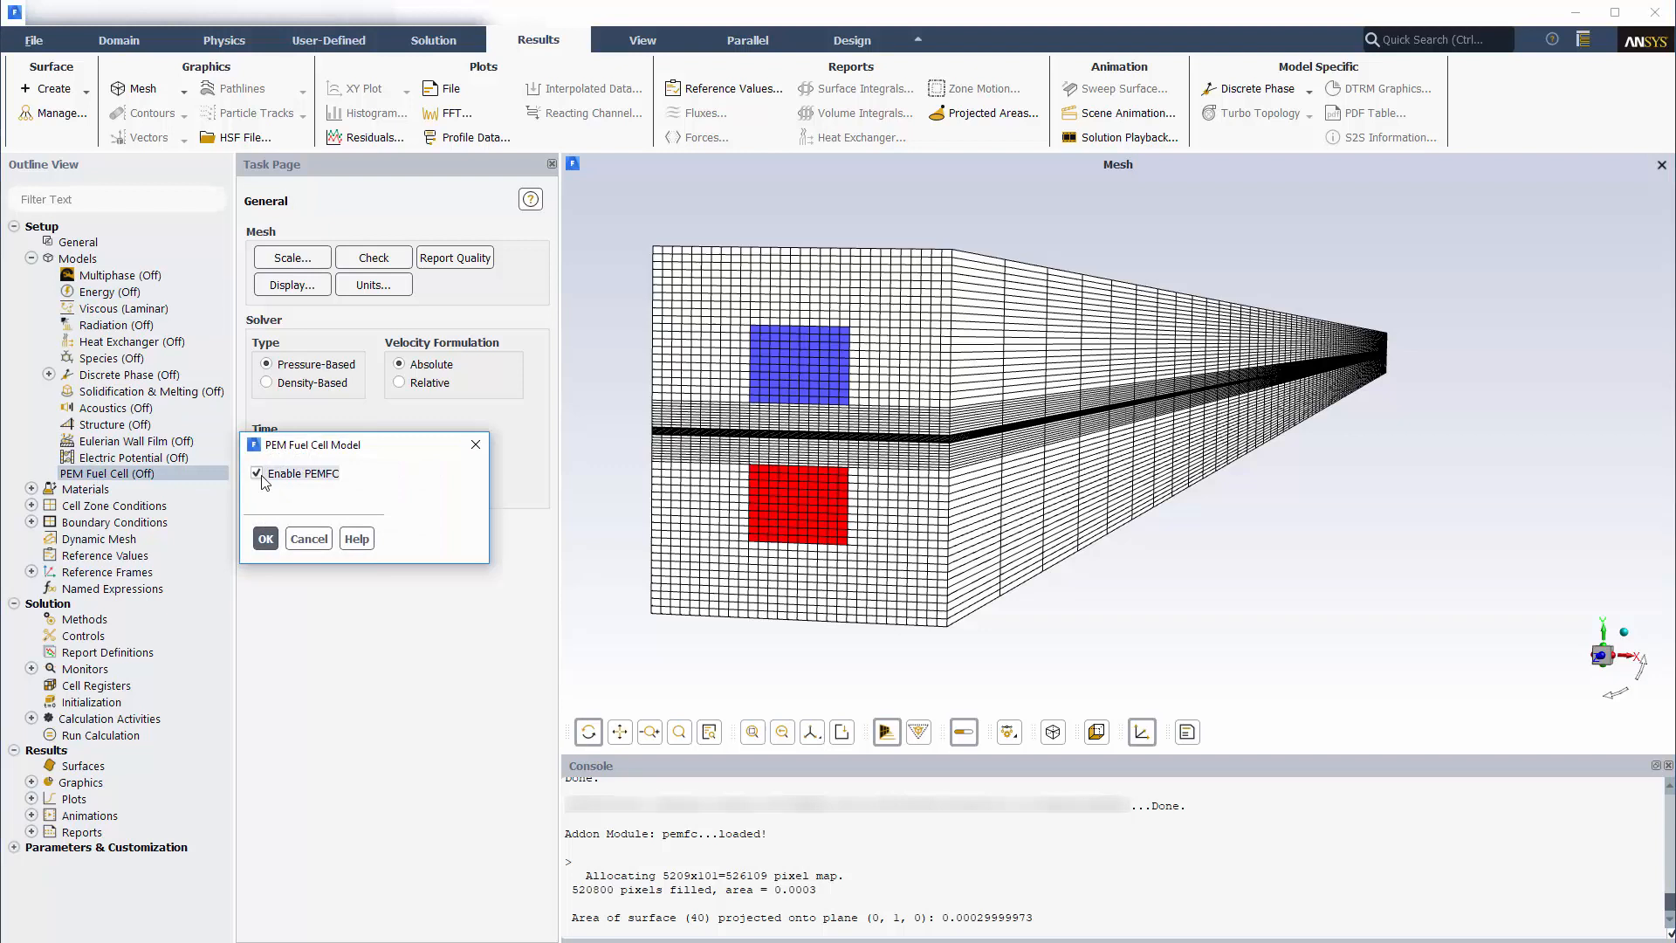
click(265, 537)
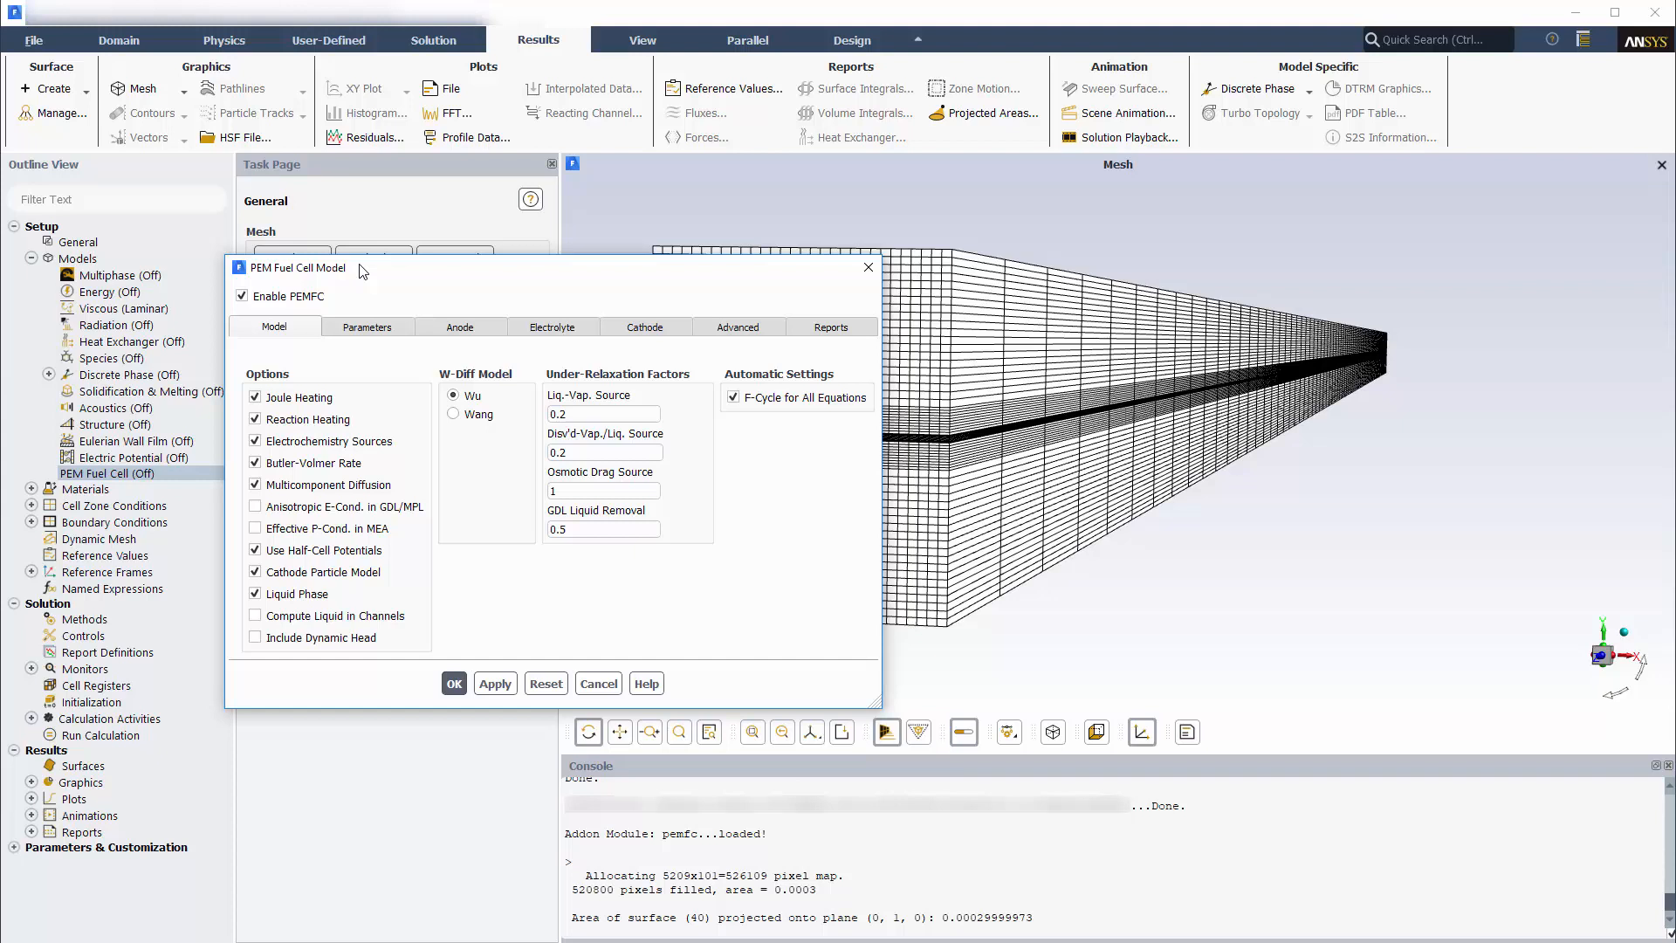
click(367, 327)
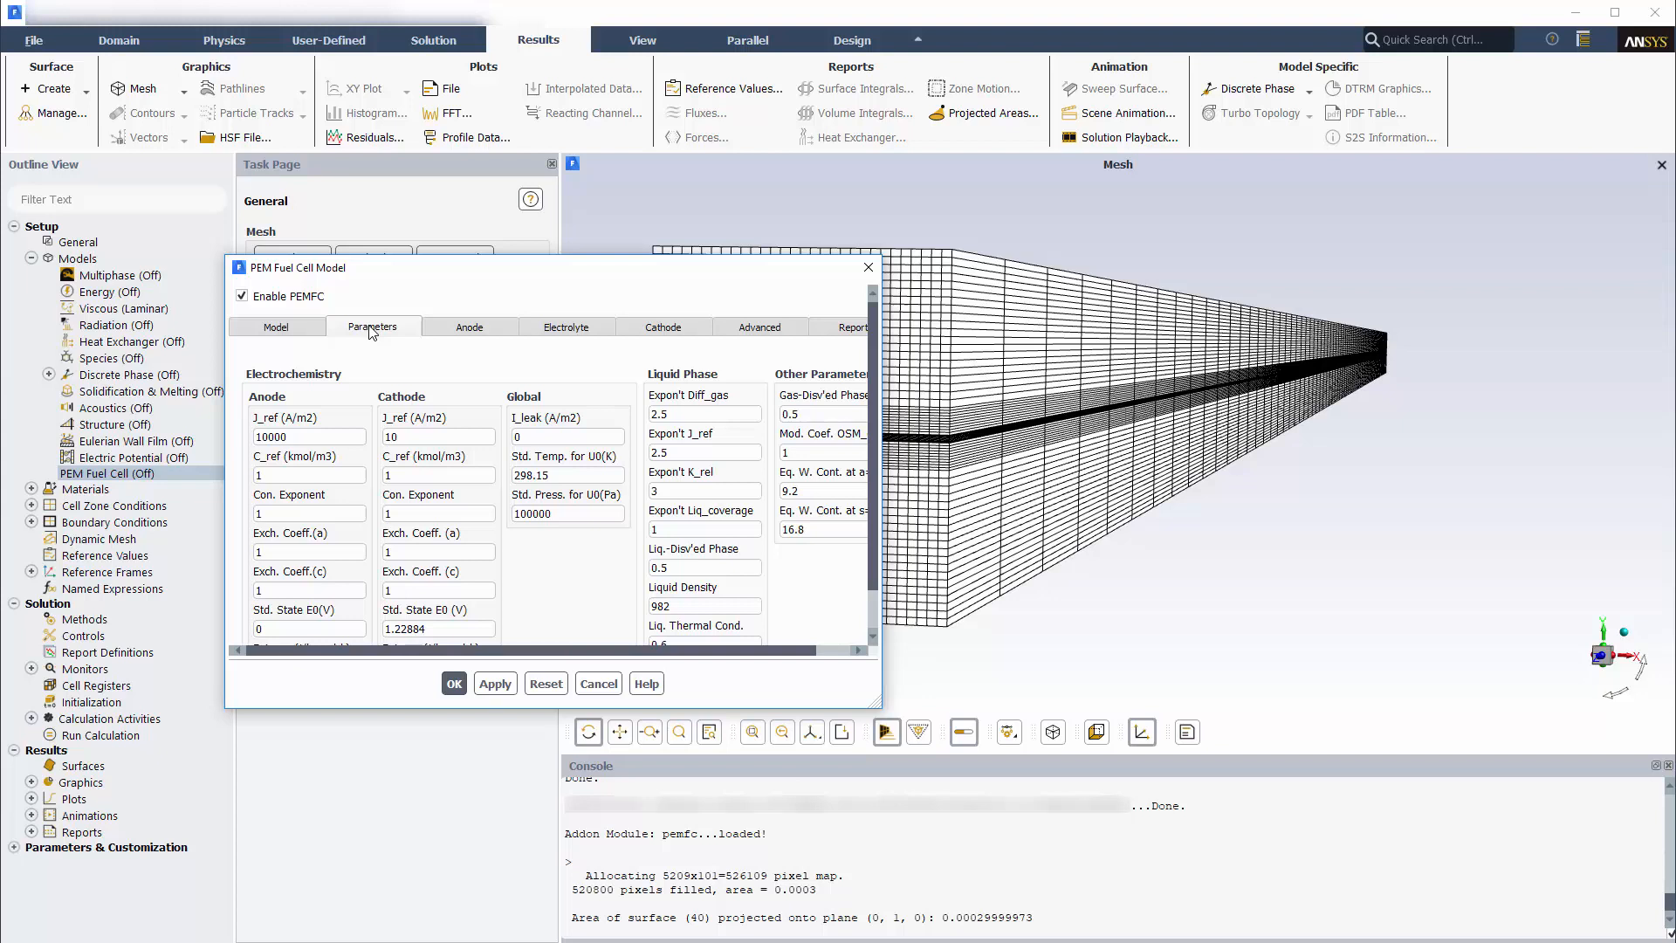
click(468, 326)
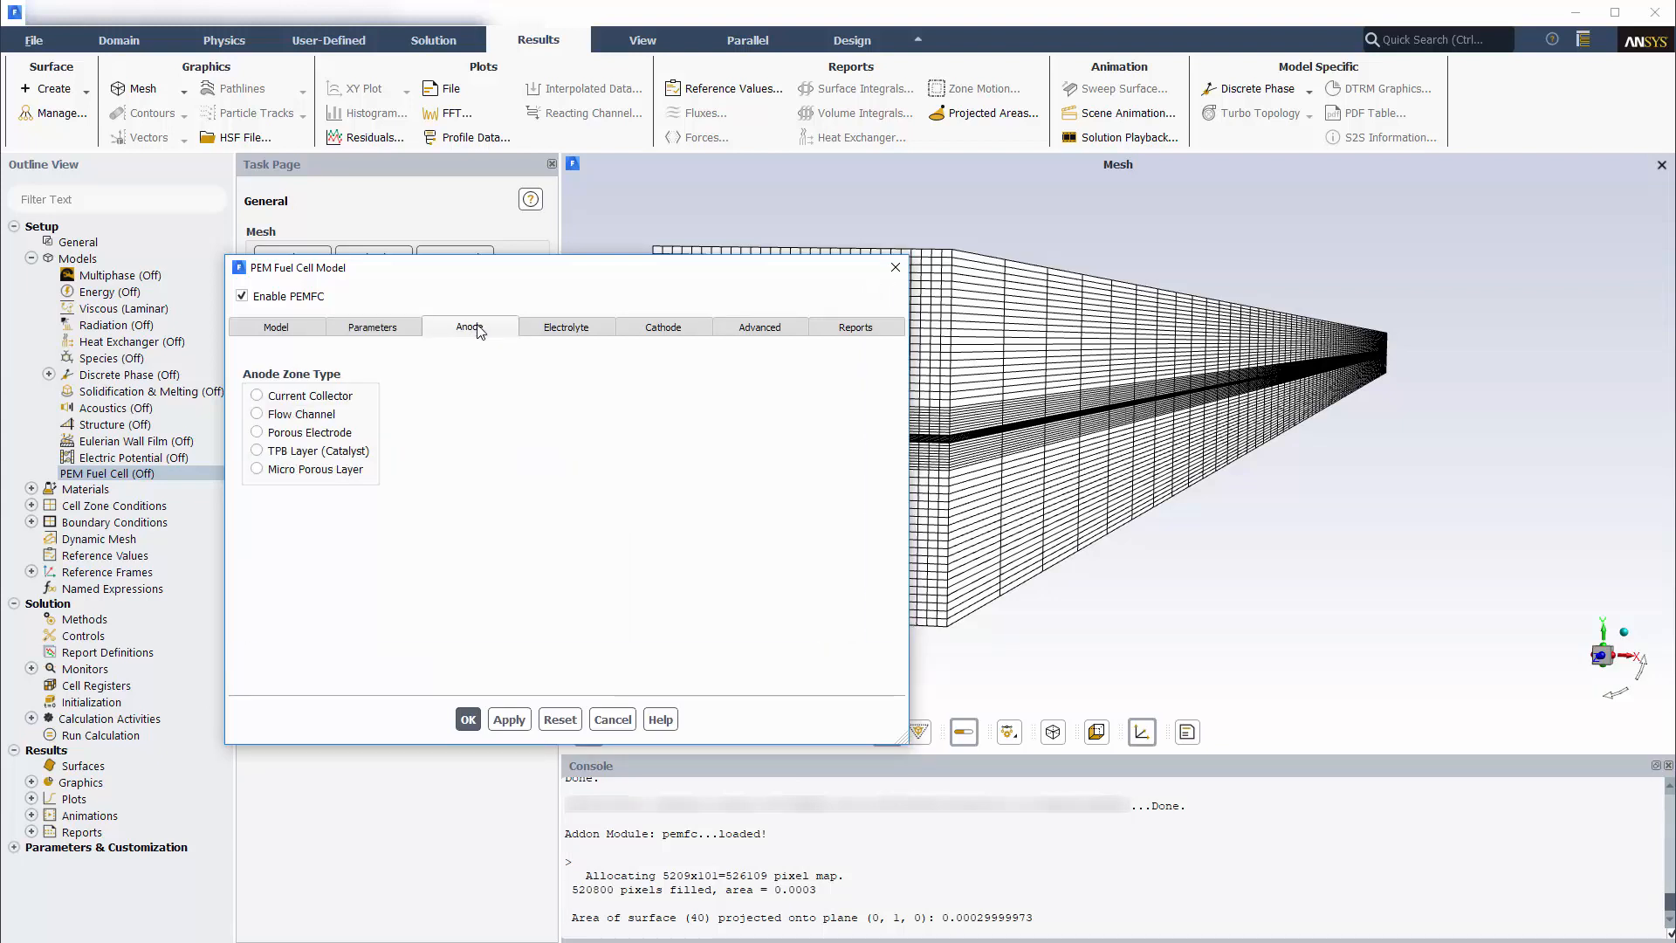
- Assign anode-cc as the anode current collector and anode-ch as the anode flow channel
click(258, 396)
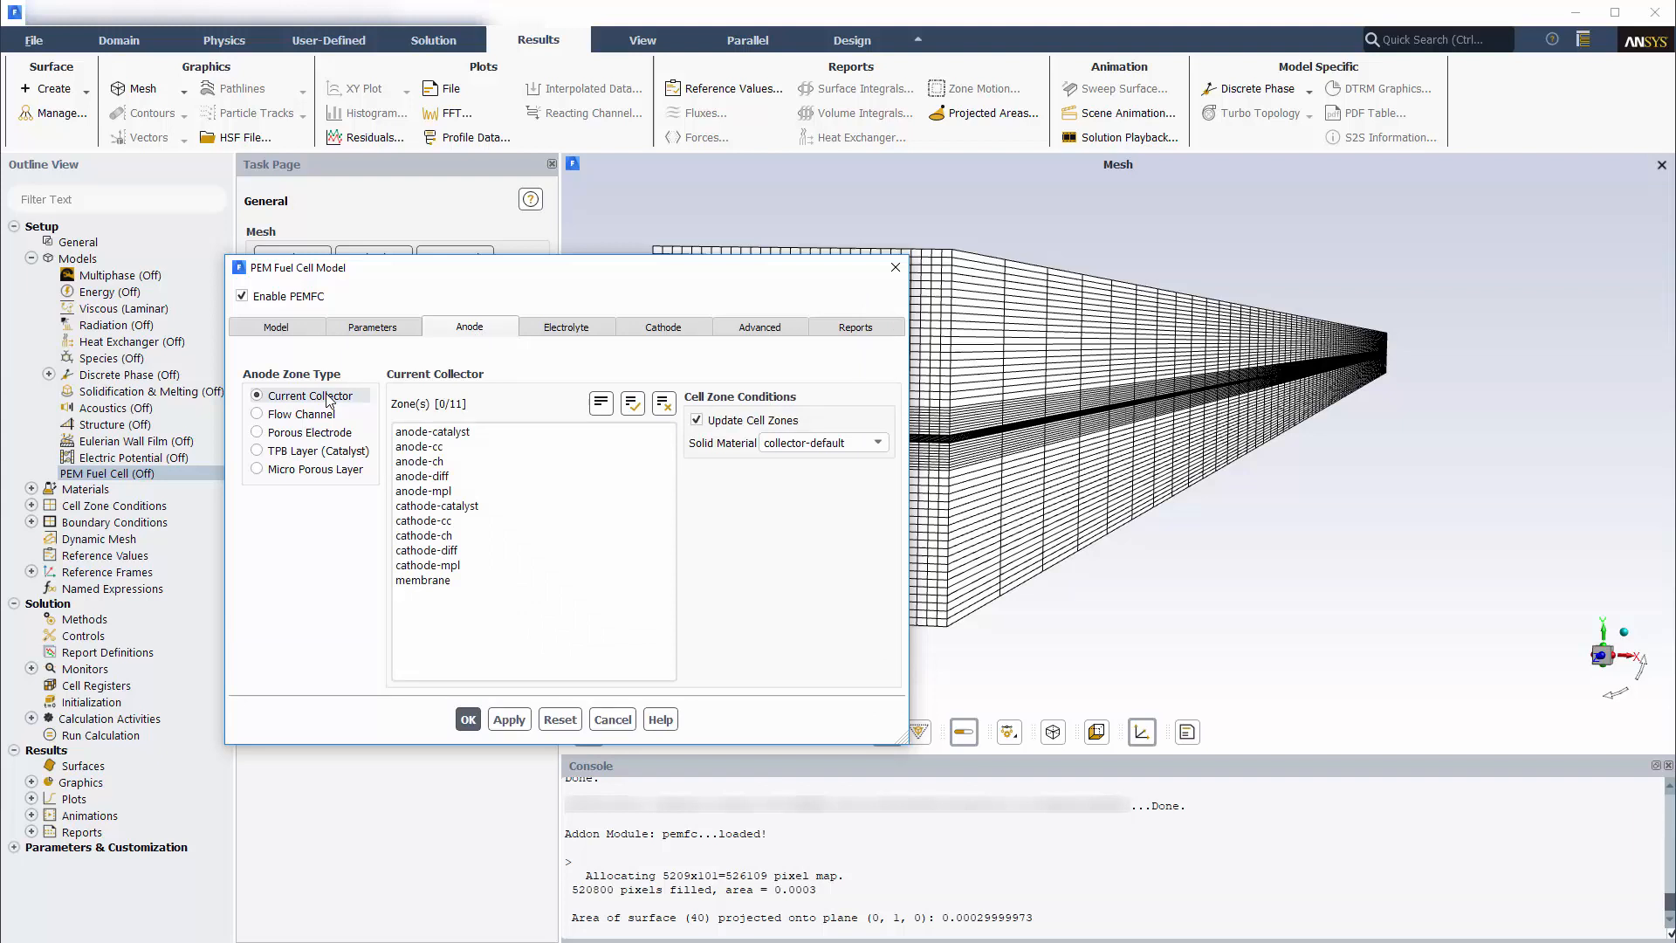
click(425, 445)
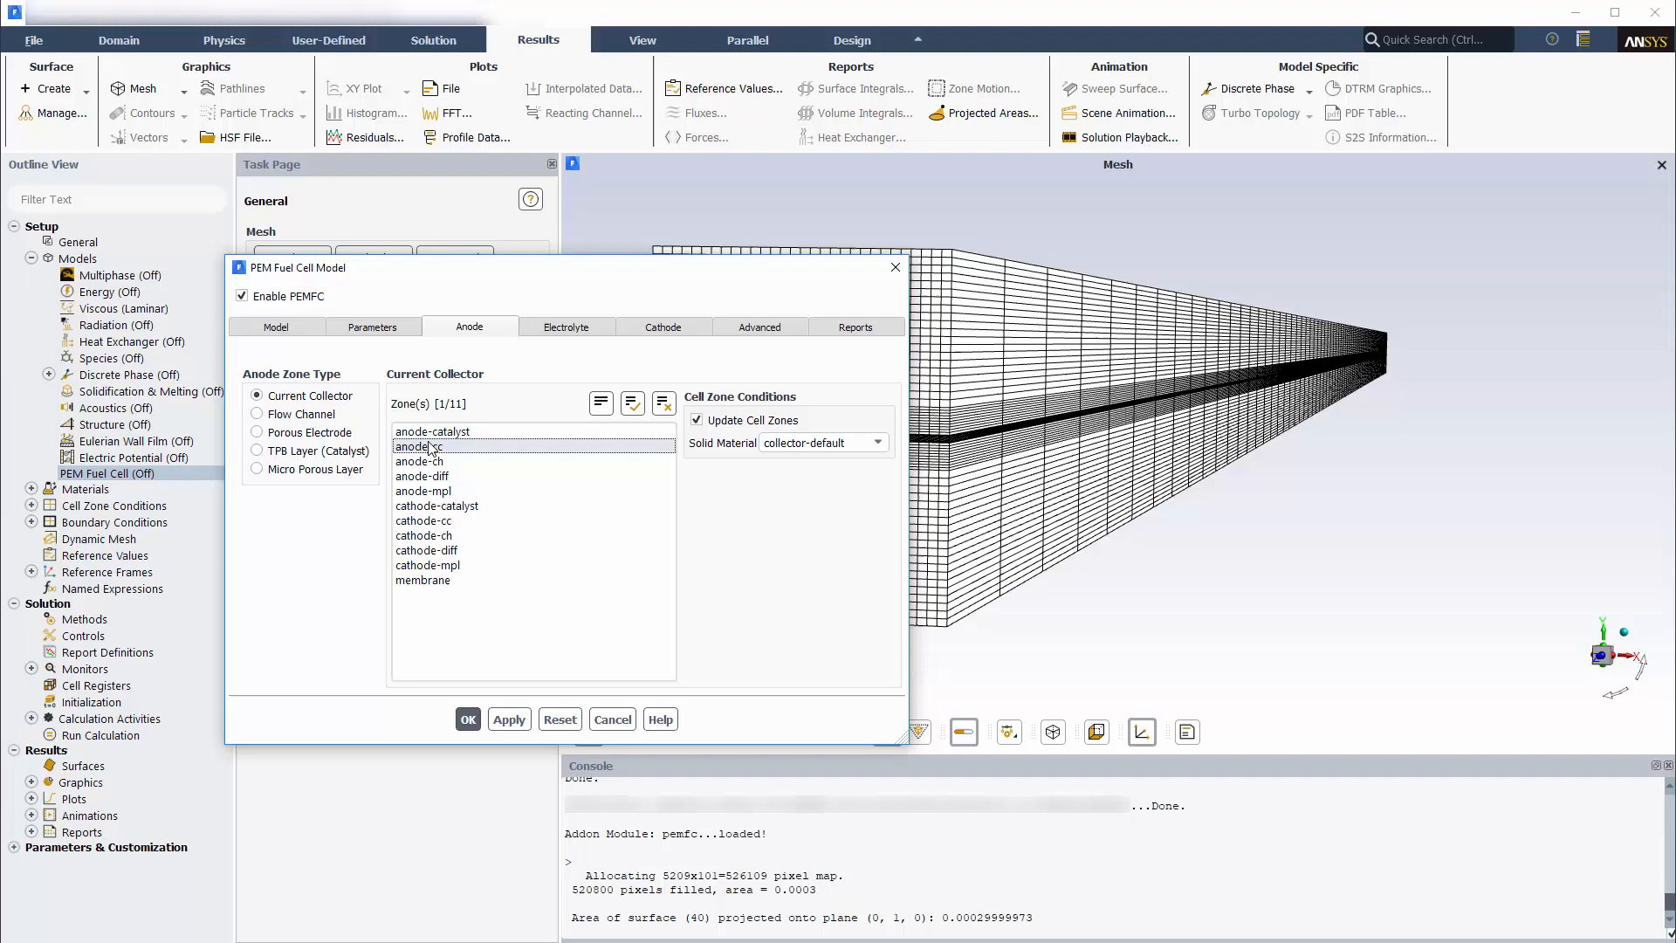
click(258, 414)
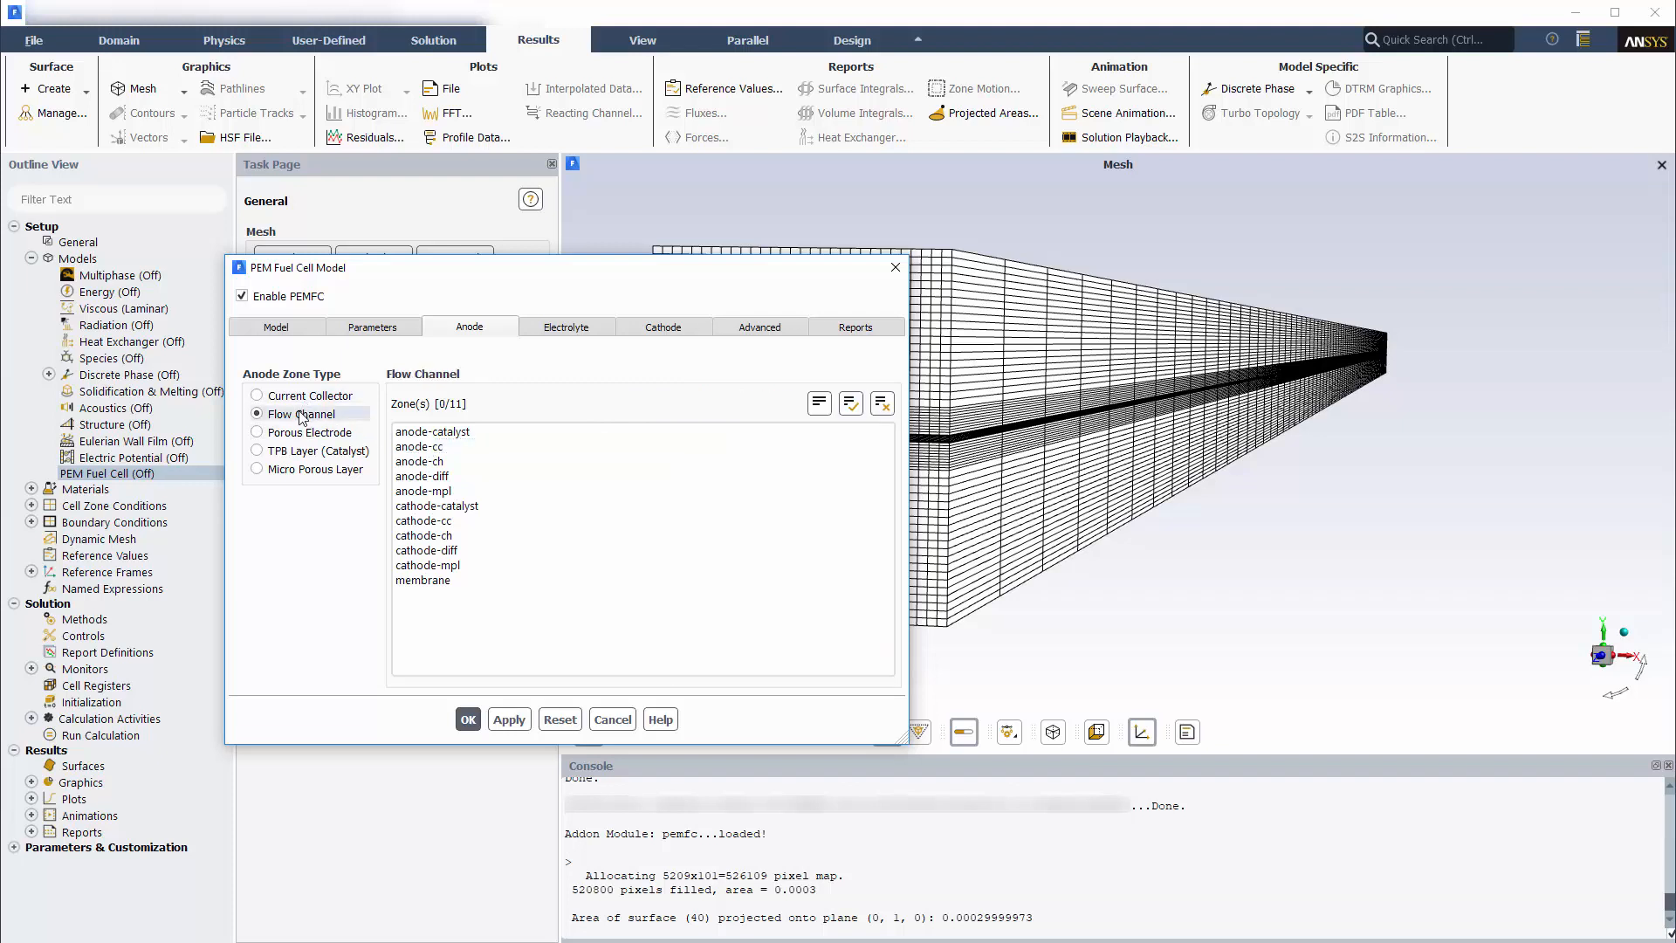
click(423, 461)
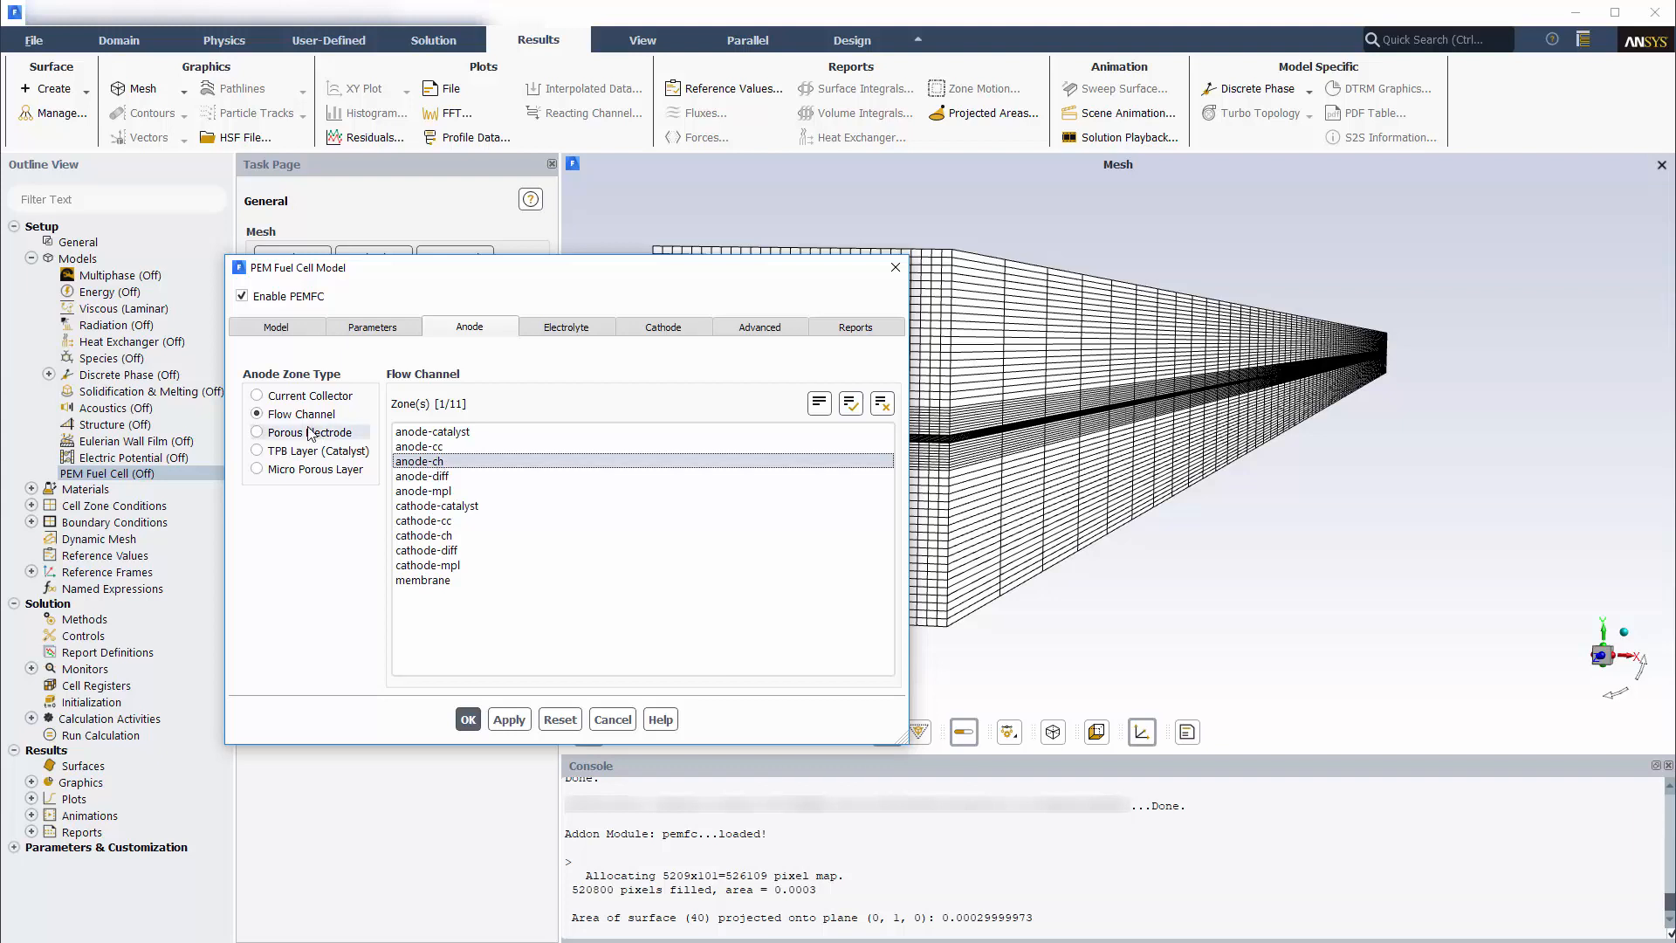
- Assign the anode porous electrode, catalyst layer and micro porous layer zones
click(259, 431)
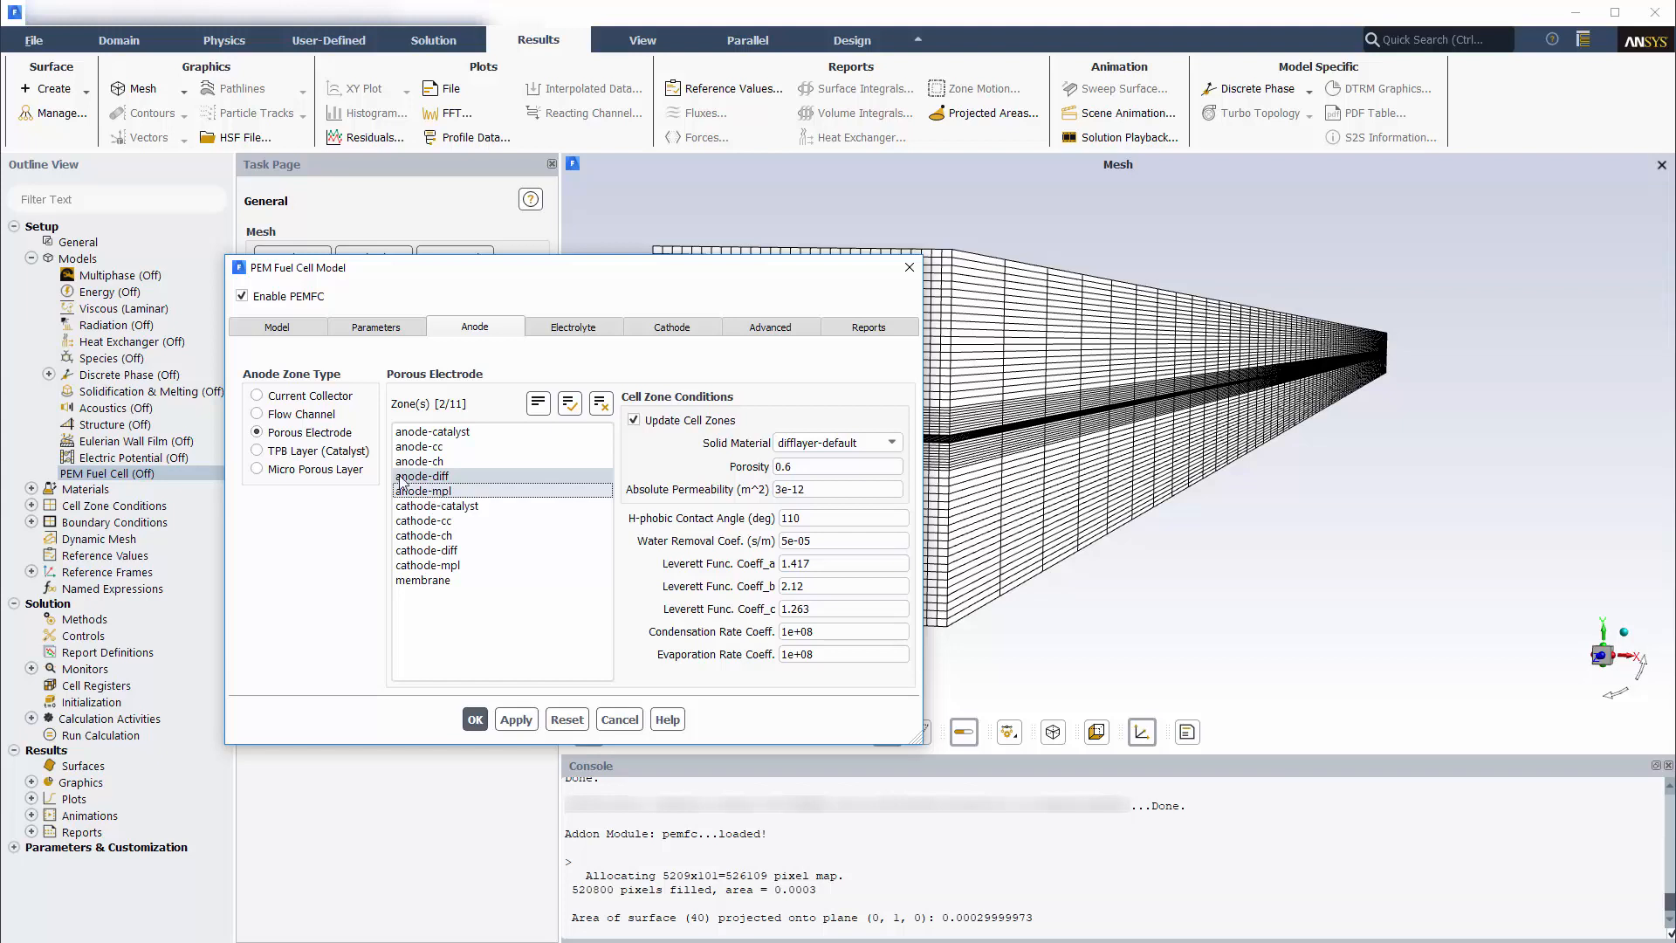
click(257, 450)
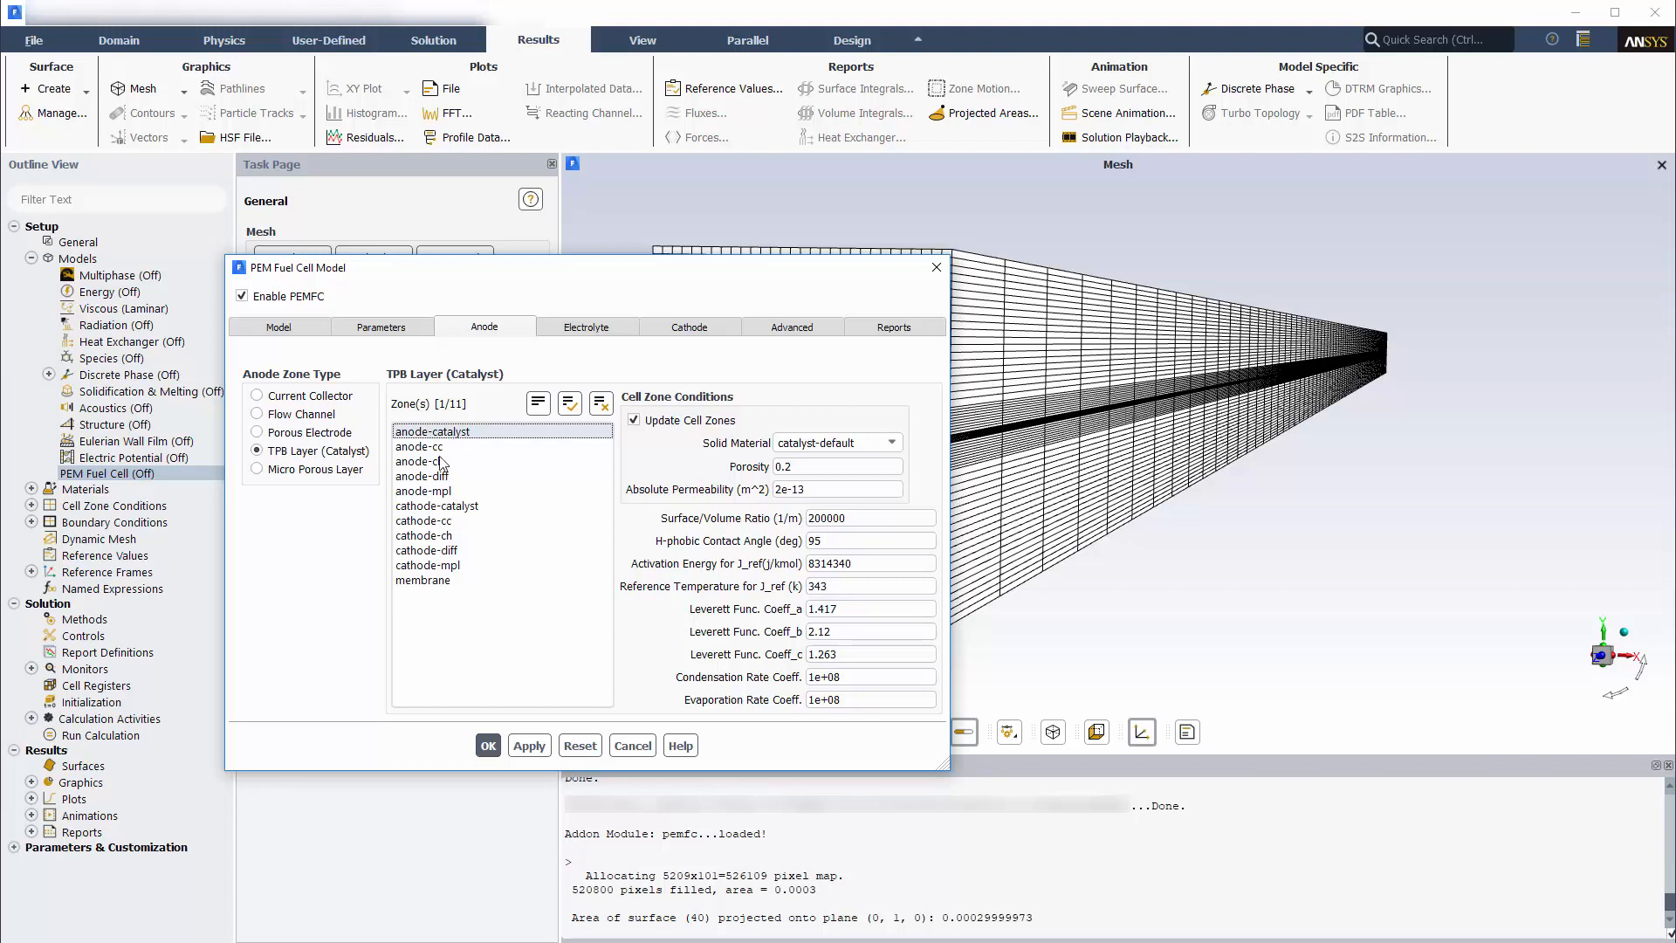
click(257, 468)
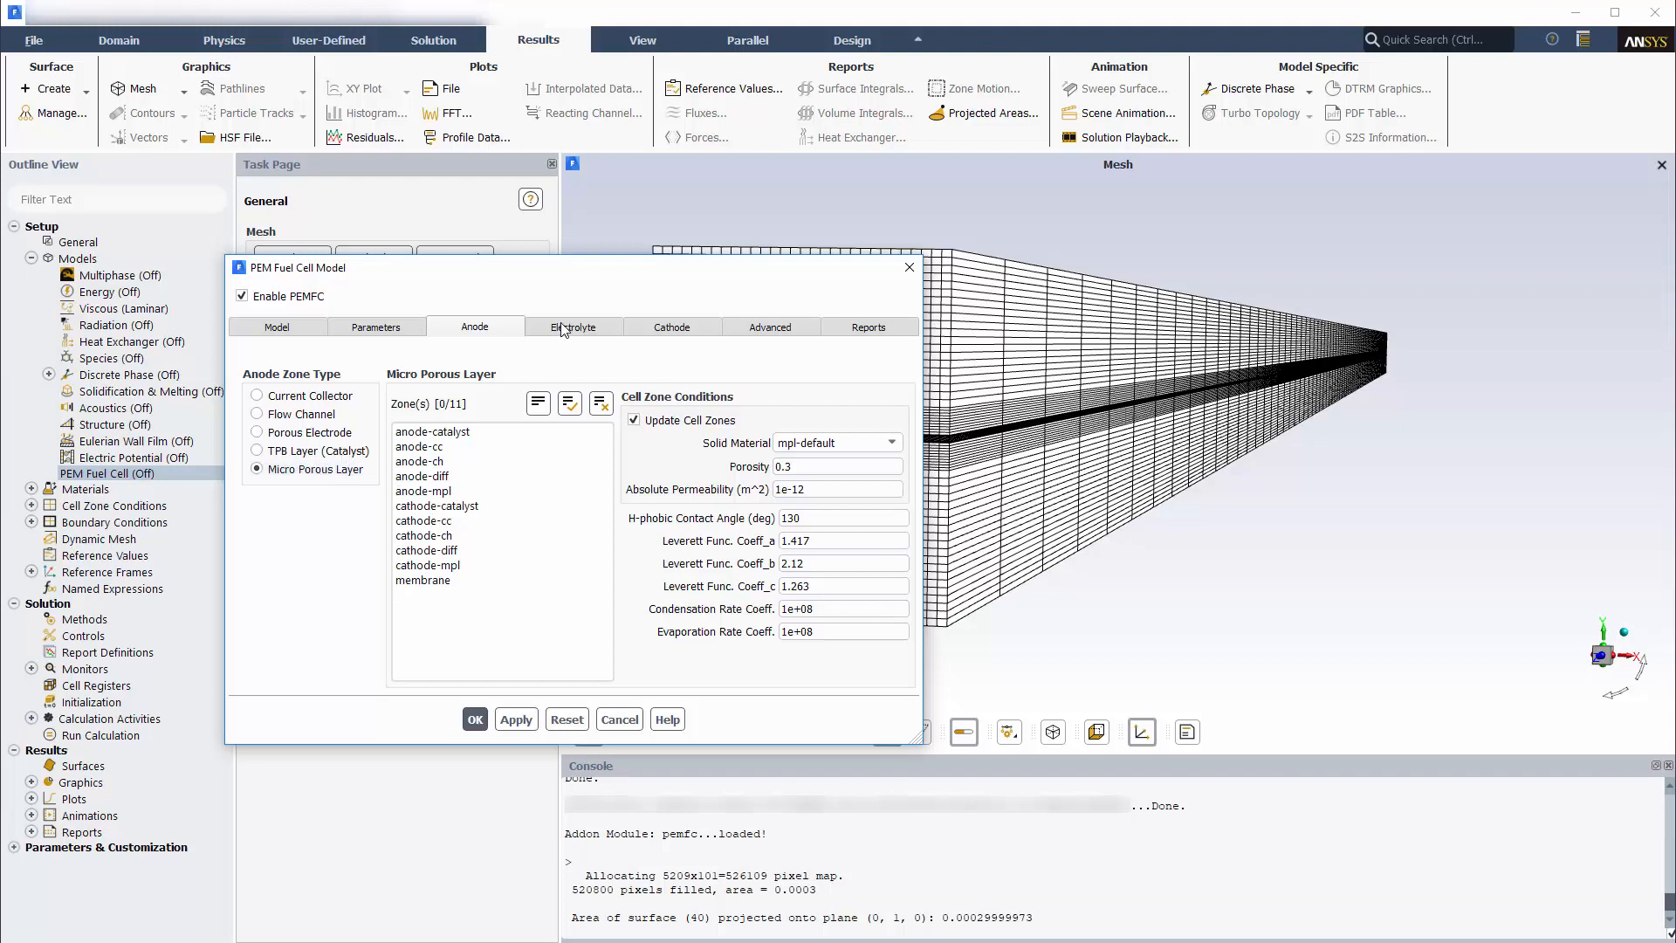
- Assign the membrane zone as the electrolyte and move to the cathode settings
click(572, 327)
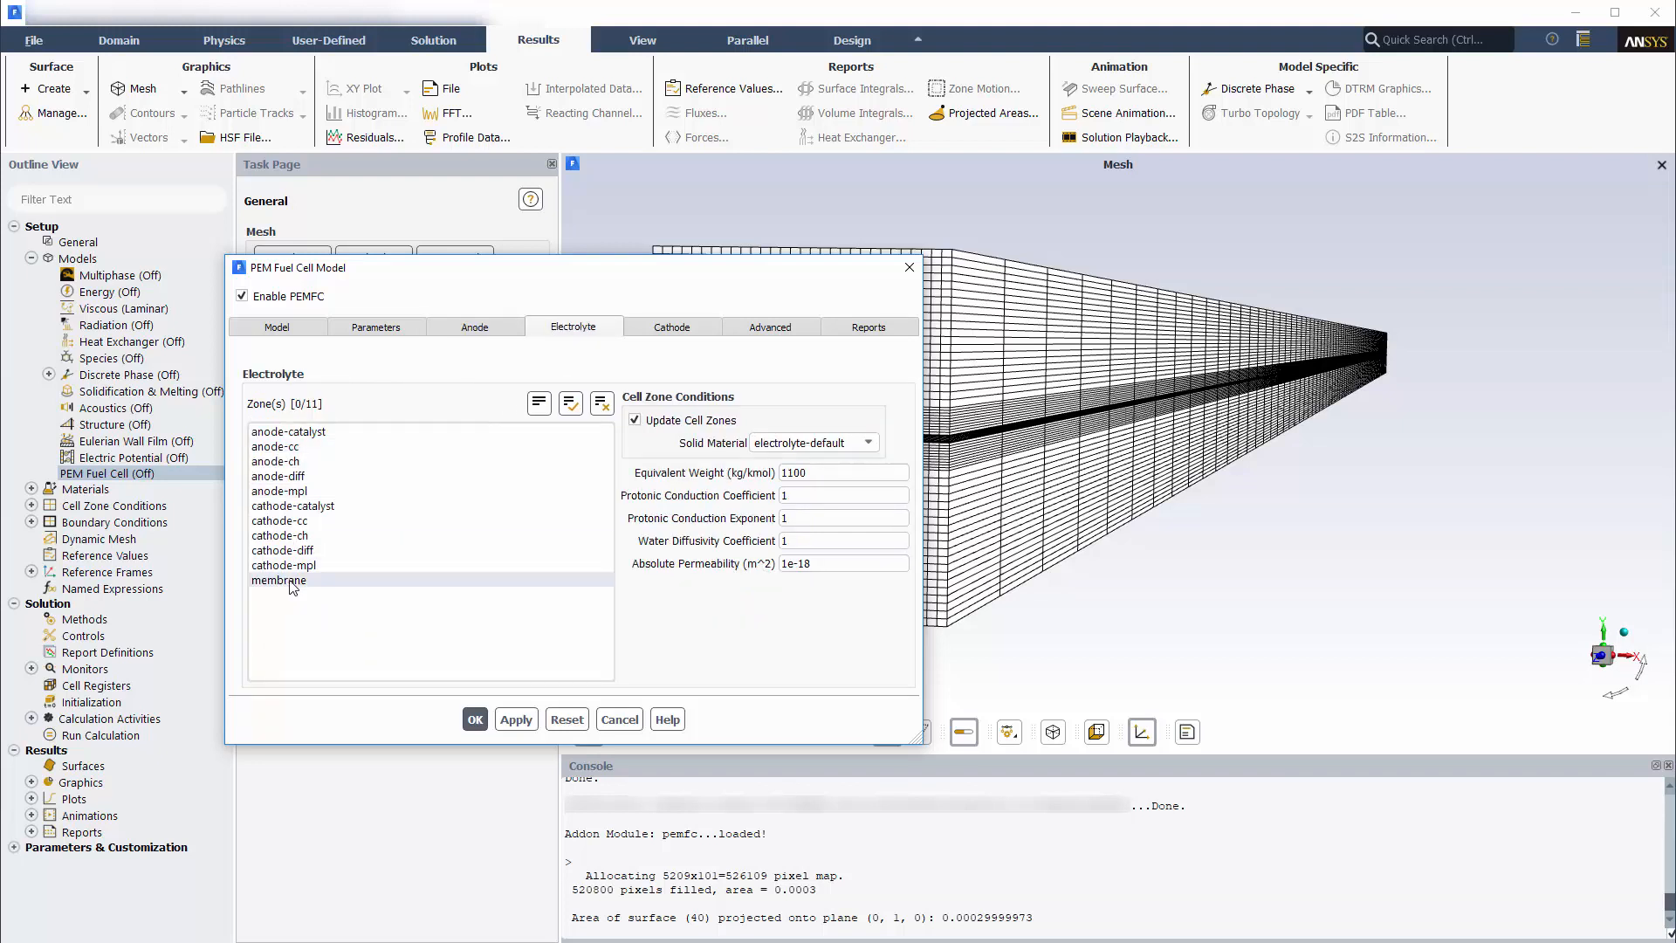
click(277, 579)
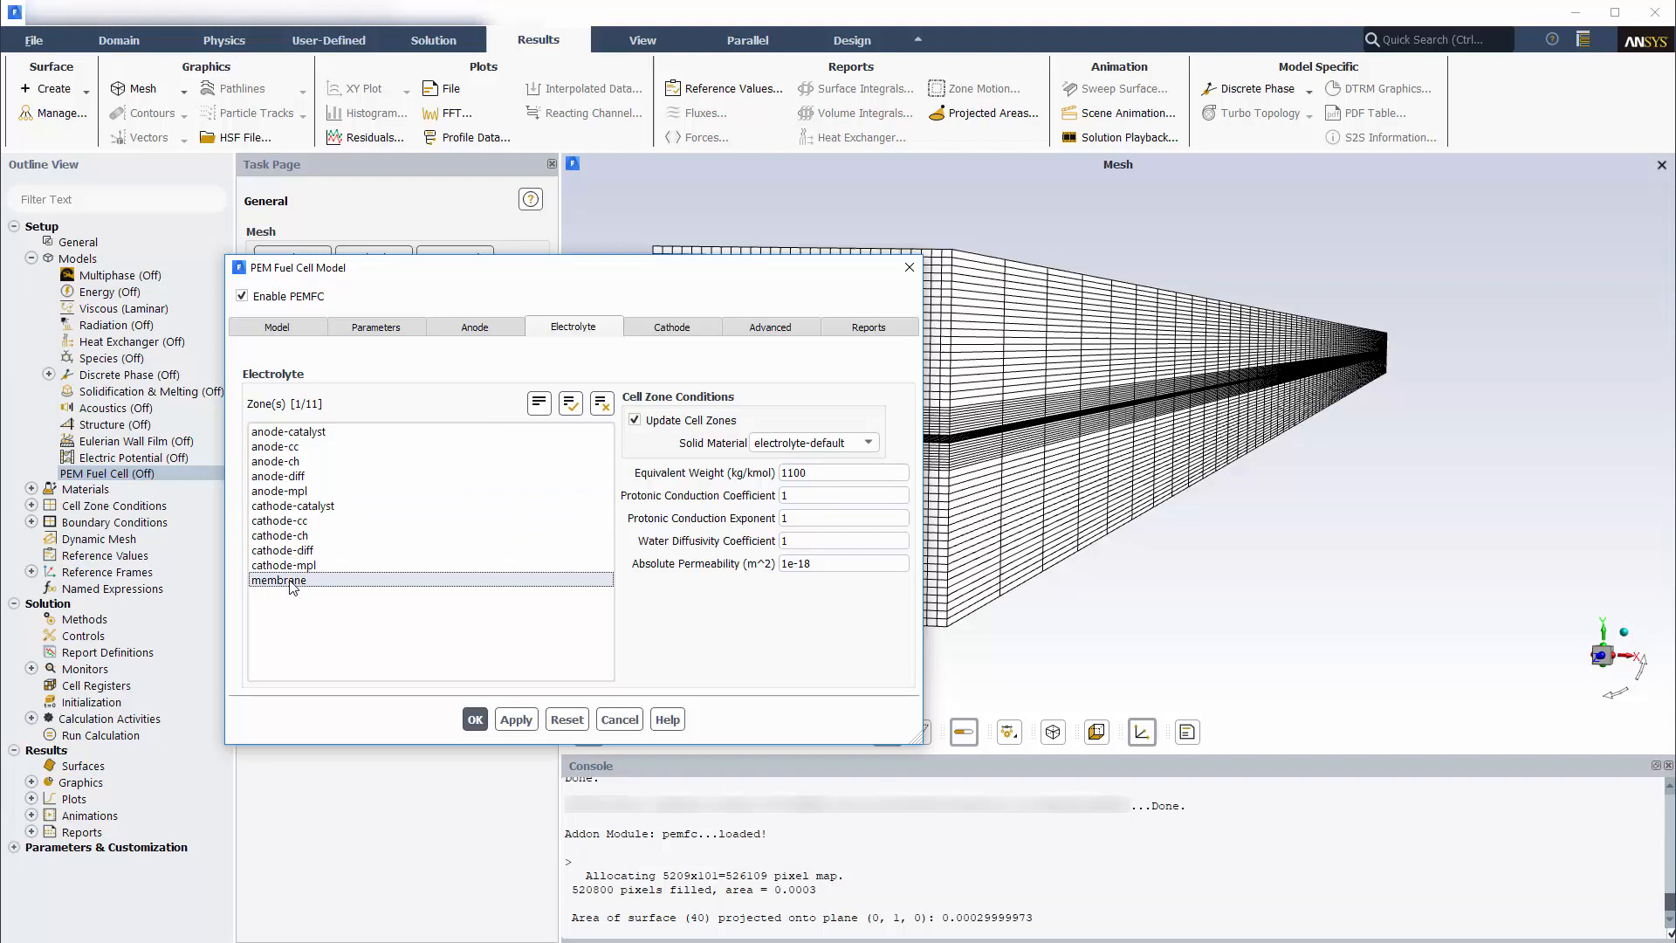
click(670, 327)
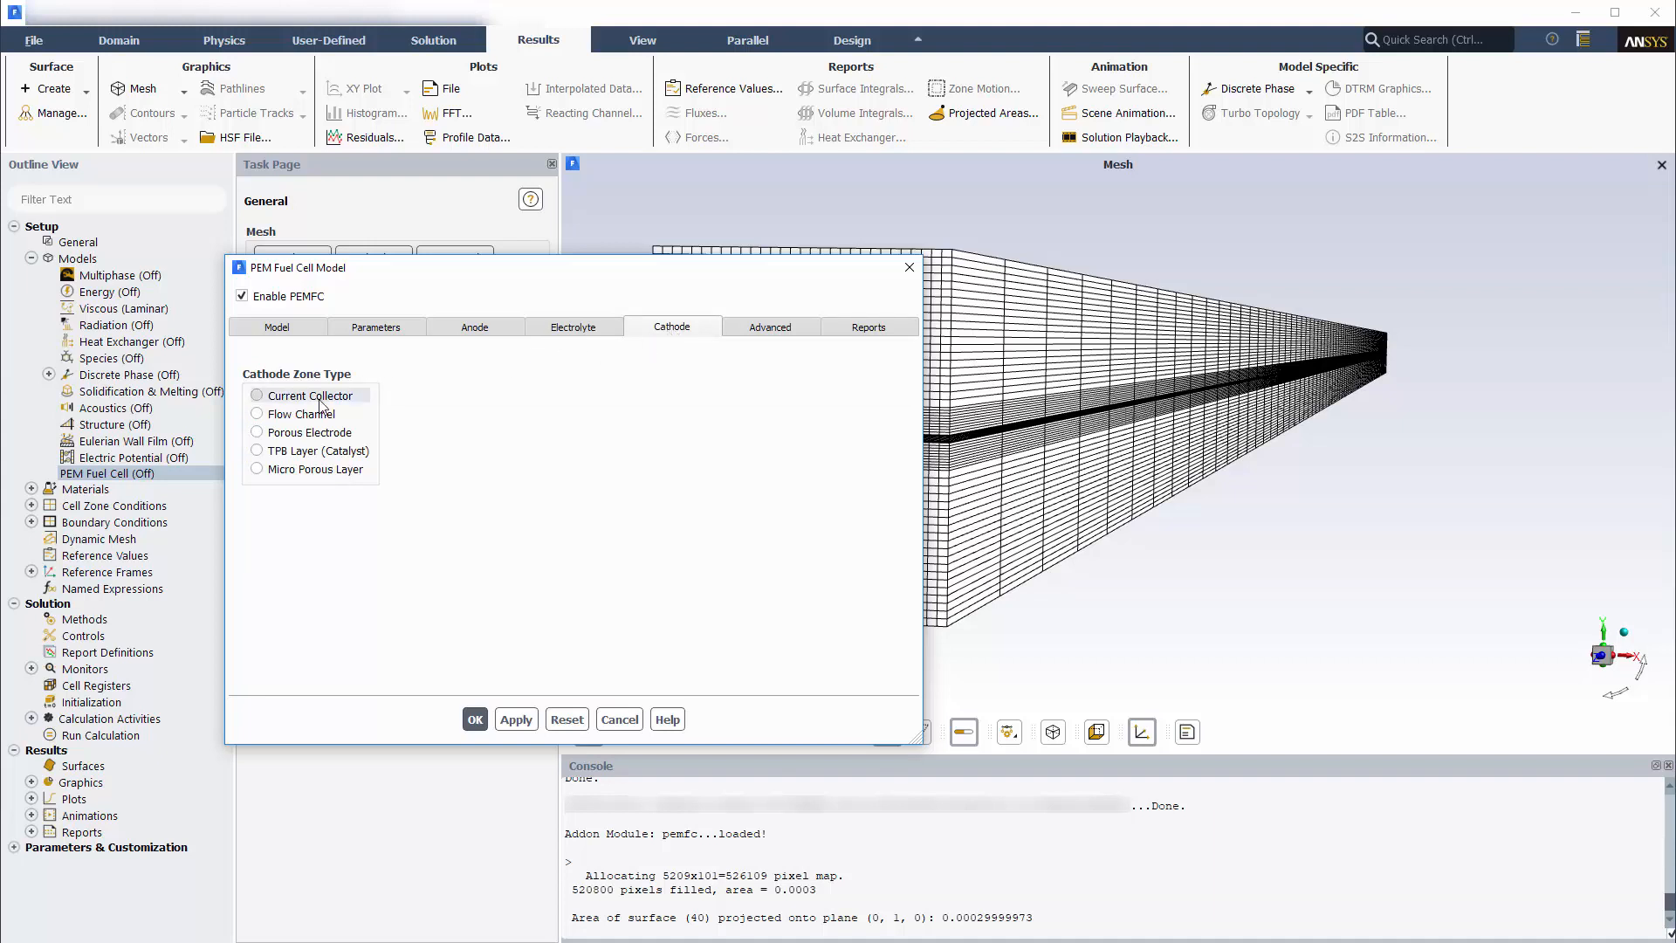
- Assign cathode-cc as current collector, cathode-ch as flow channel and cathode-diff as porous electrode
click(259, 397)
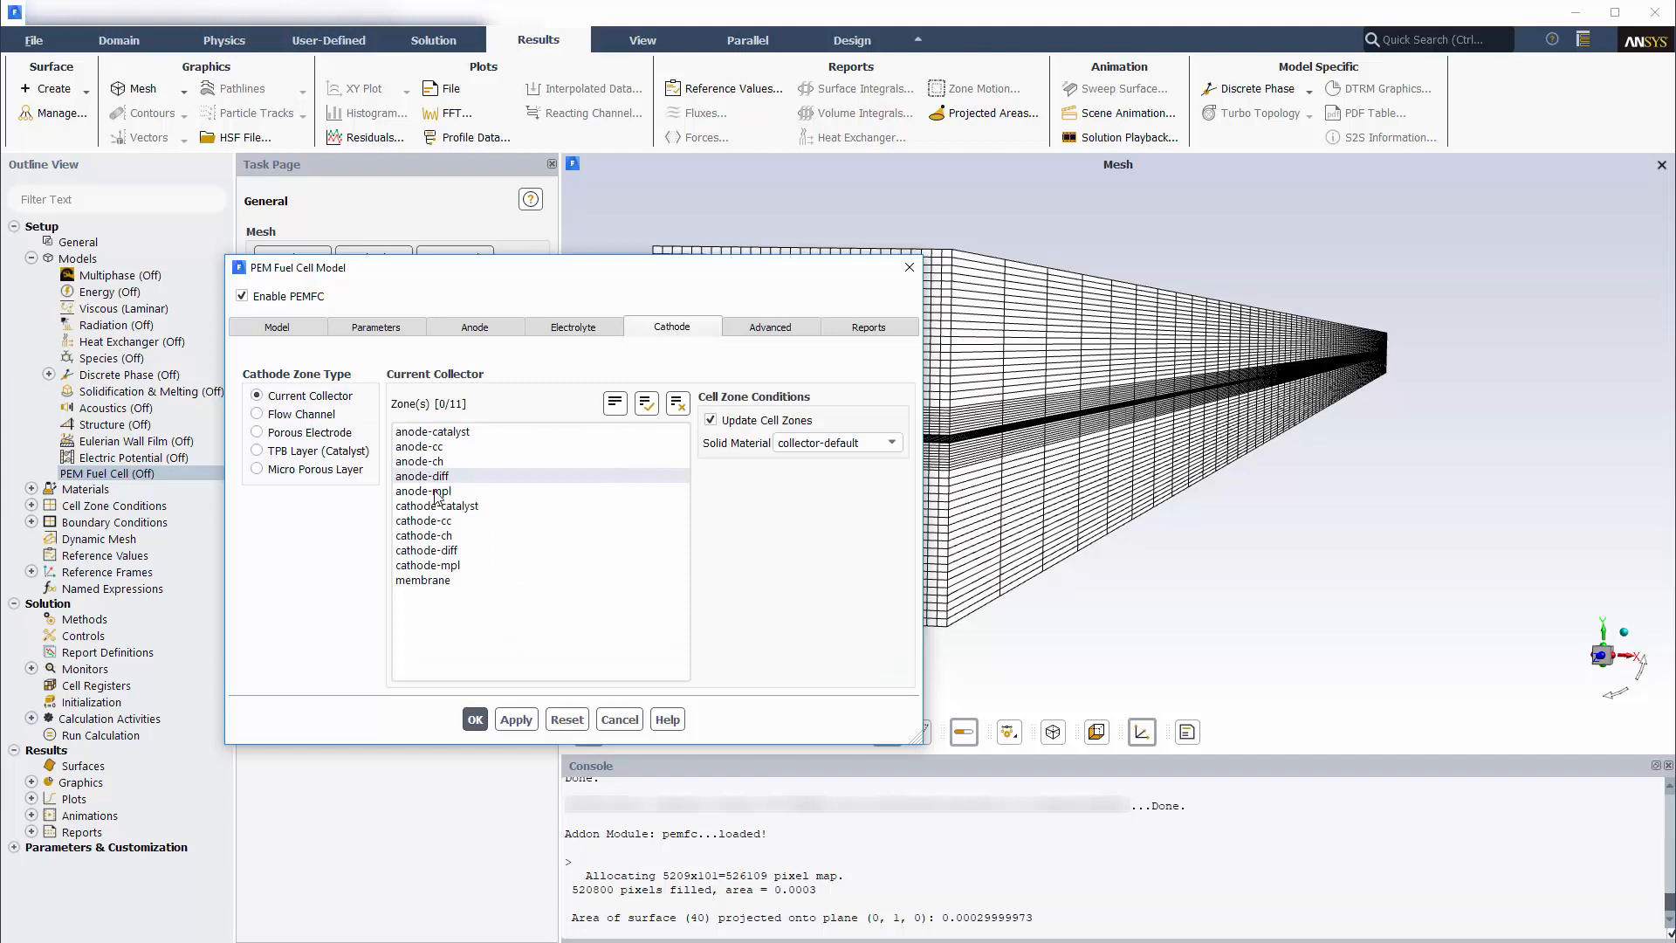
click(422, 520)
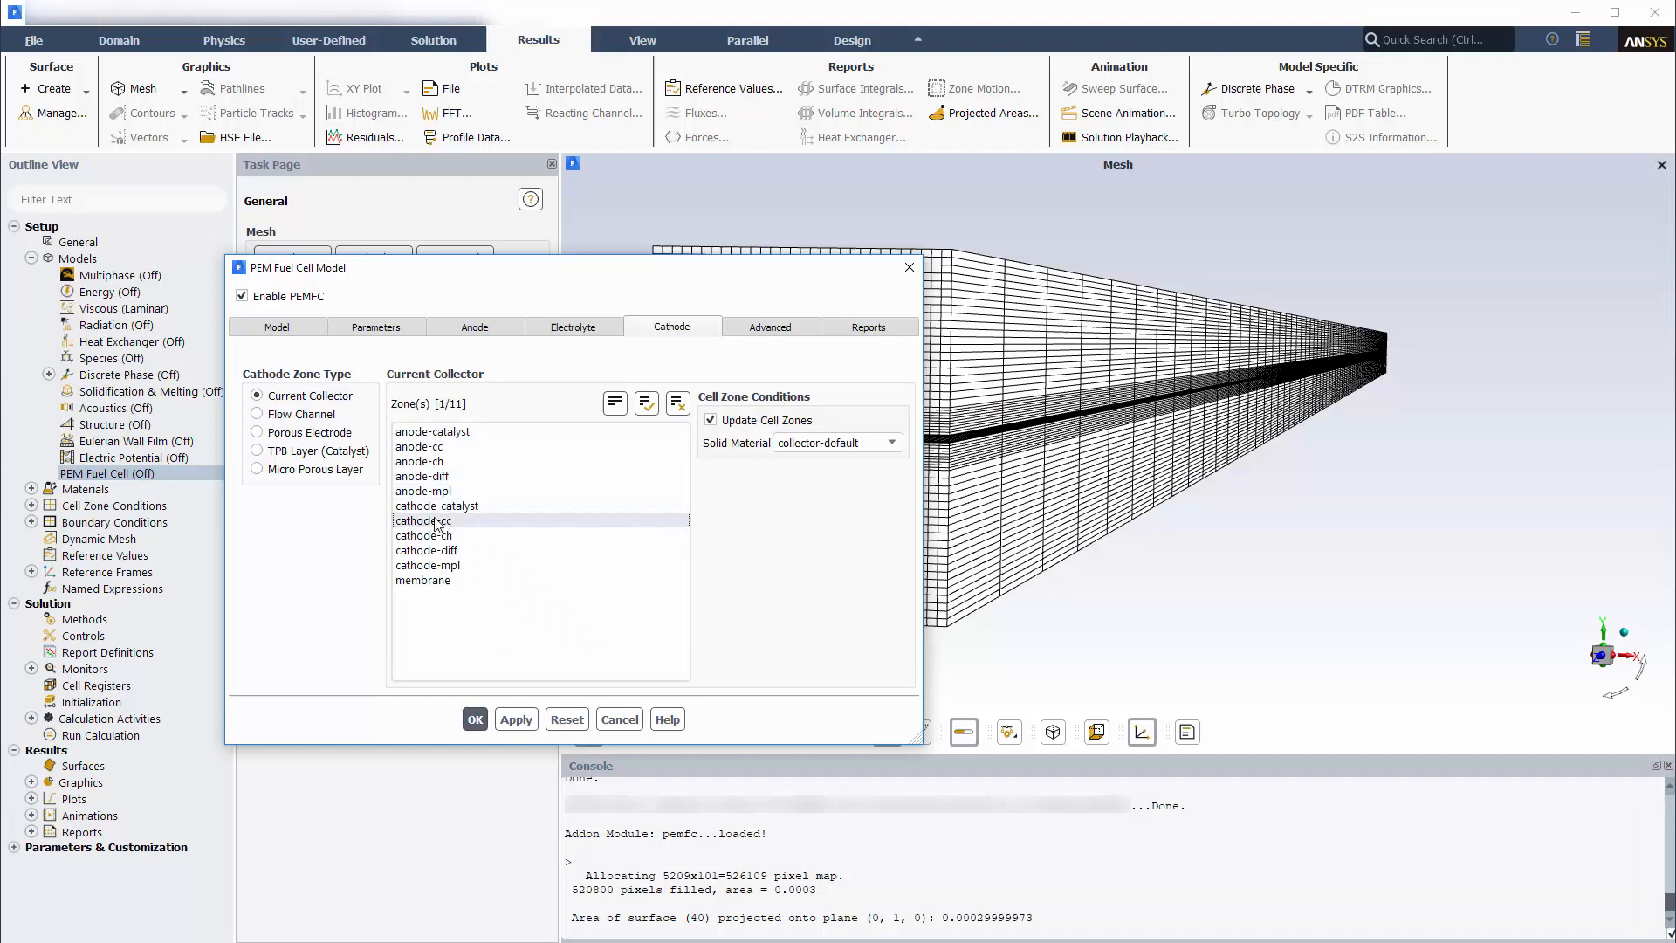
click(257, 414)
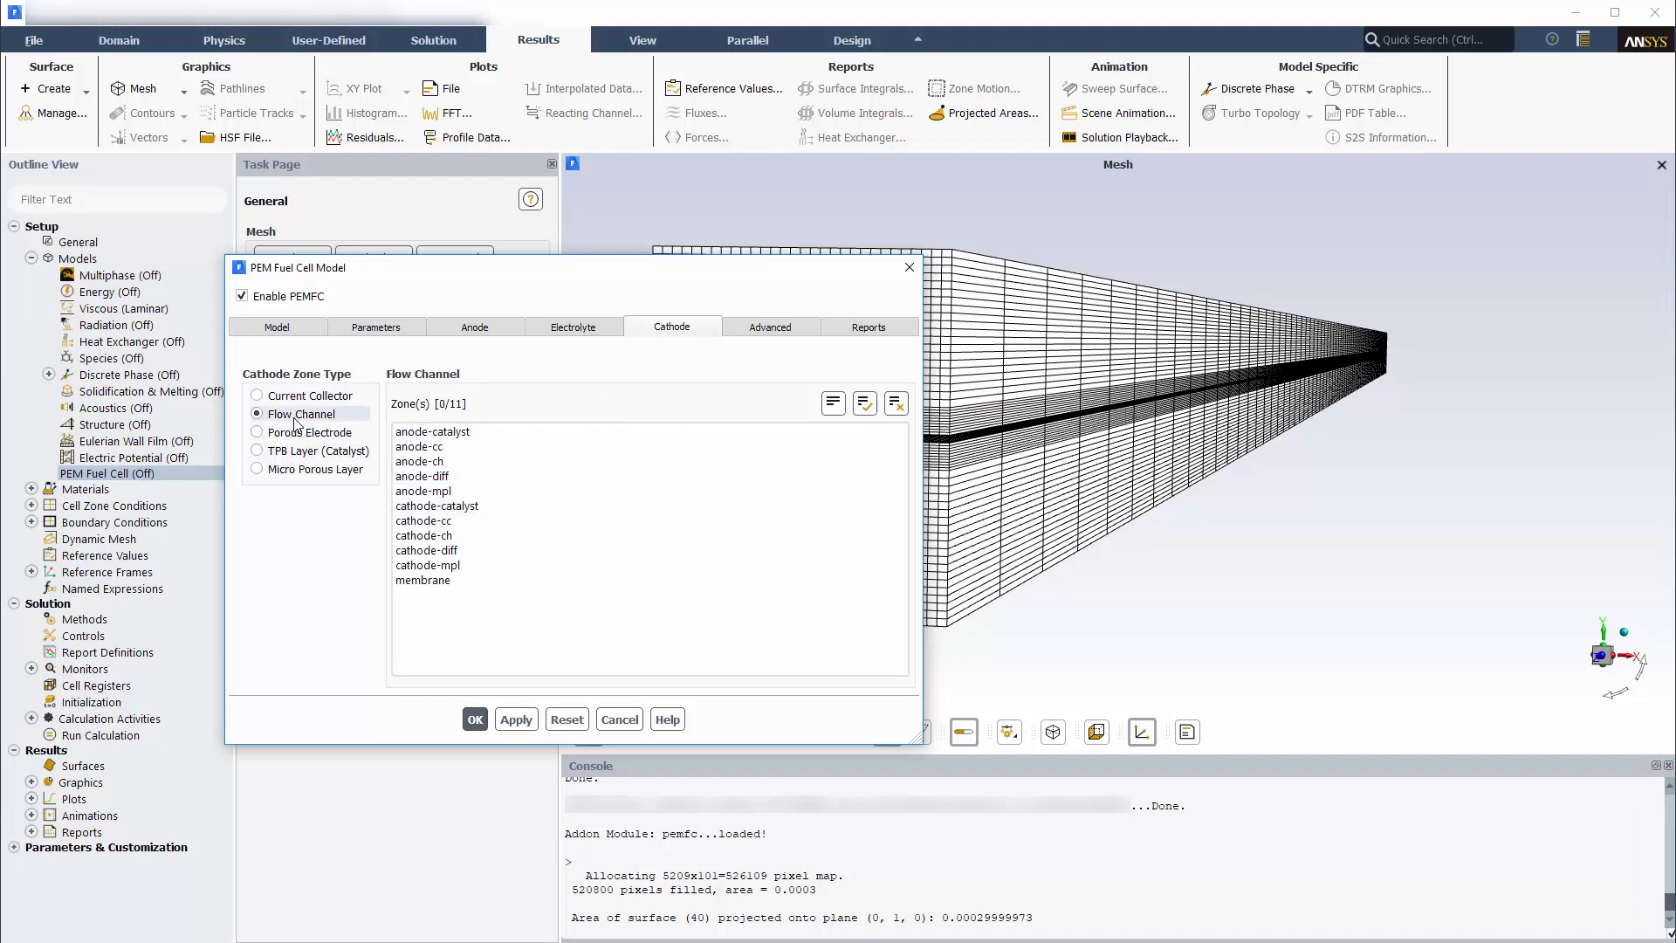
click(424, 536)
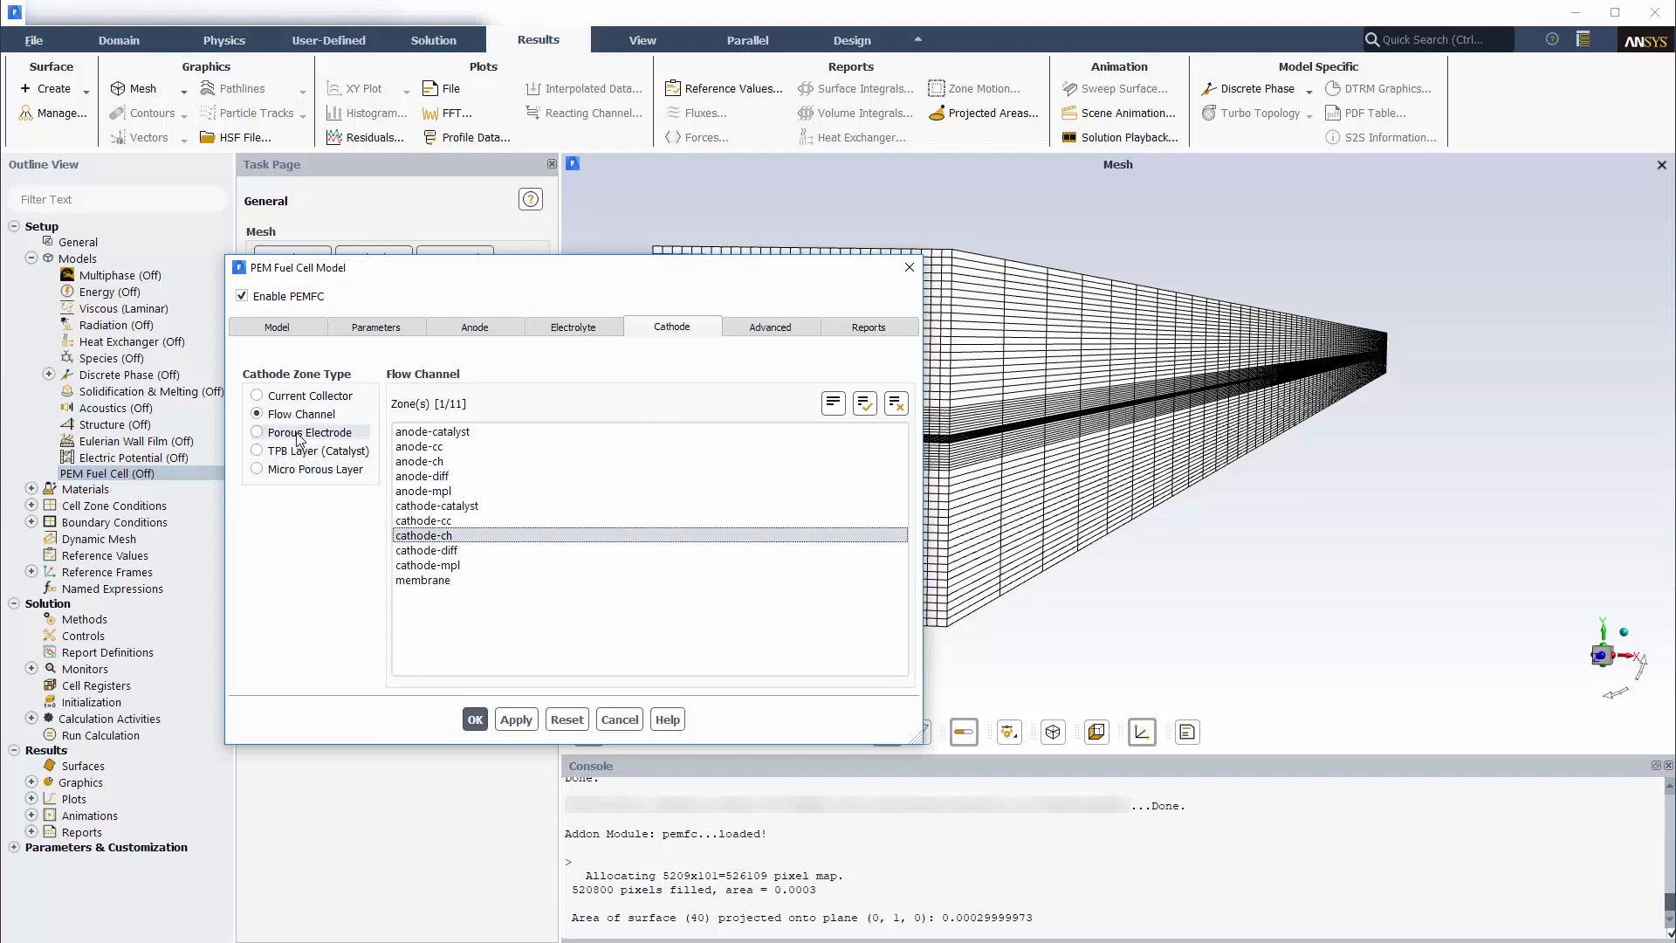
click(258, 431)
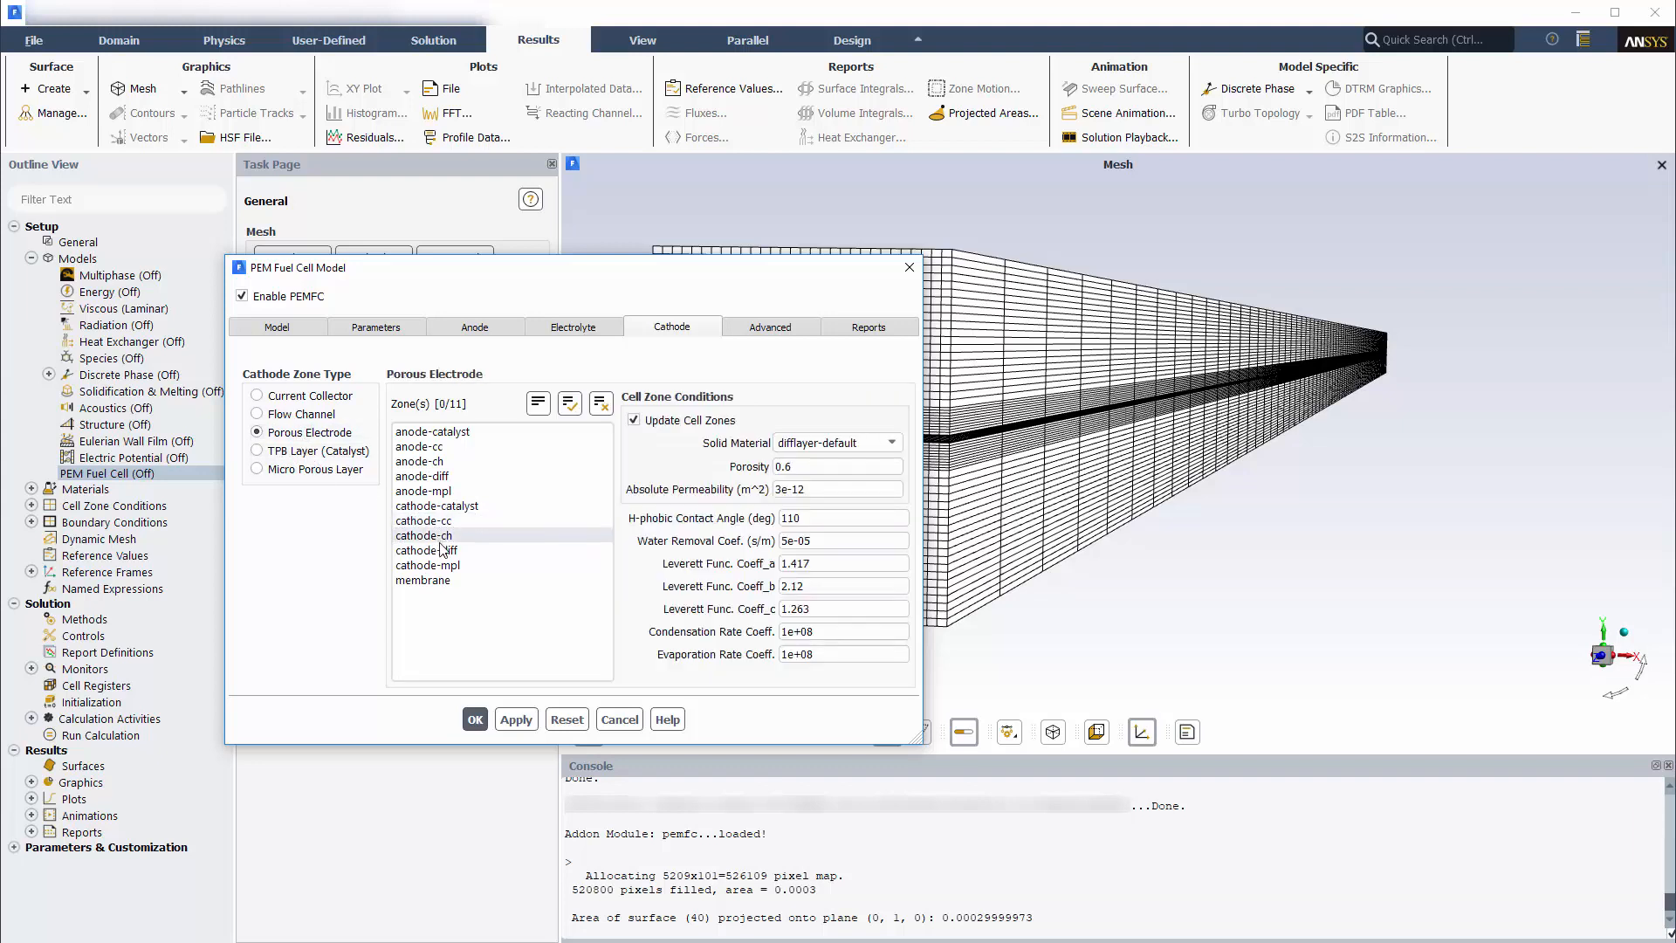
click(428, 550)
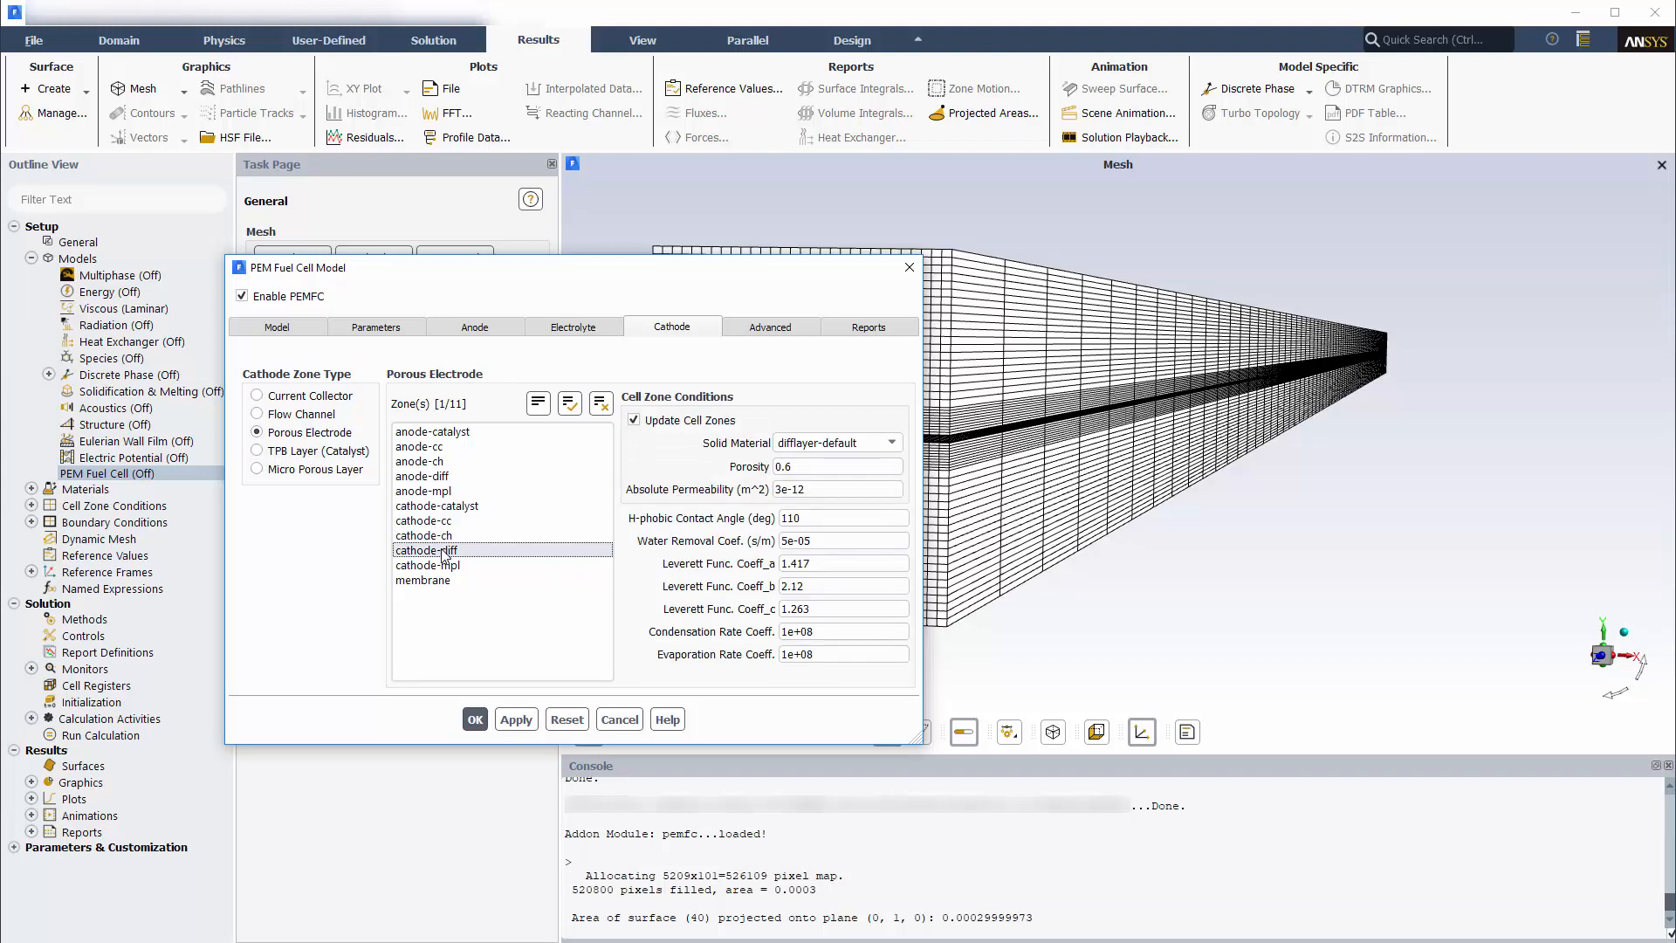
- Assign cathode-catalyst as the catalyst layer and cathode-mpl as the micro porous layer
click(259, 450)
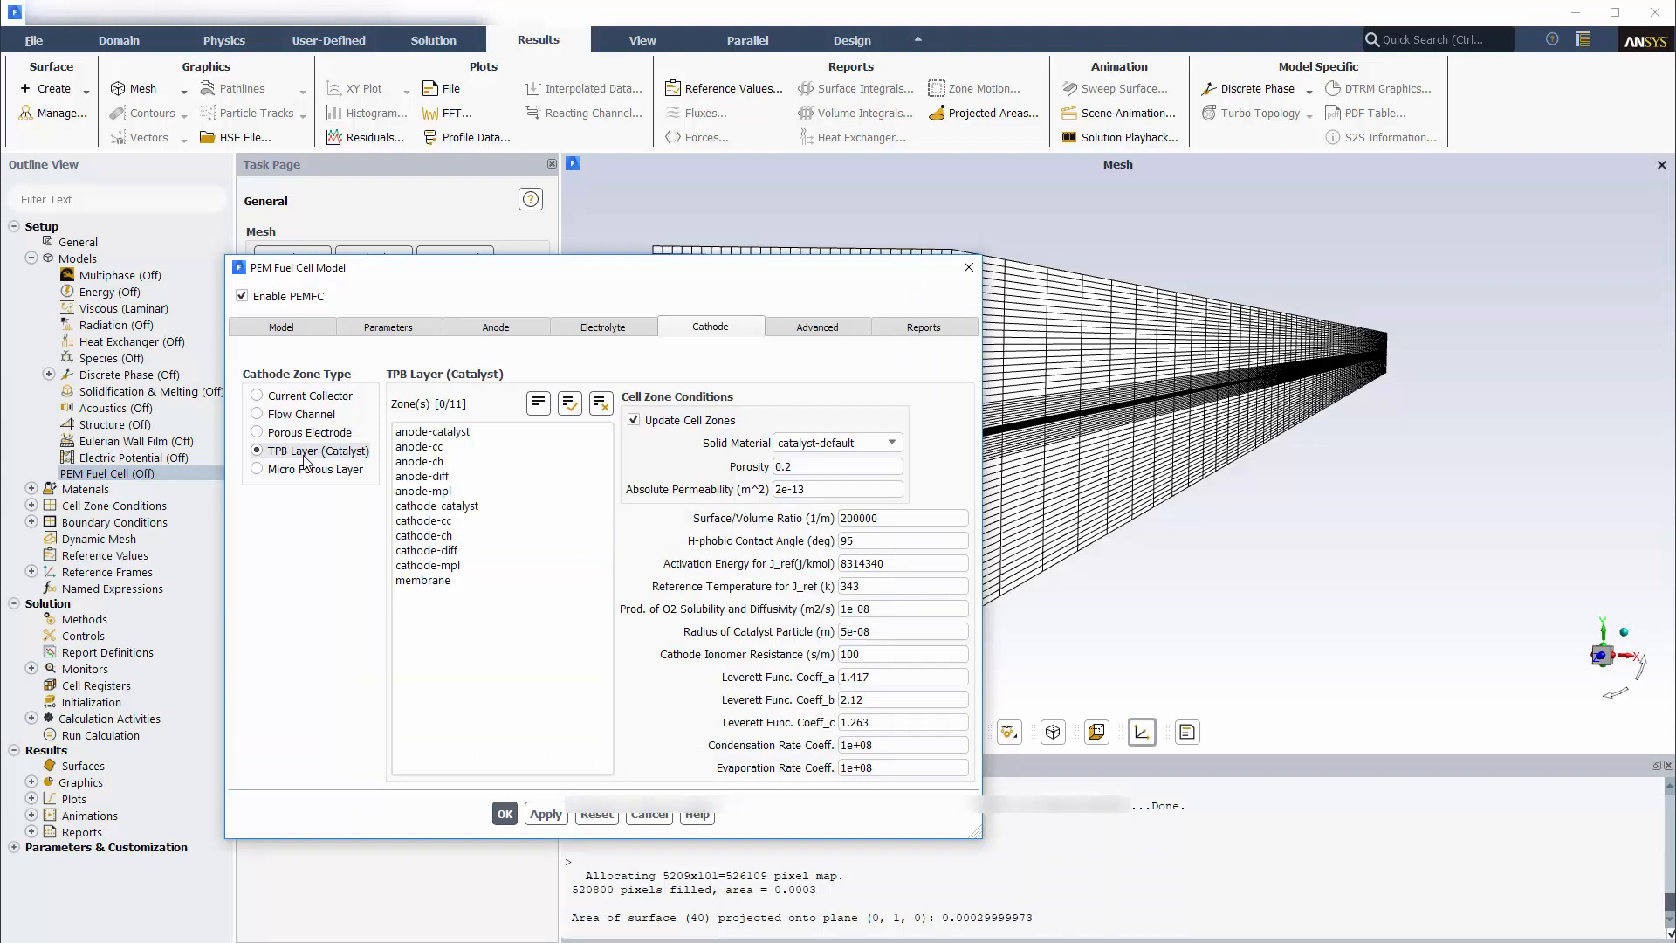
click(436, 506)
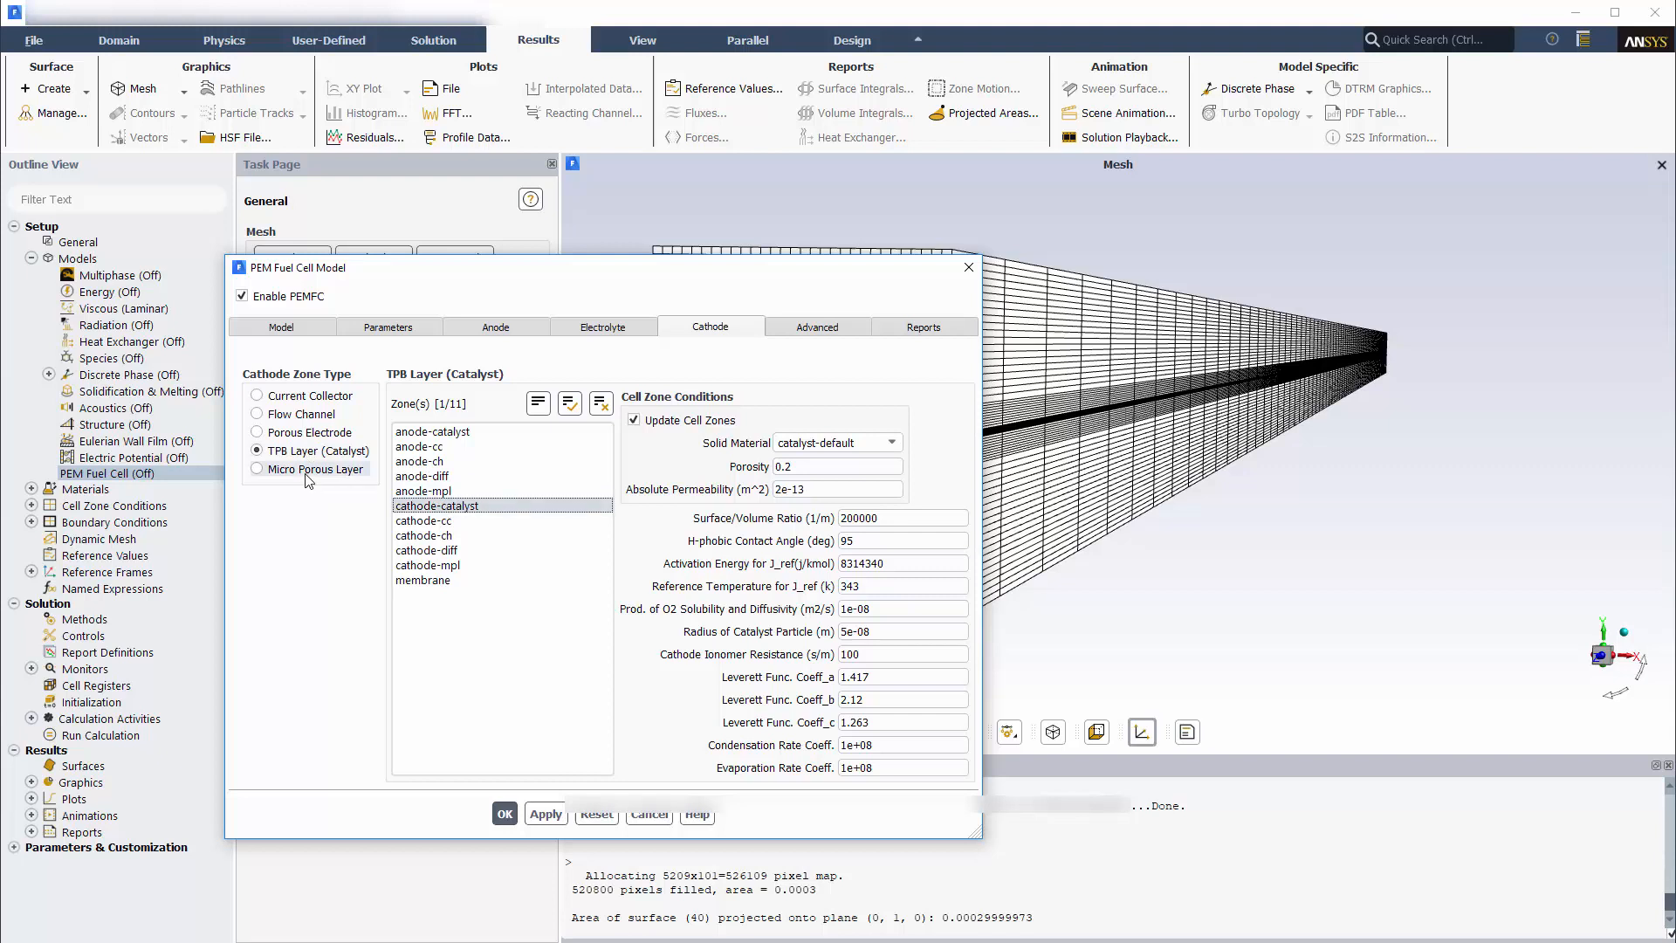
click(257, 468)
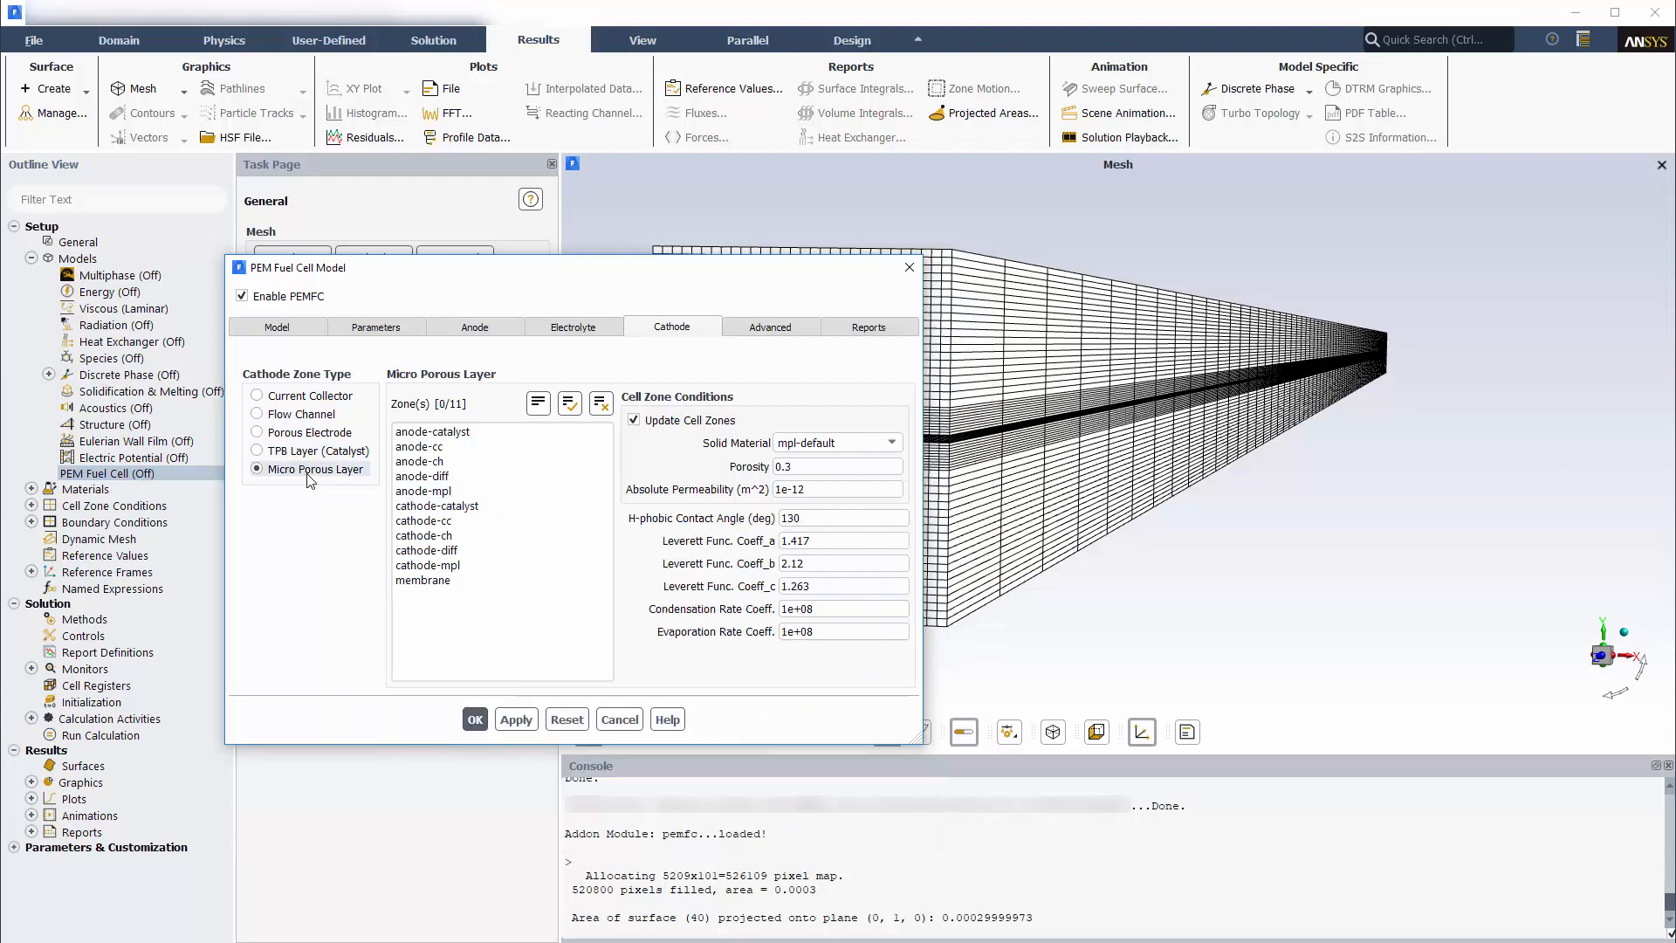
click(427, 564)
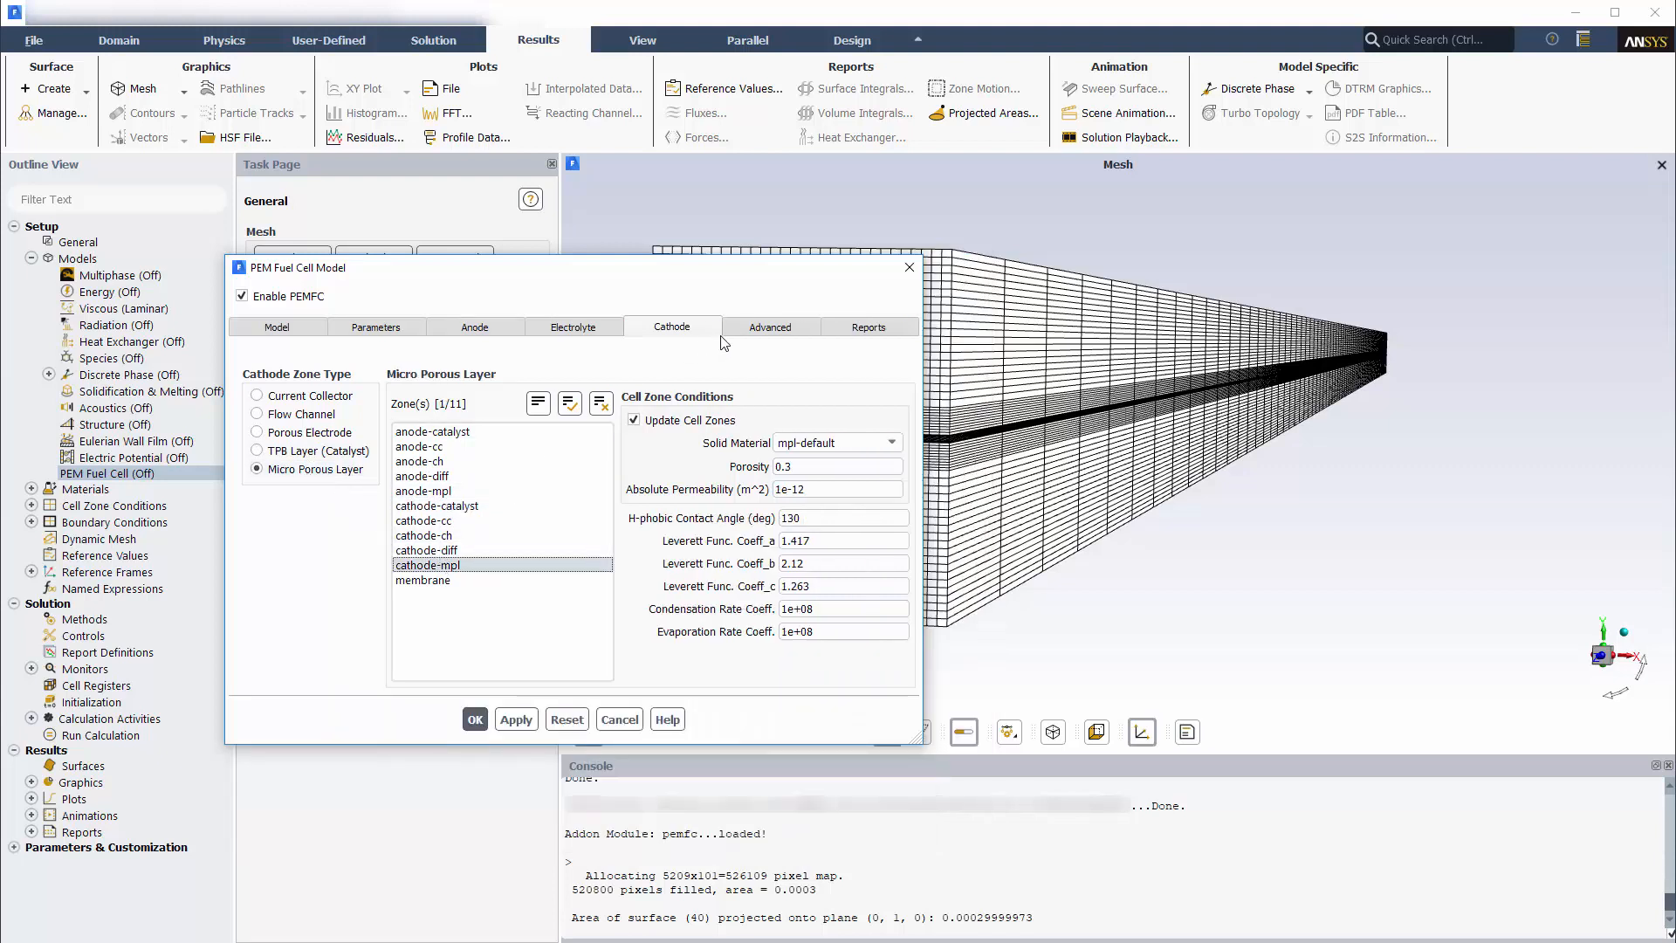
click(768, 327)
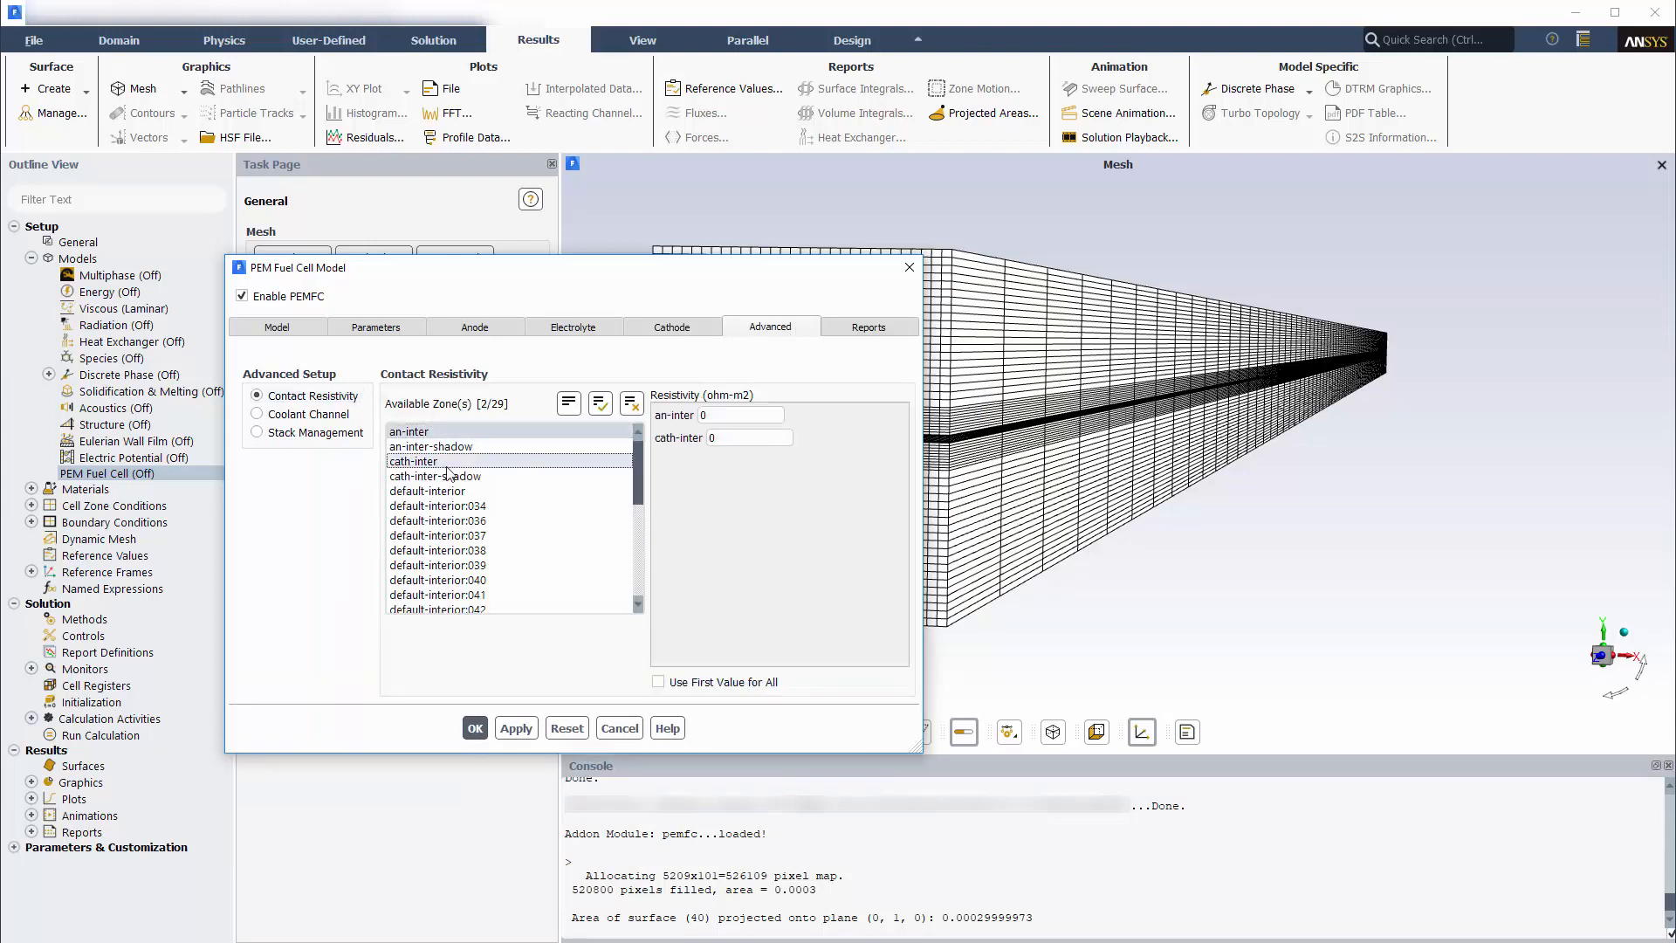
- Set 2e-6 contact resistivity on both interfaces, set the report terminals, and apply the PEMFC model
text(2e-6)
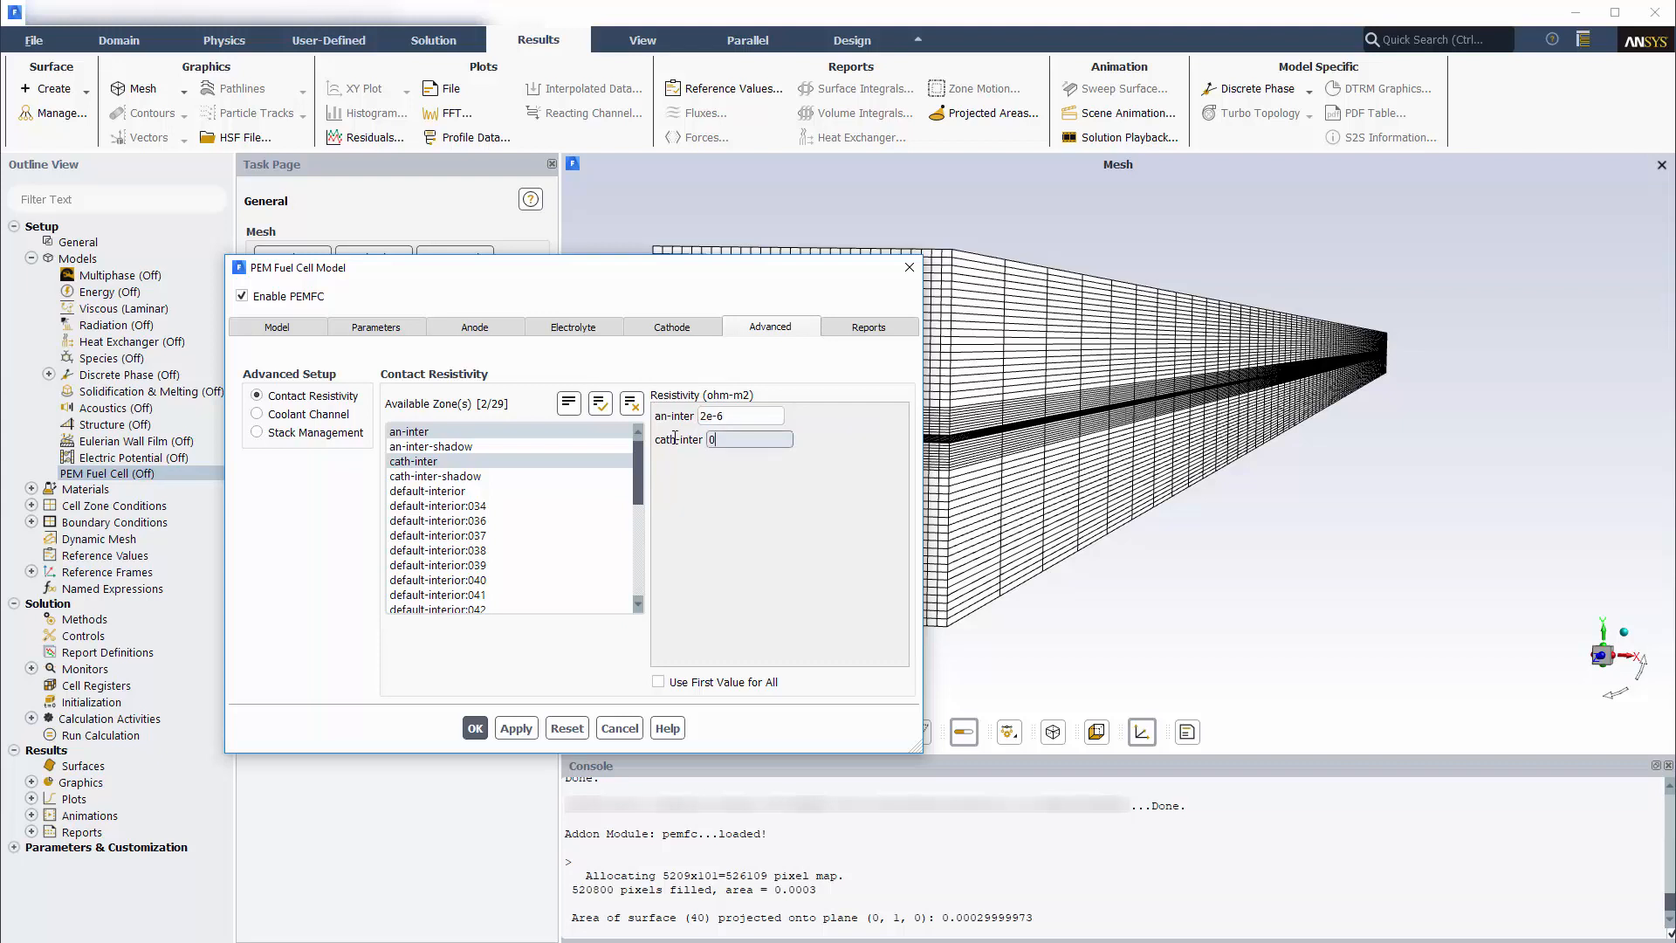
text(2e-6)
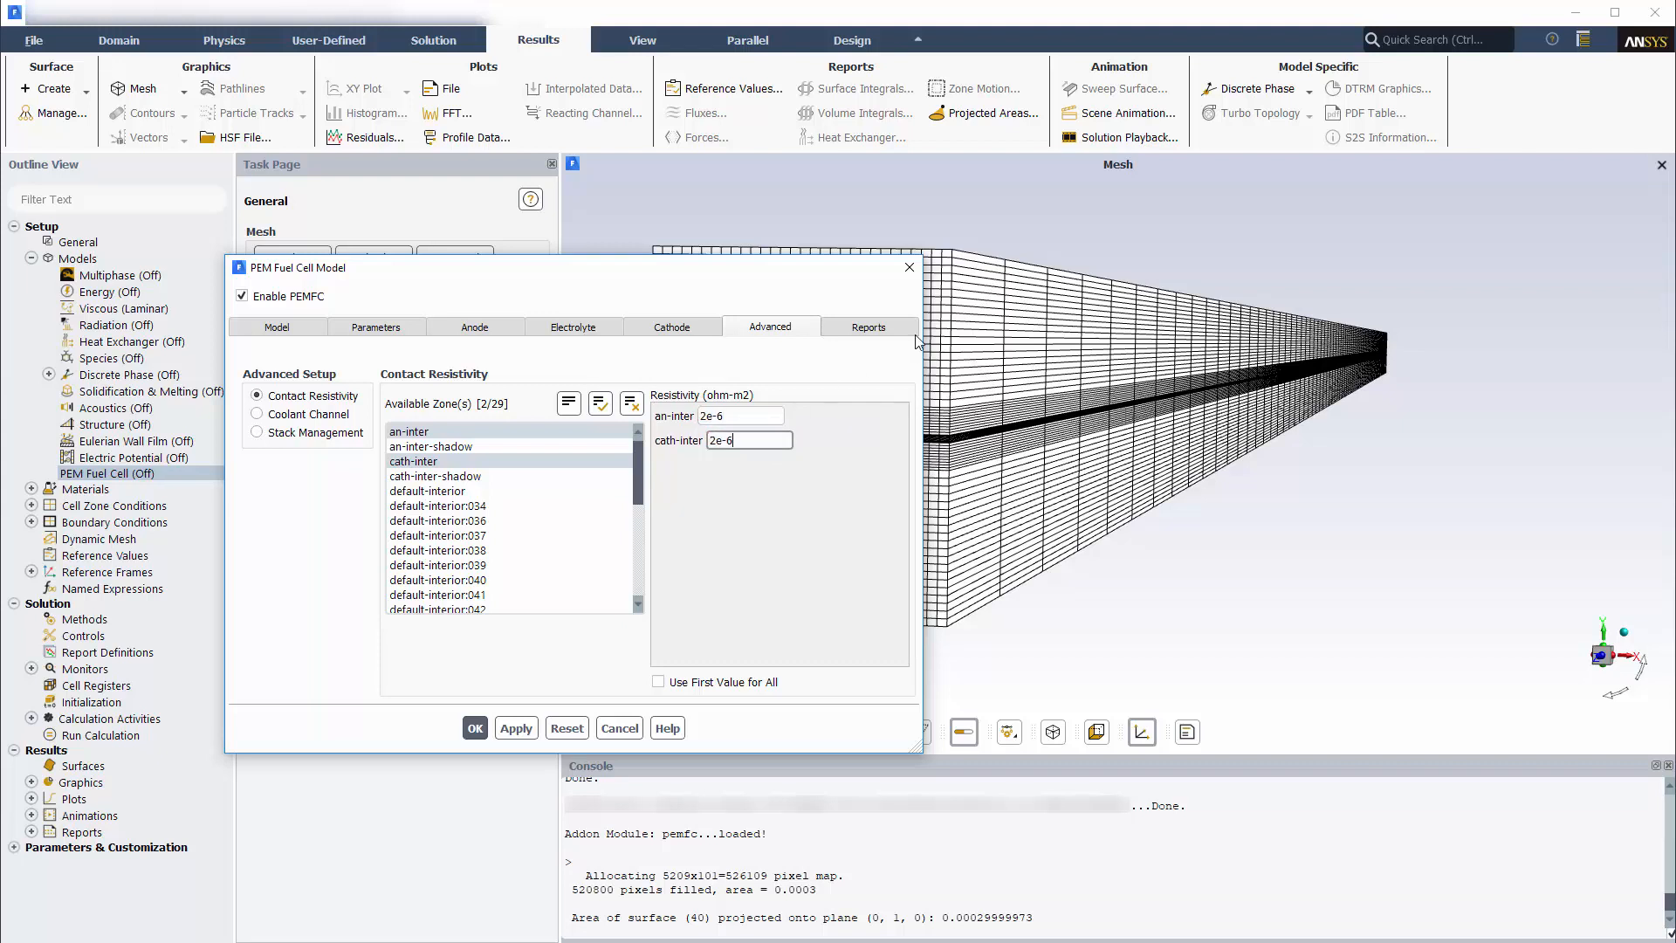
click(868, 327)
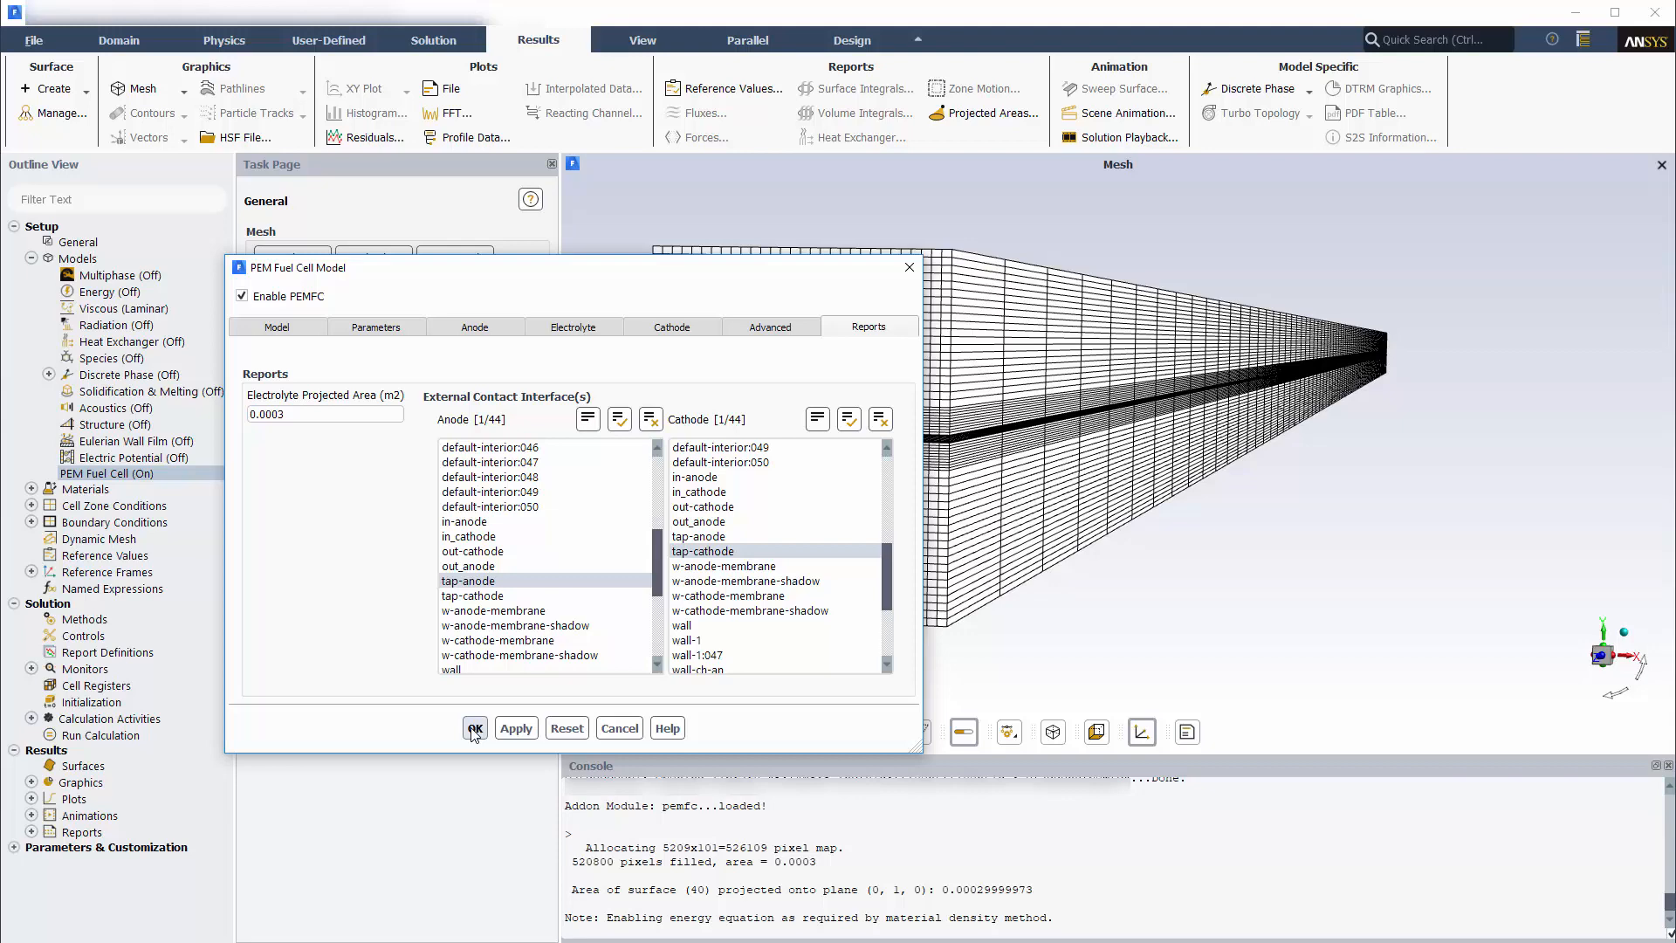
click(475, 728)
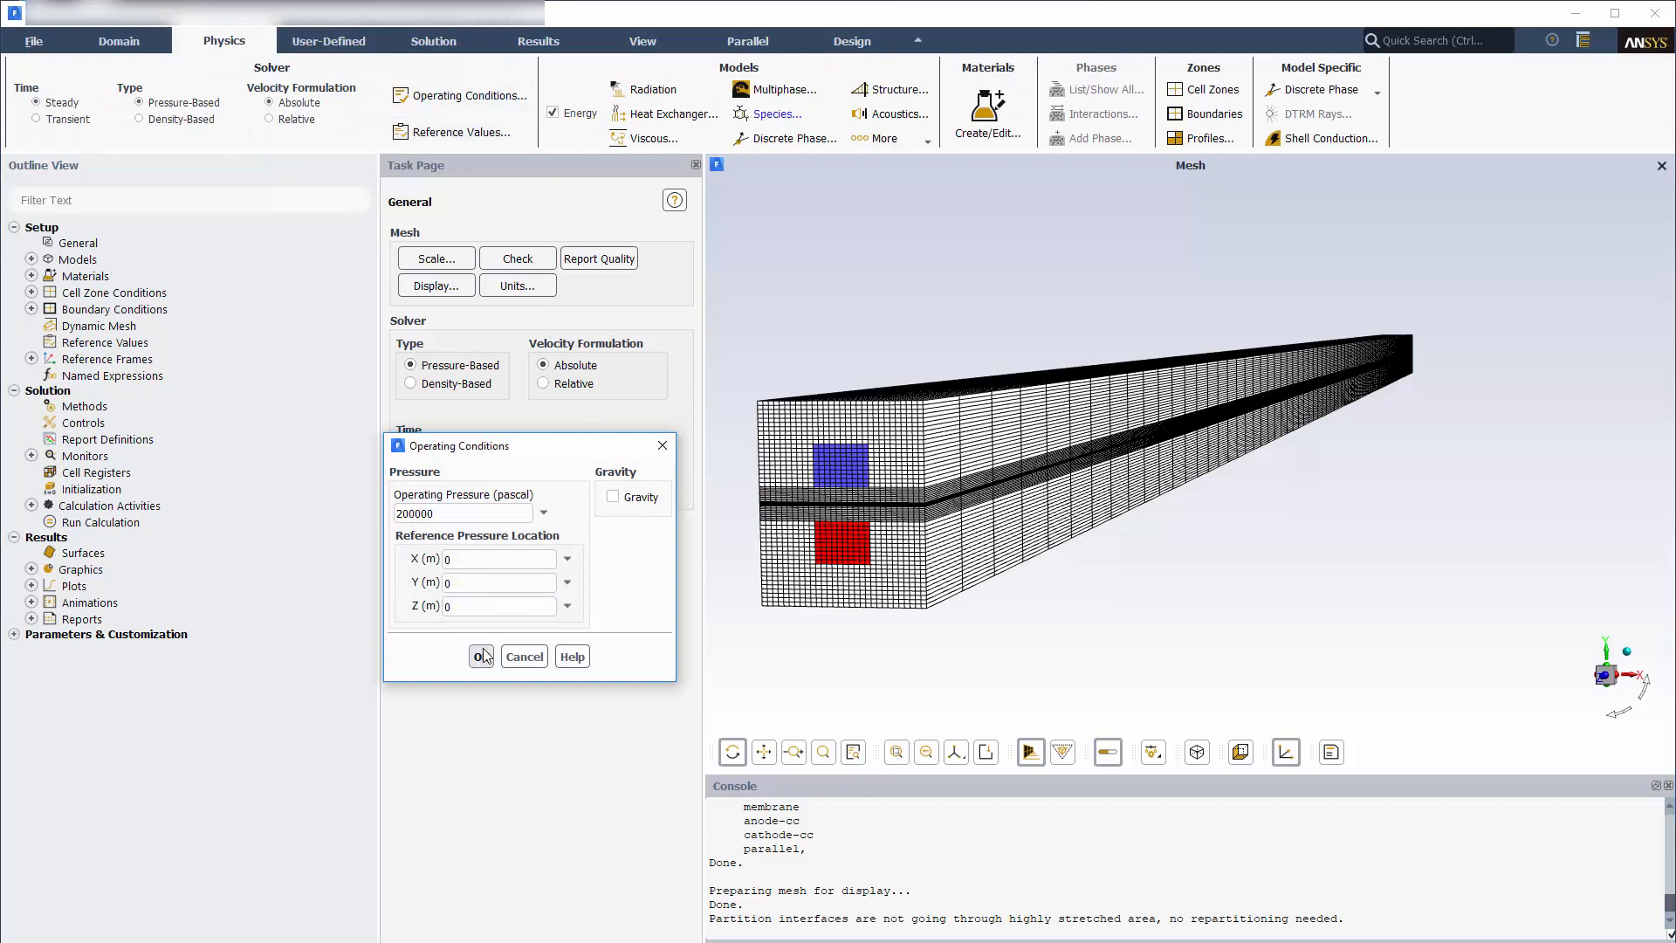
- Confirm the 200000 Pa operating pressure with gravity off
click(481, 654)
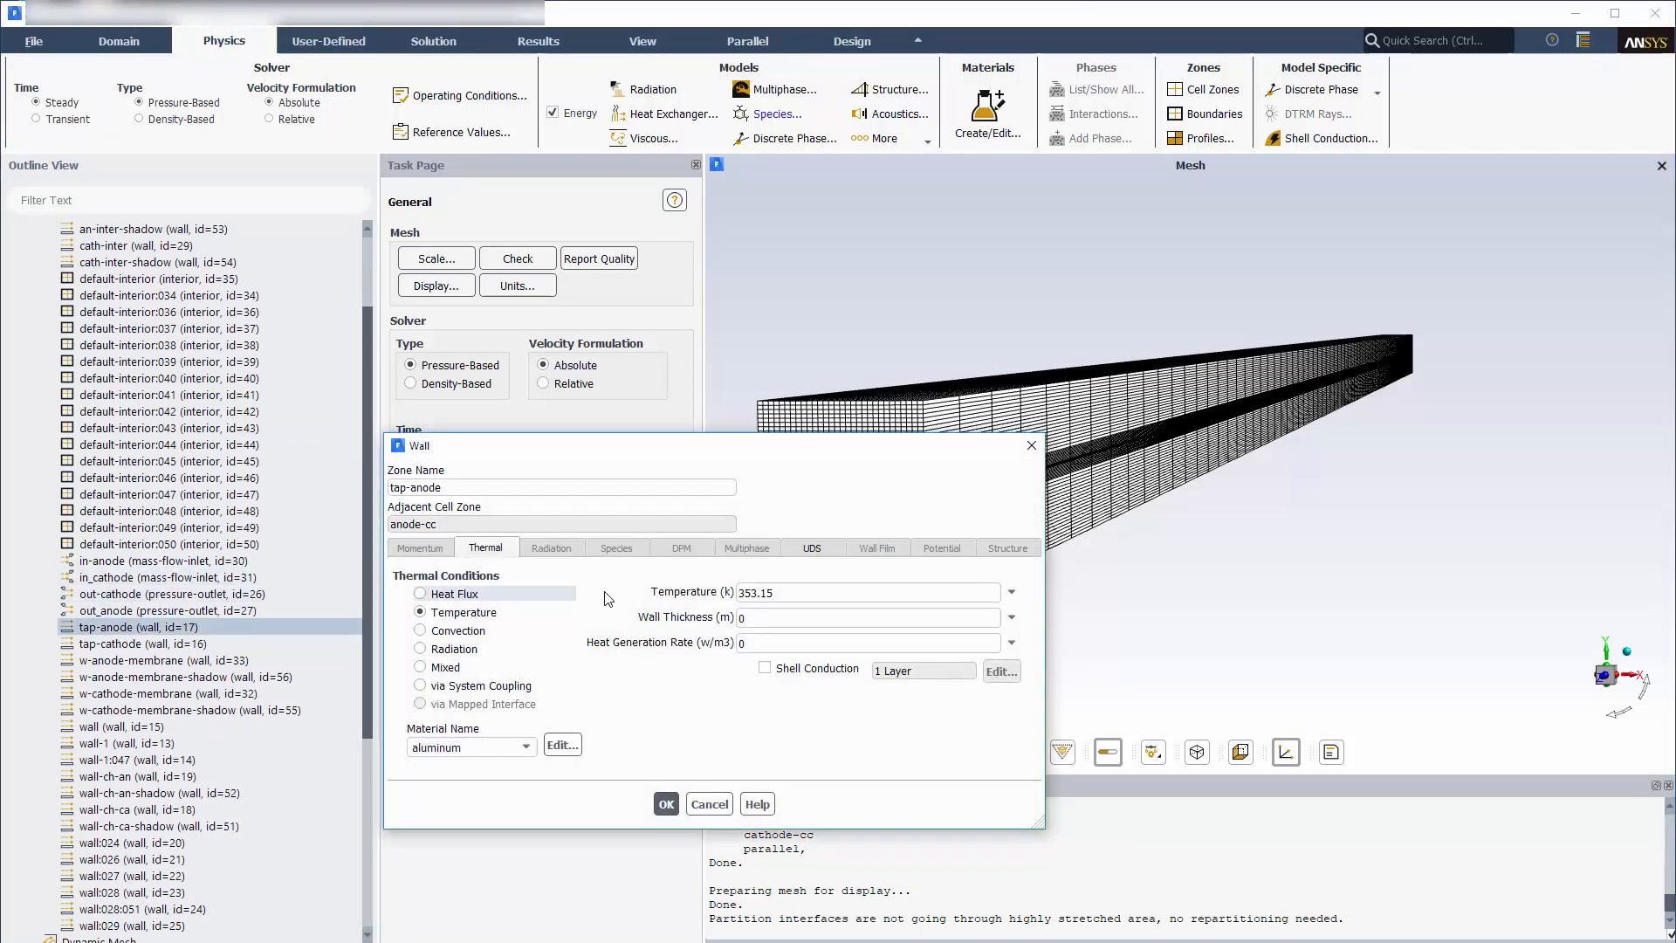
- Confirm tap-anode at 353.15 K with electric potential 0
click(812, 546)
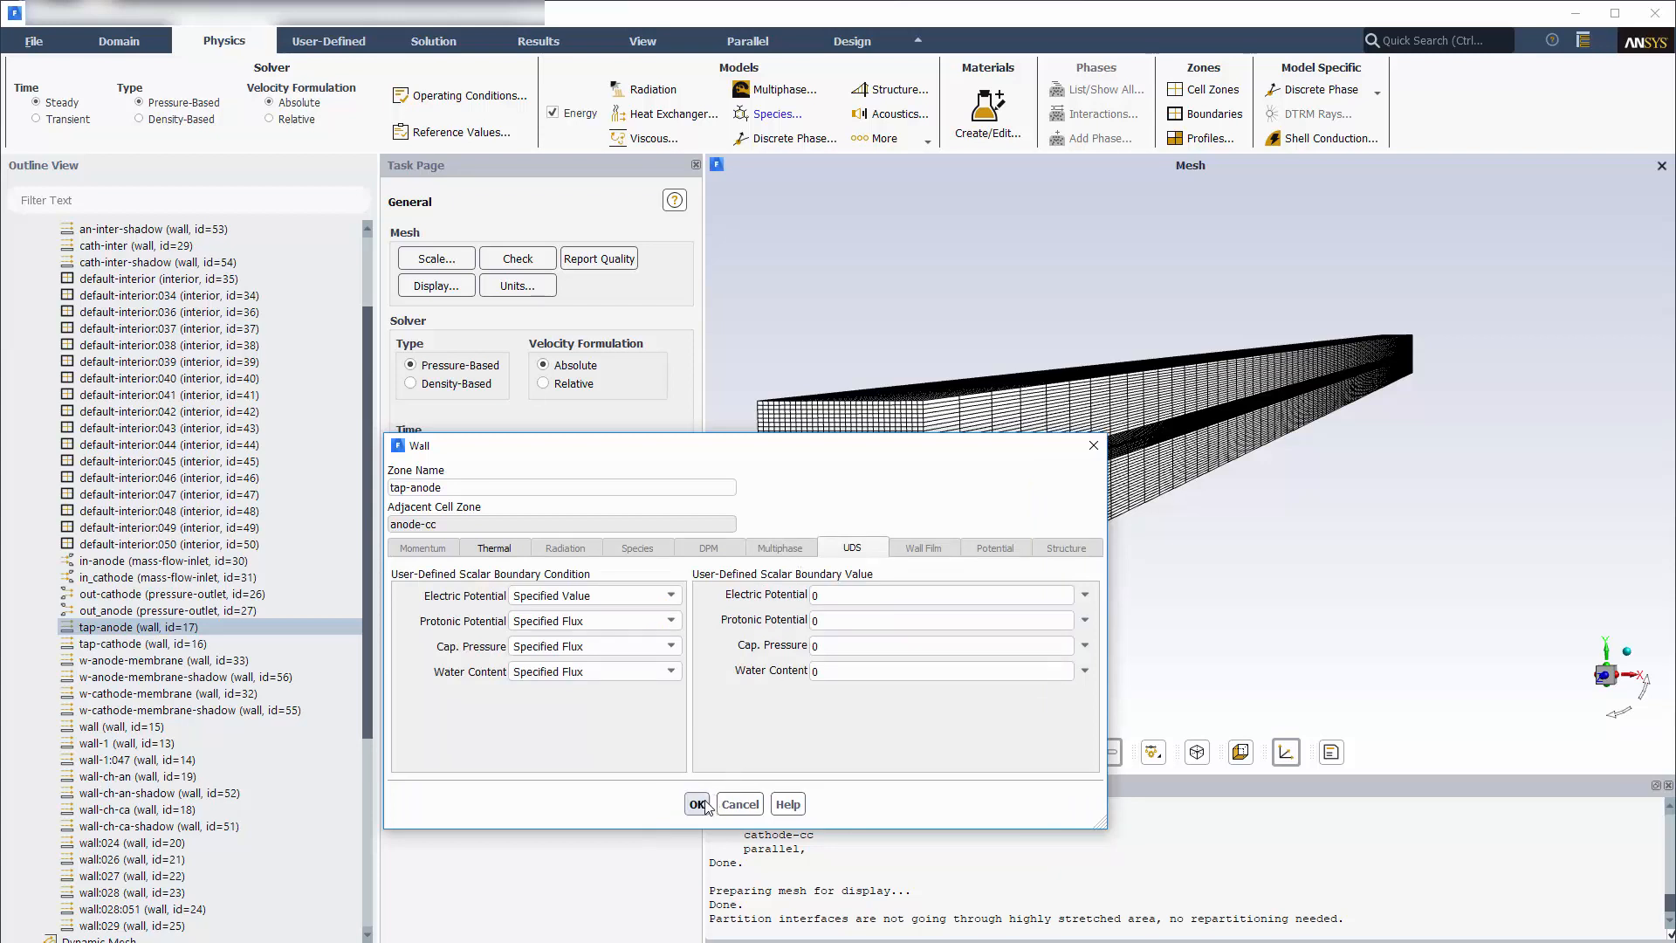
click(697, 803)
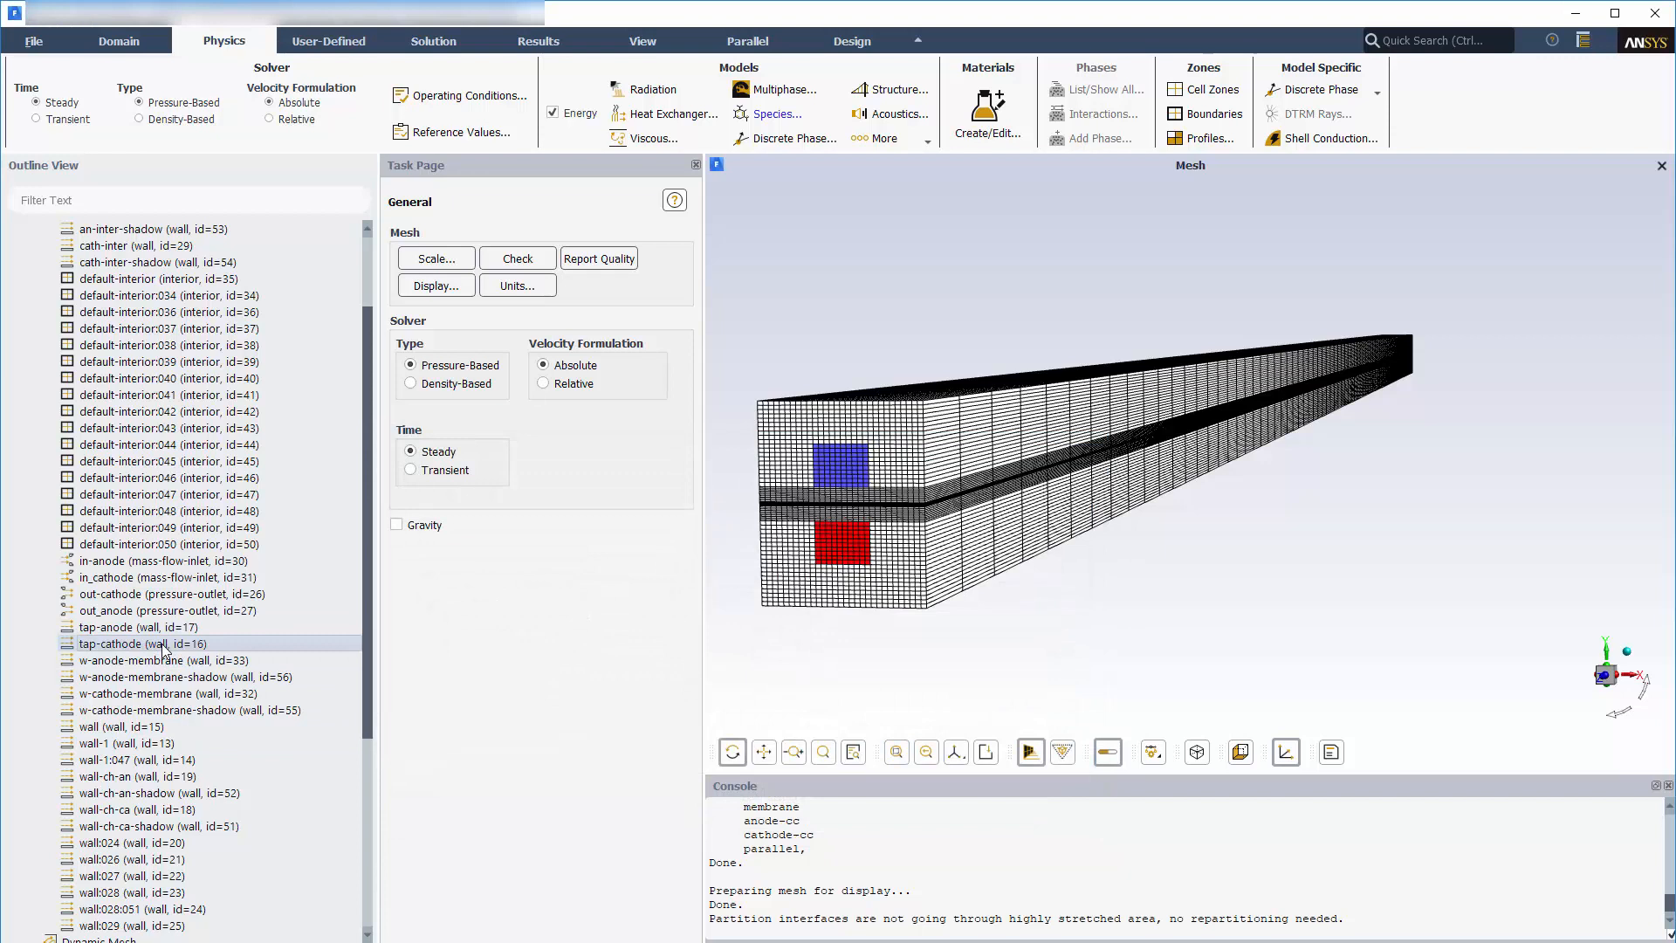
double_click(143, 643)
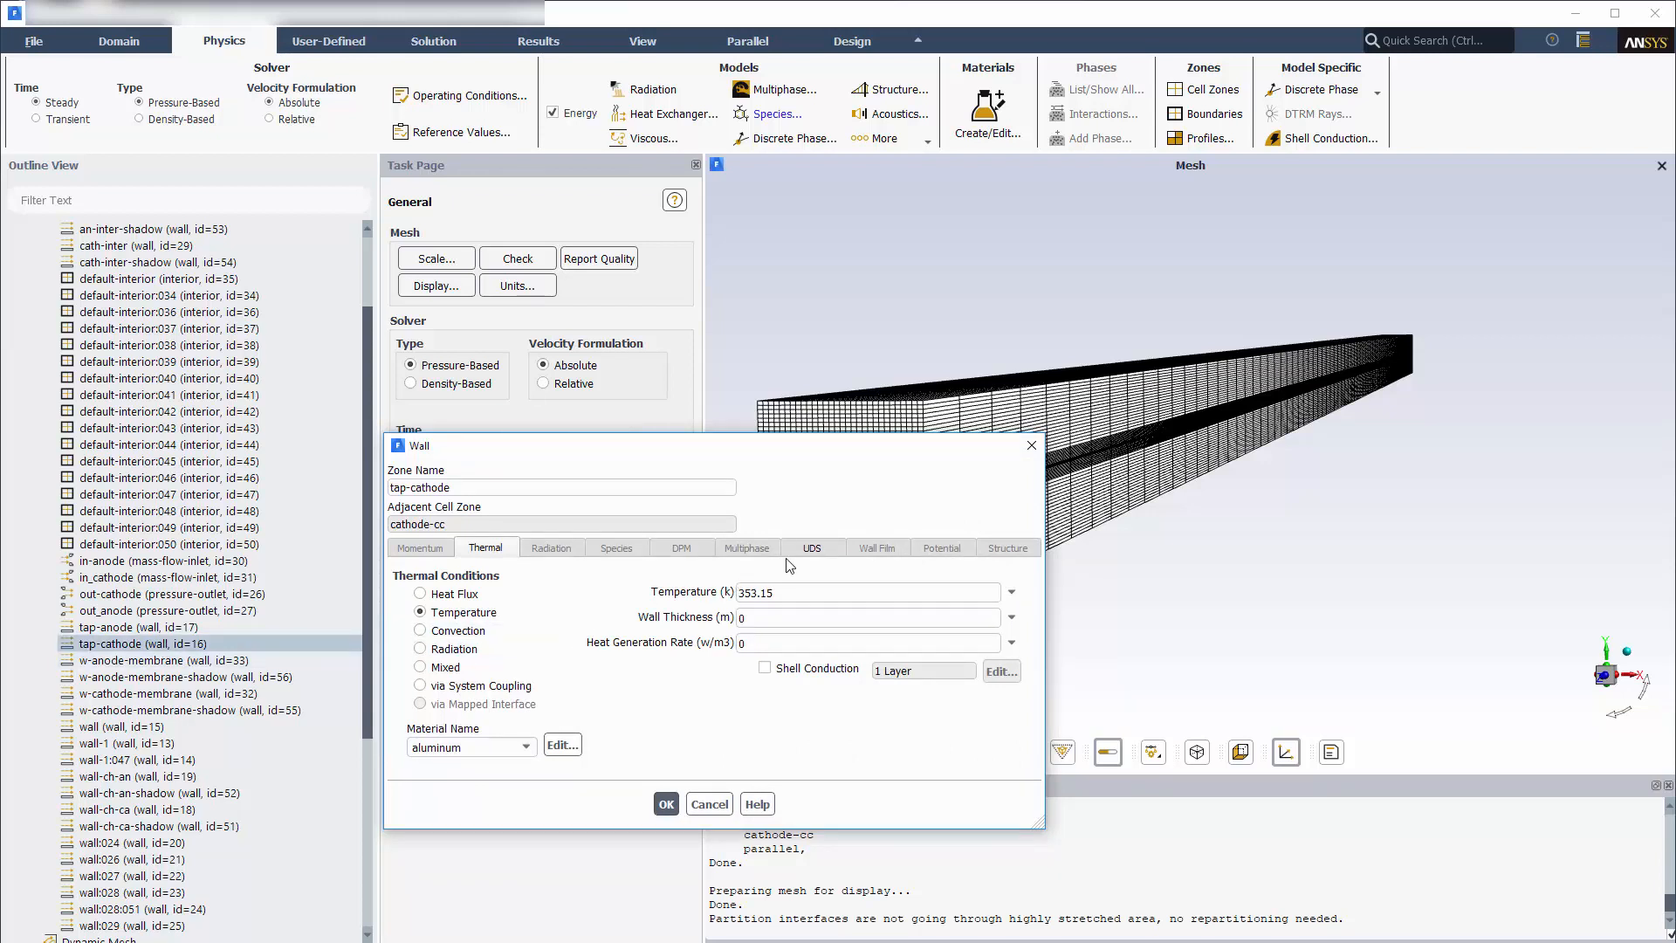
- Confirm tap-cathode at 353.15 K with electric potential 0.65
click(812, 547)
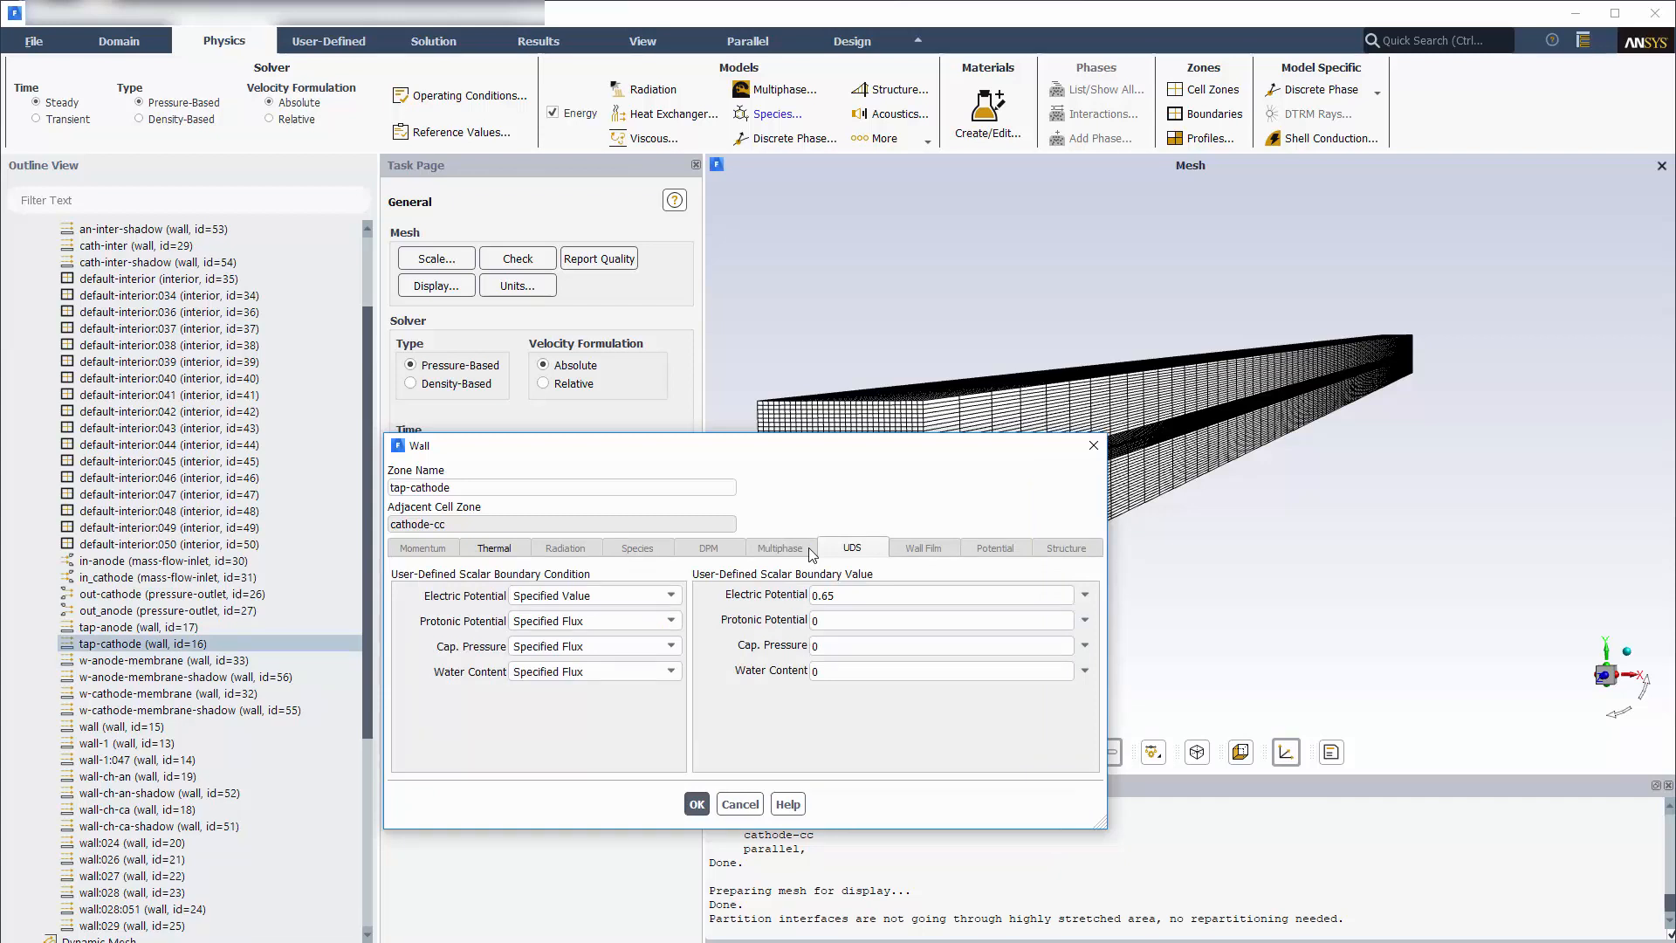
click(697, 803)
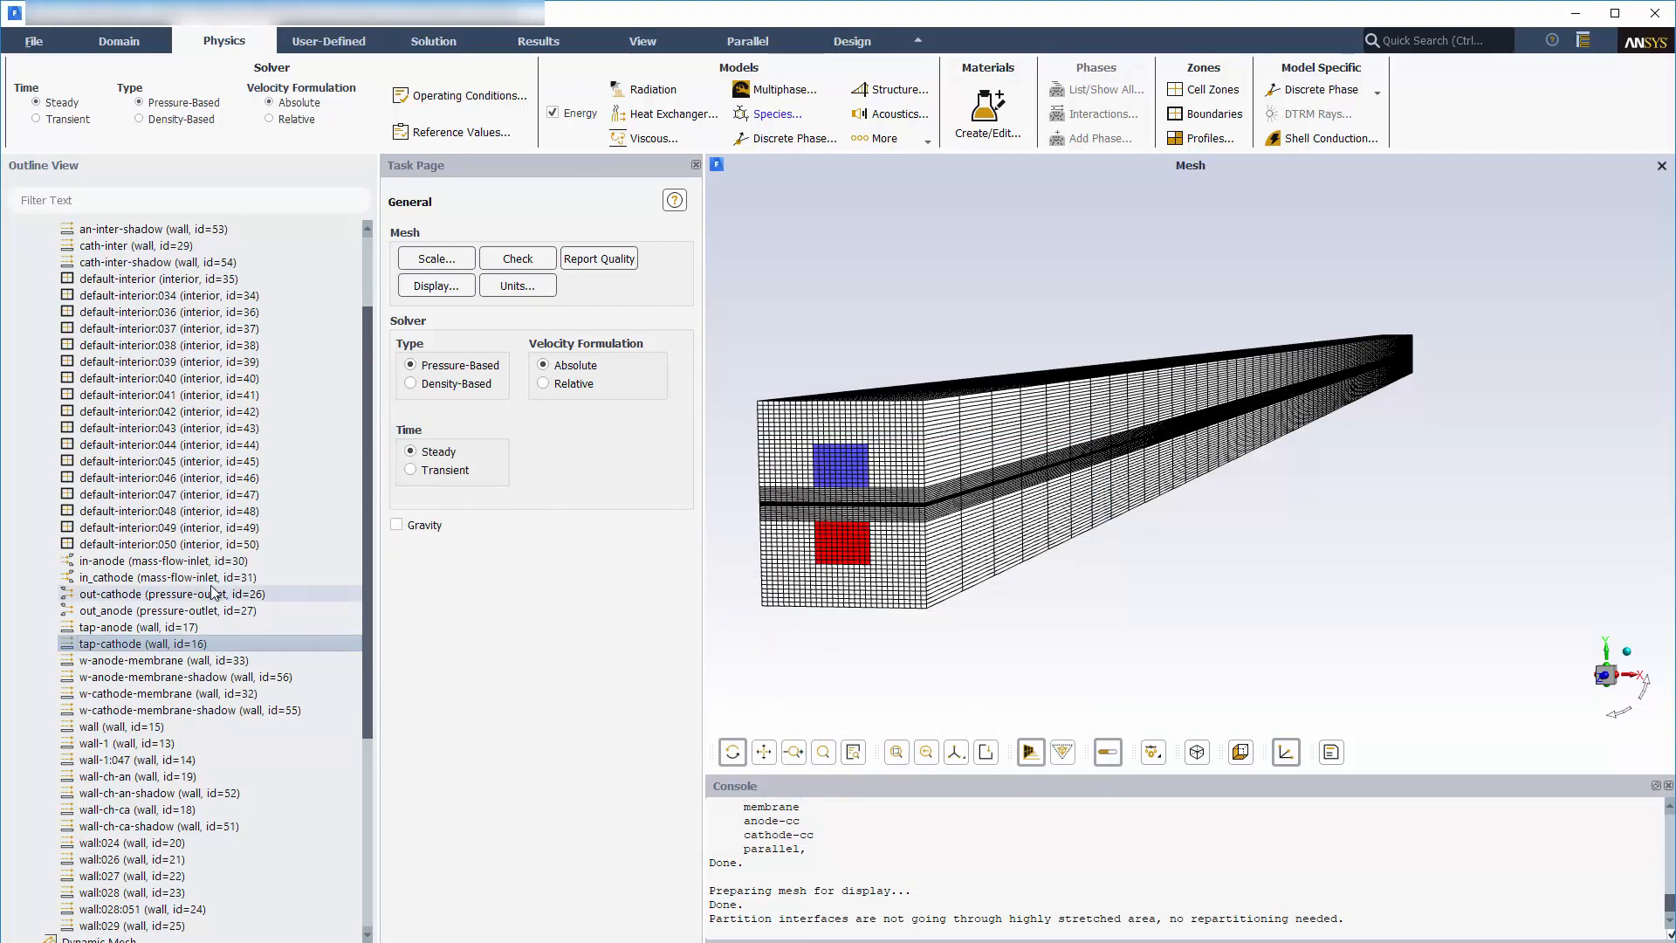
double_click(159, 560)
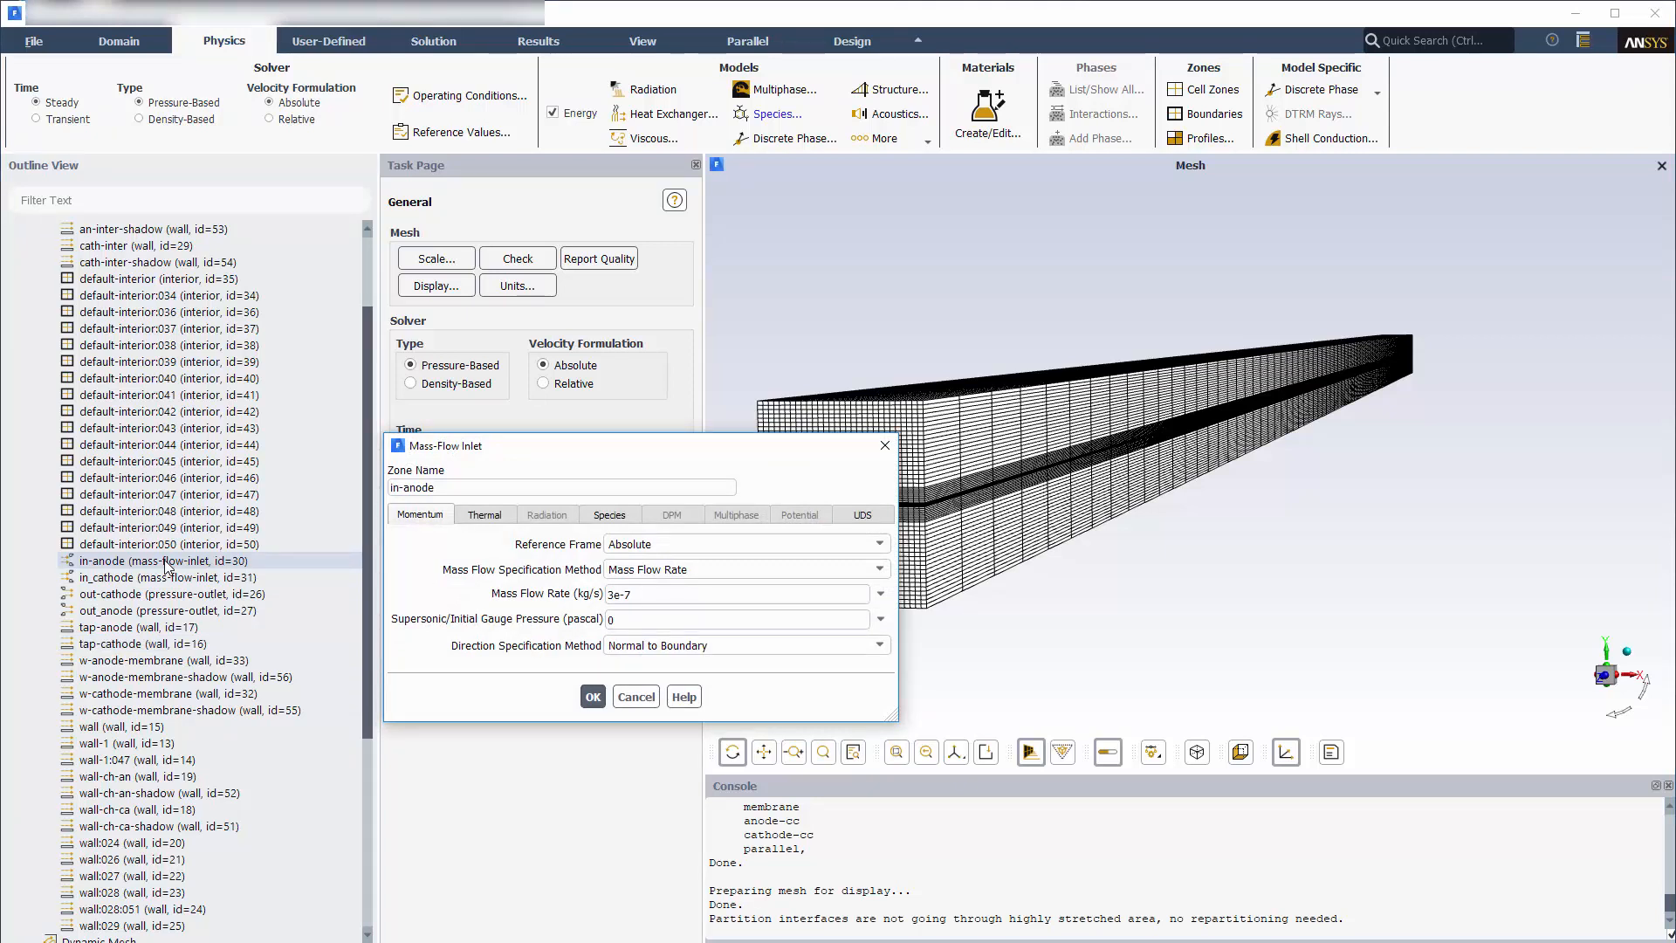
- Confirm in-anode at 3e-7 kg/s, 353.15 K, h2 0.6 and h2o 0.4 mass fractions
click(484, 513)
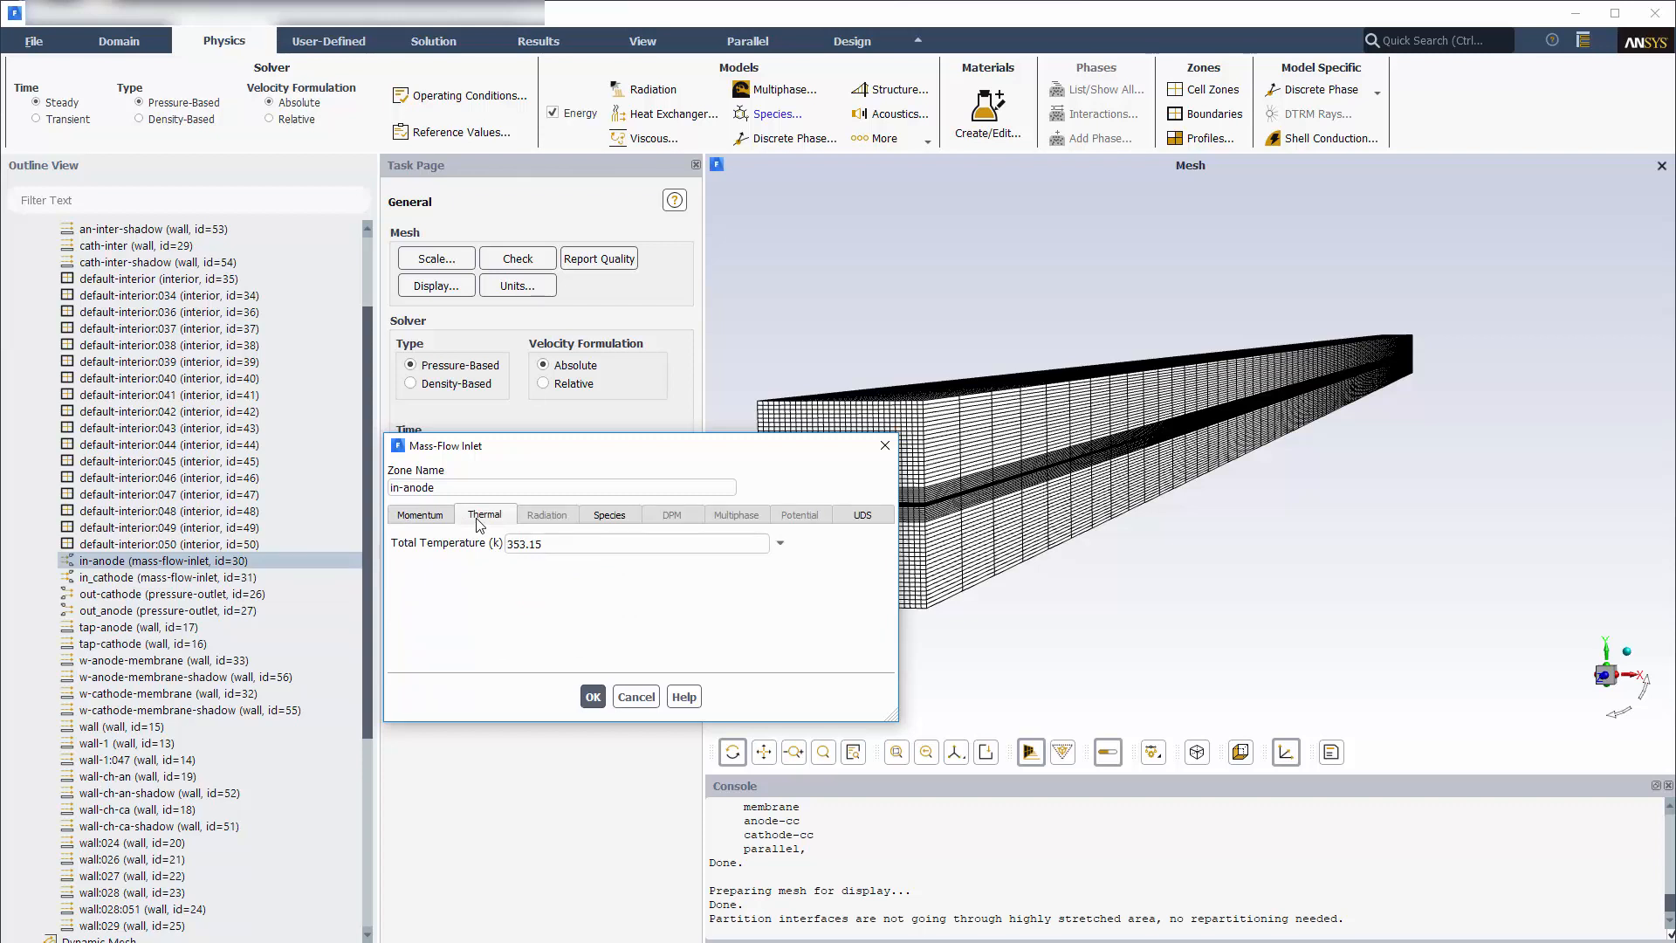
click(609, 514)
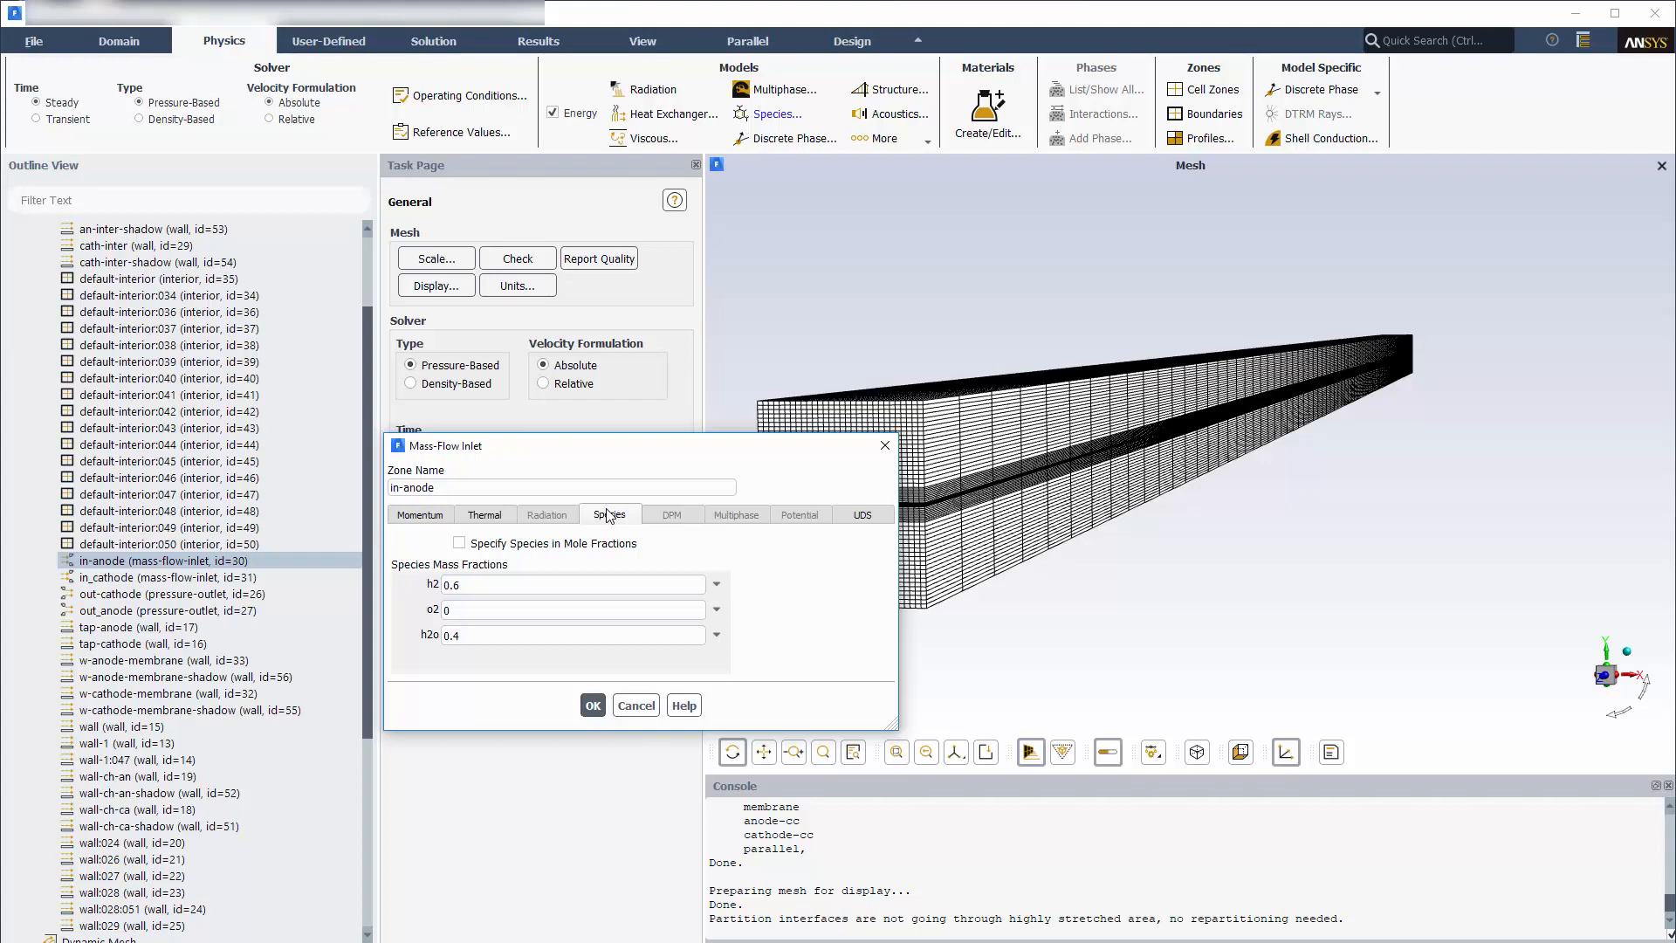
click(861, 513)
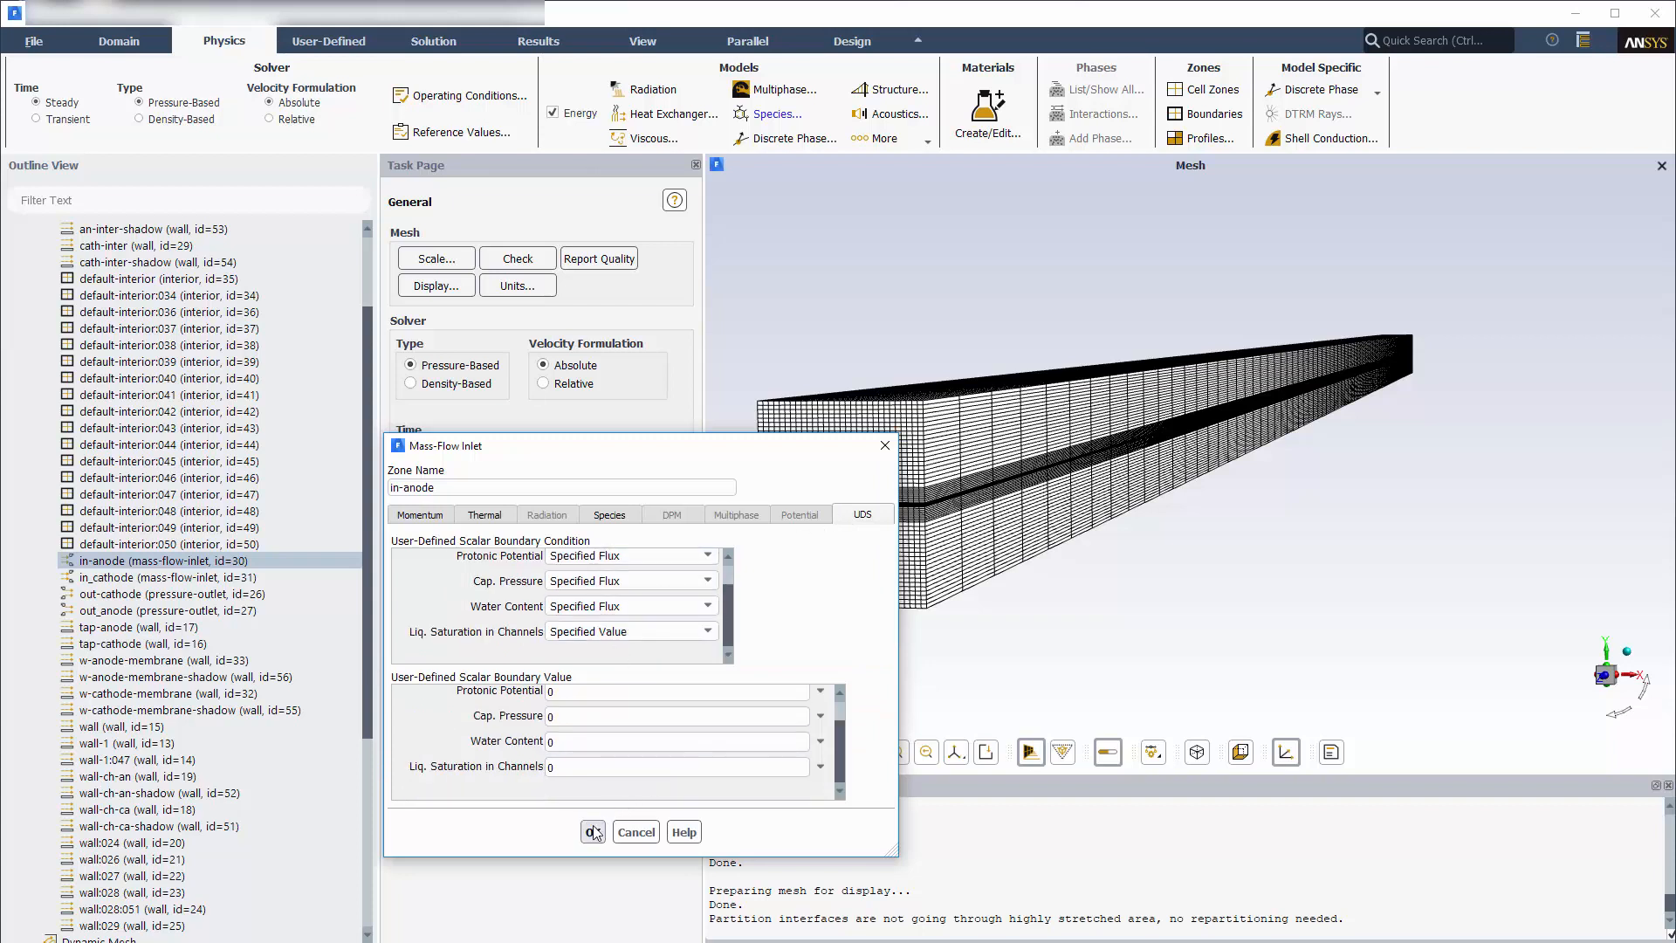
click(592, 831)
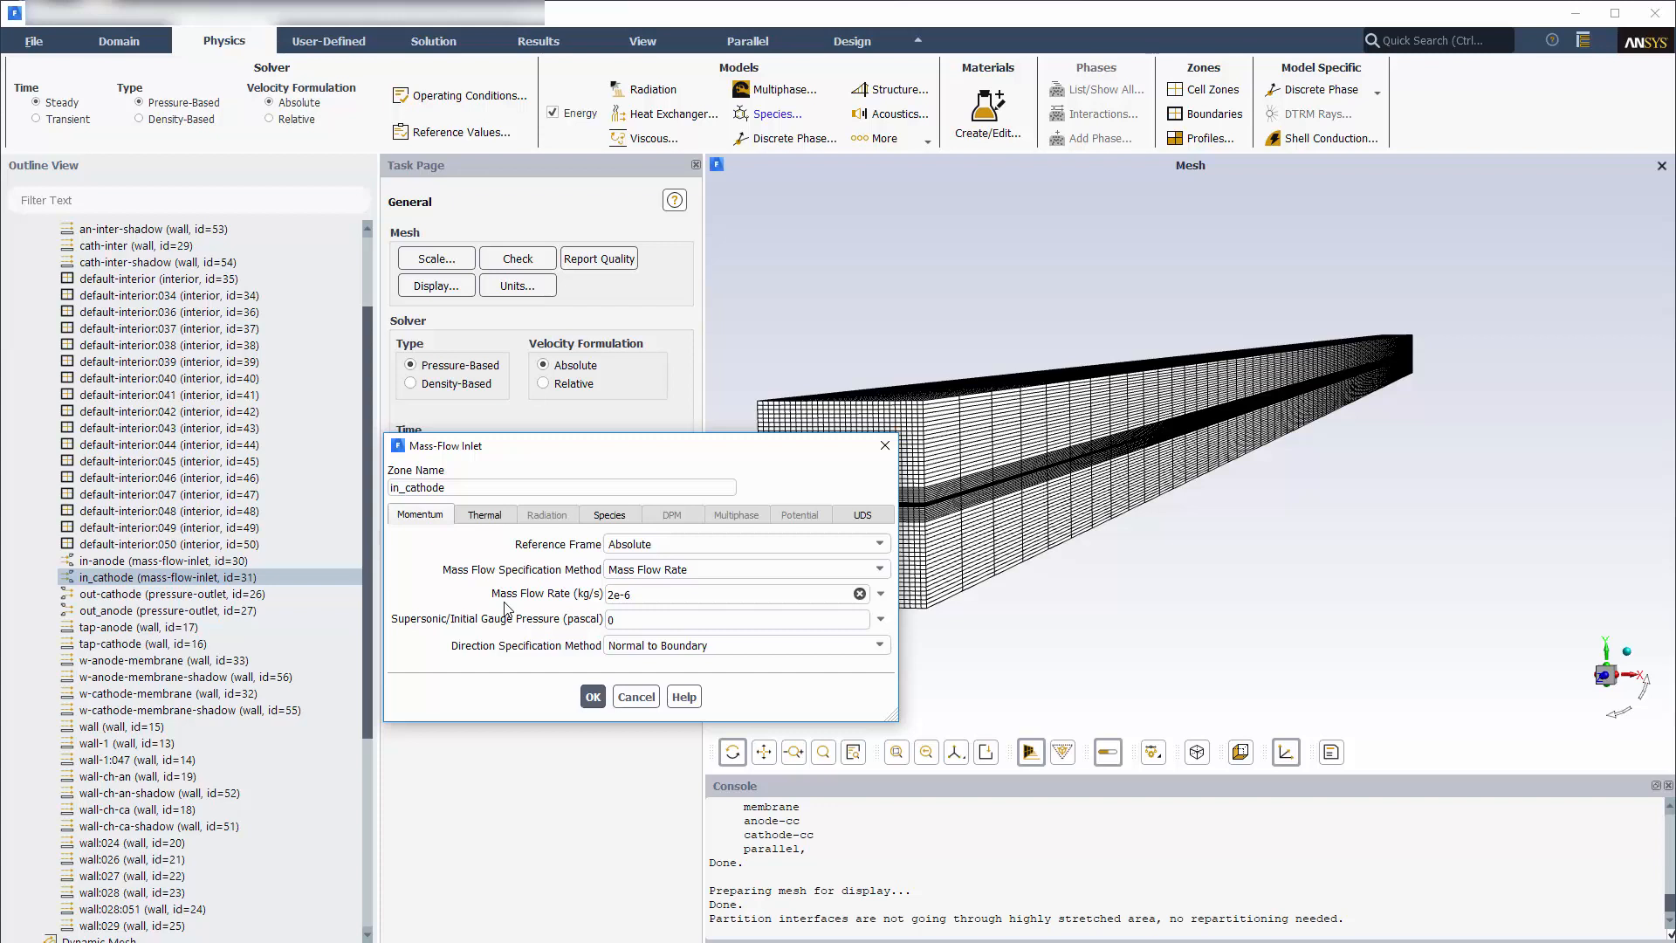
- Review in_cathode's 353.15 K temperature, o2 0.21 / h2o 0.15 fractions and UDS conditions, then confirm
click(484, 513)
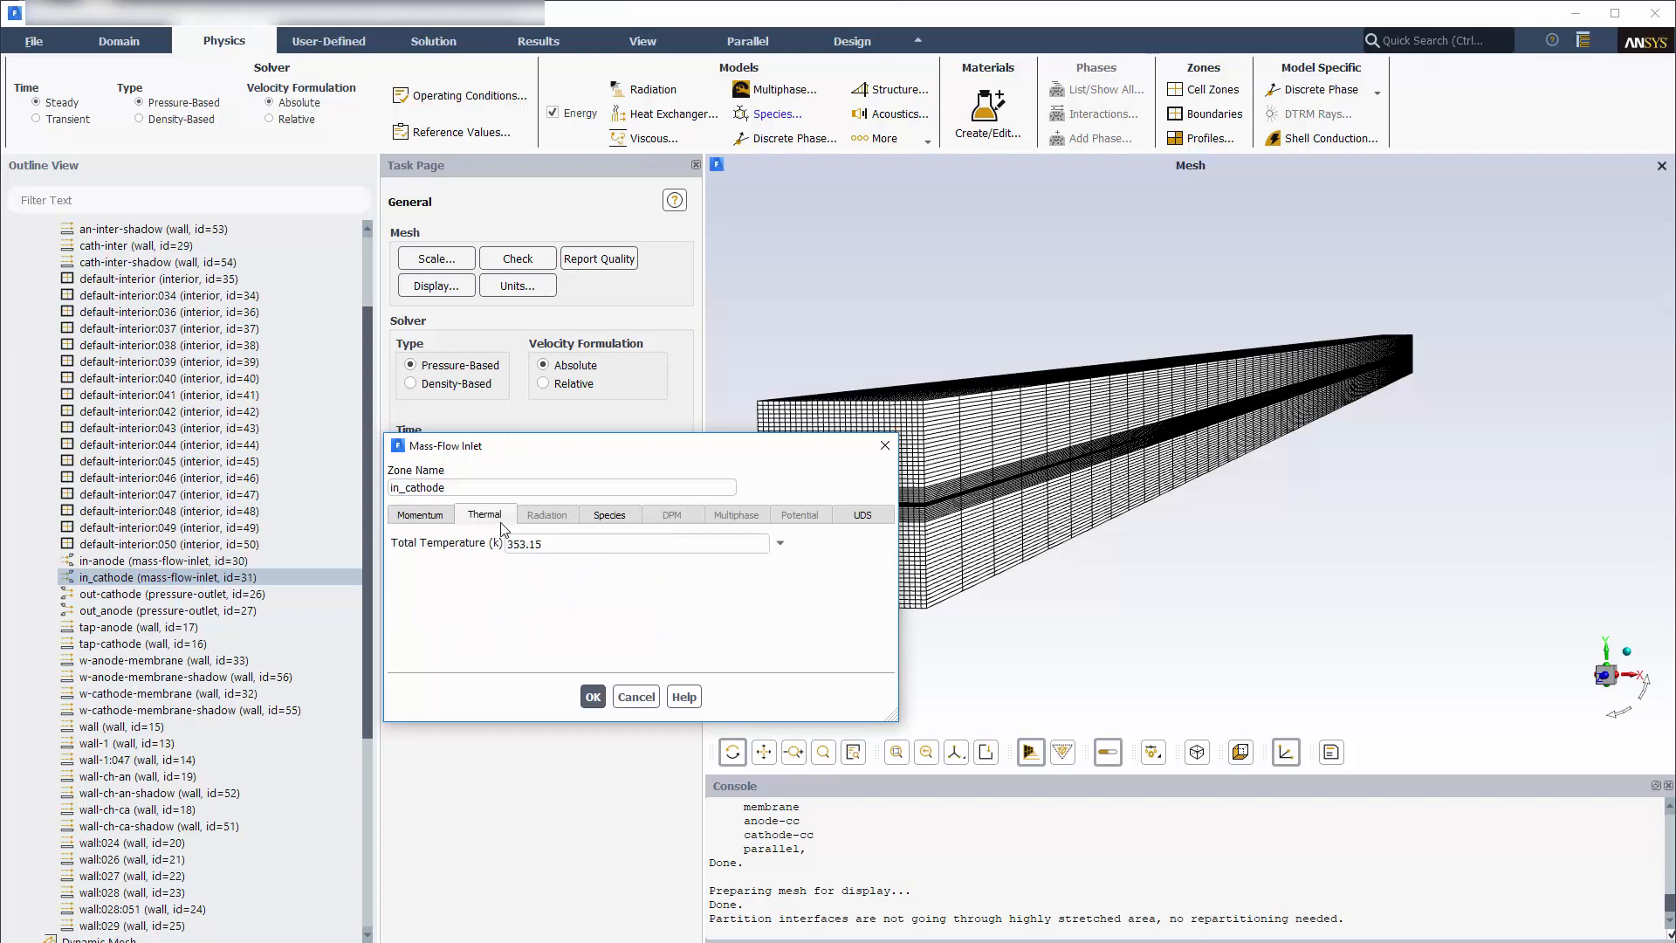
click(609, 513)
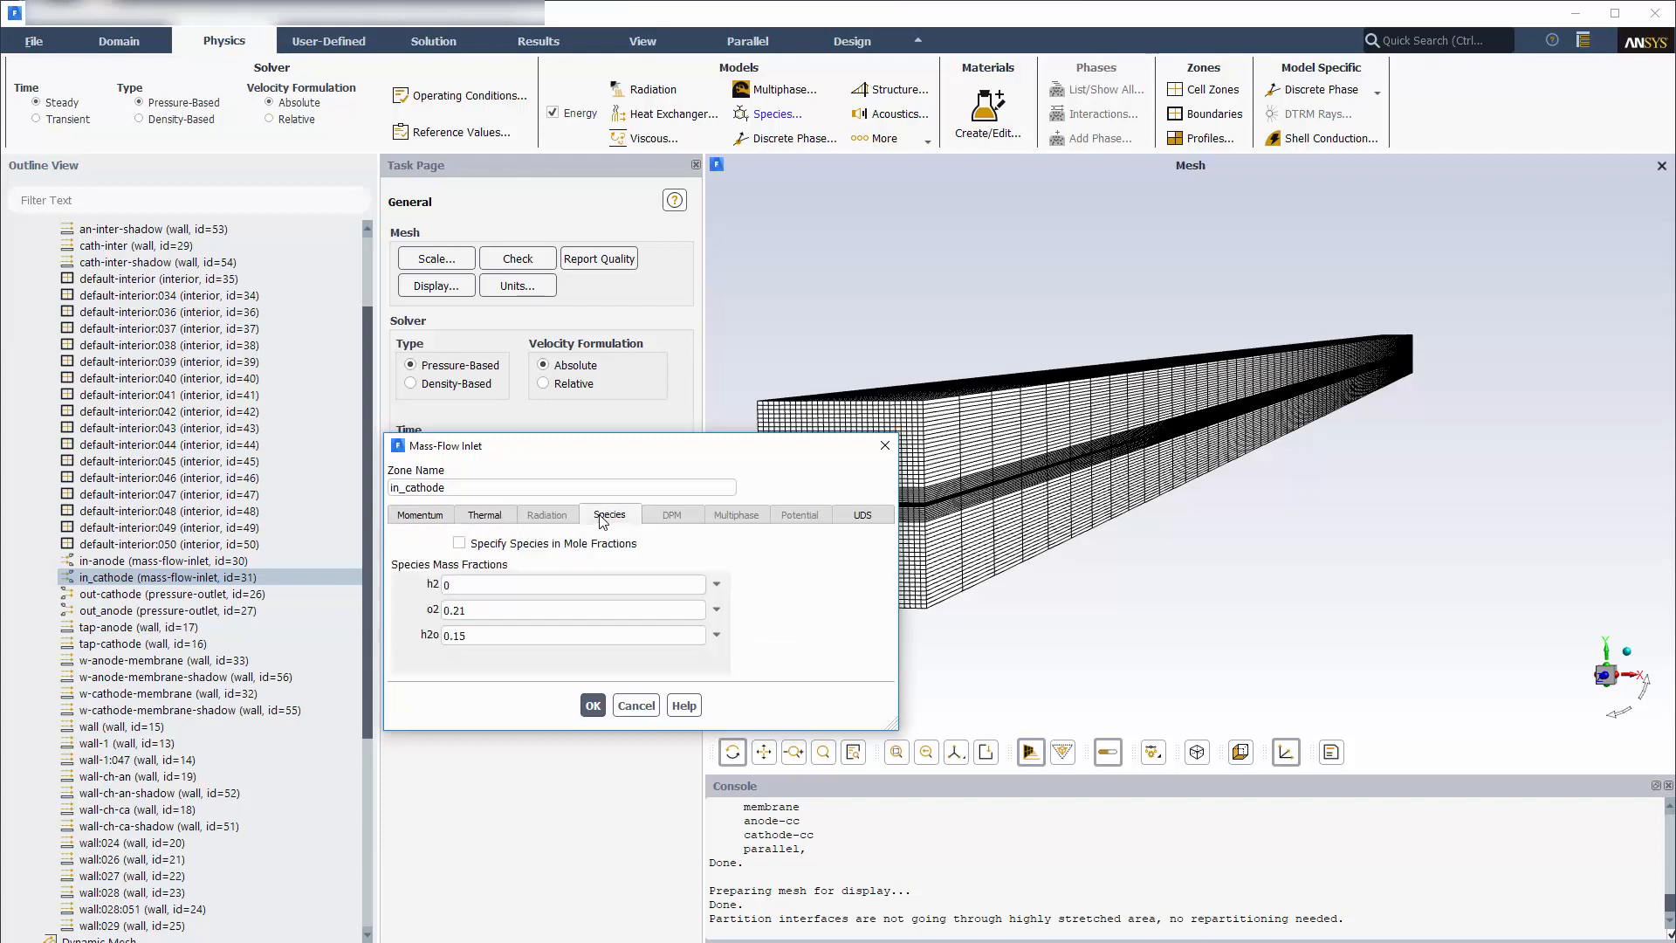
click(860, 513)
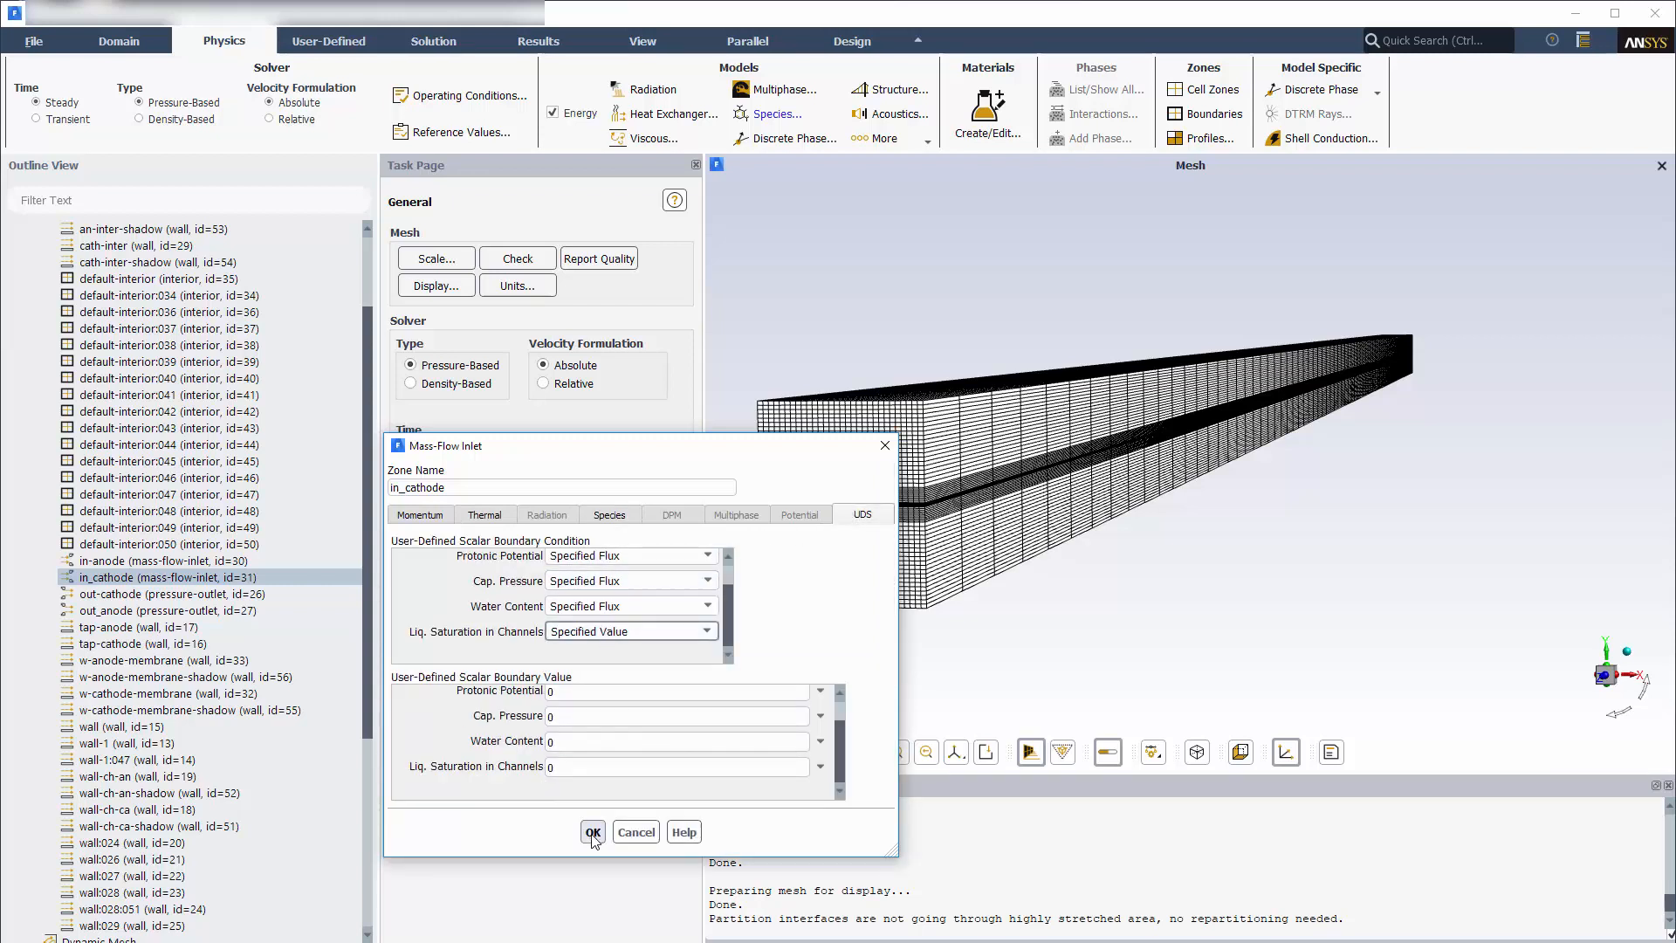
click(592, 831)
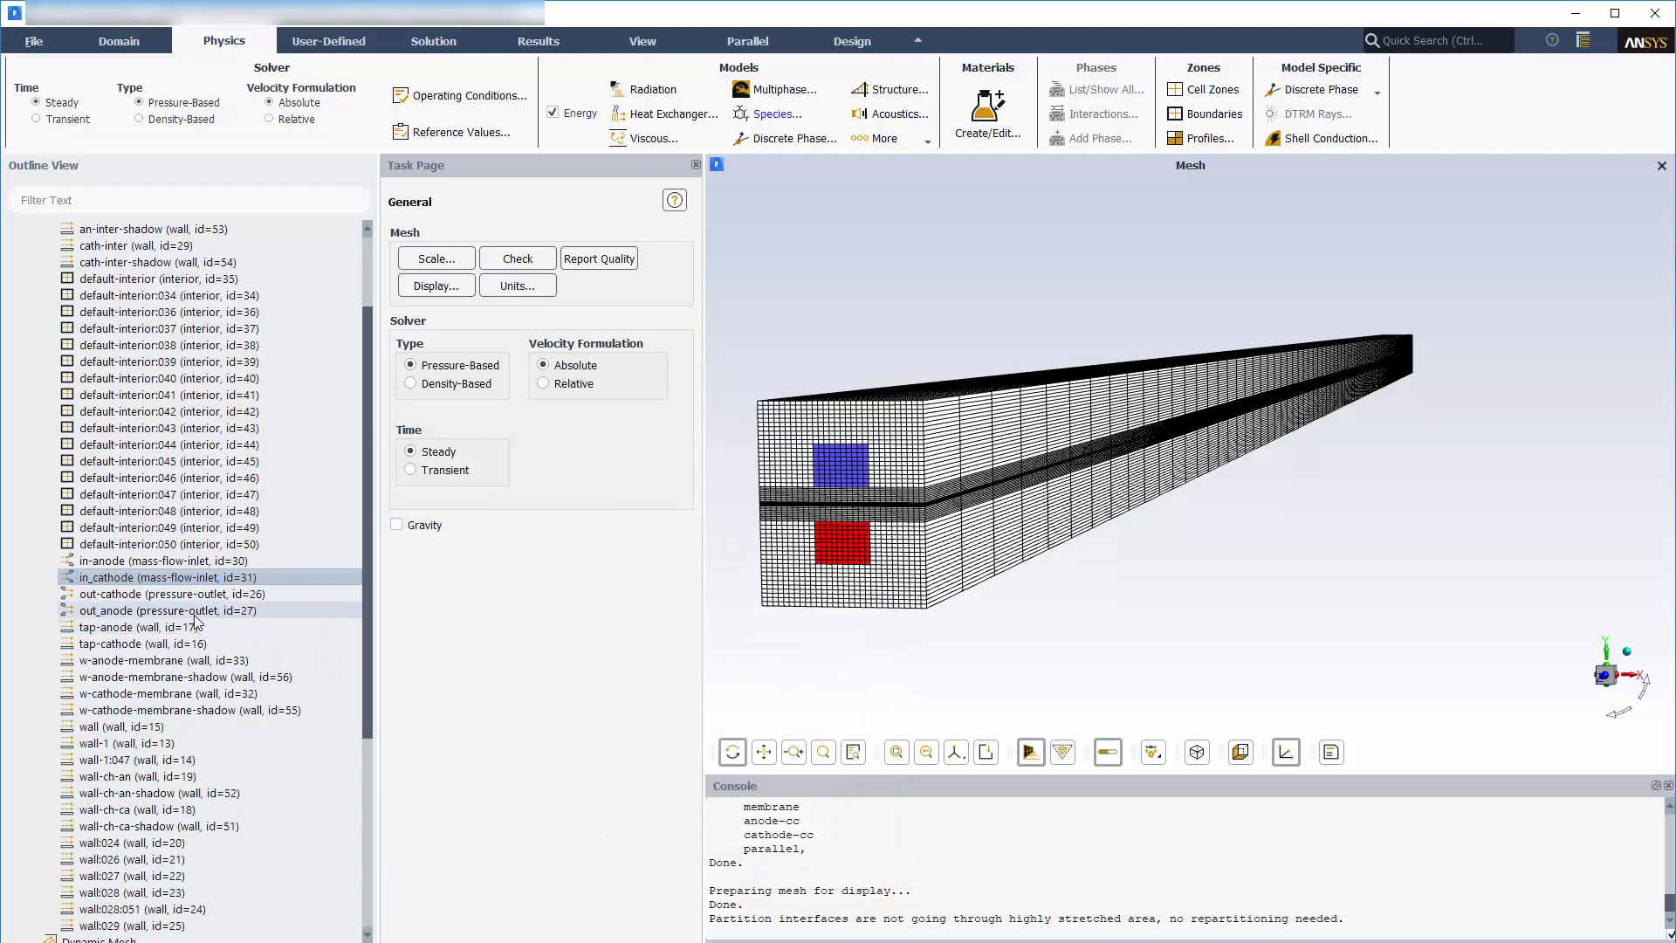
- Confirm out_anode as a 0 Pa gauge pressure outlet with 353.15 K backflow temperature
click(168, 611)
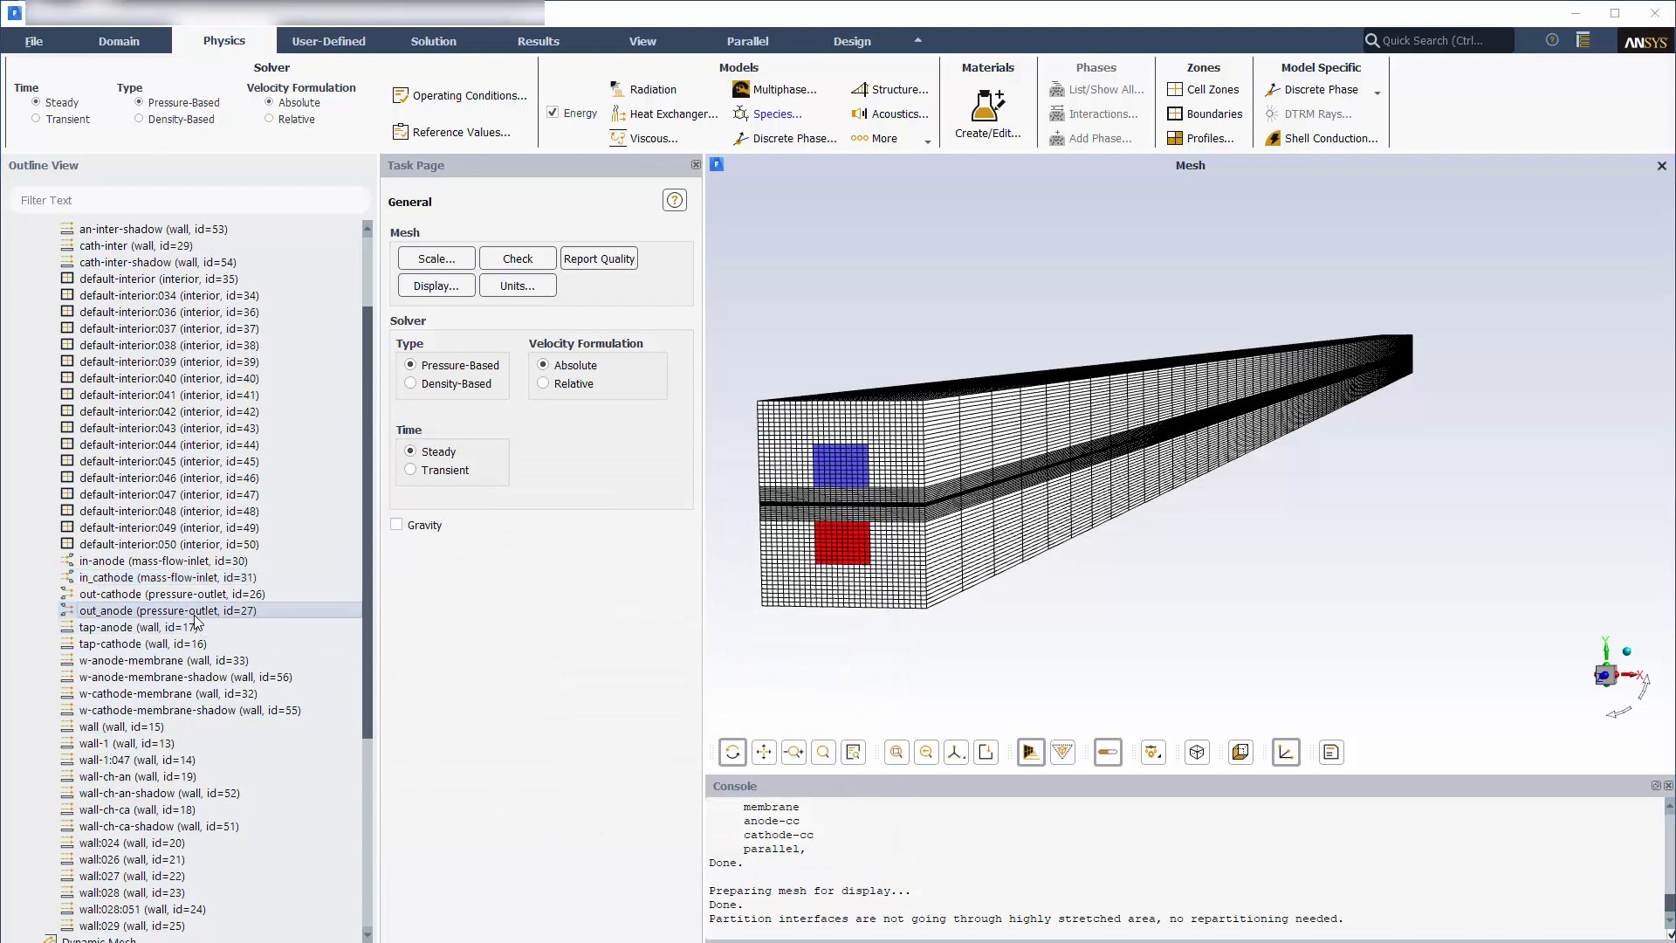
double_click(165, 611)
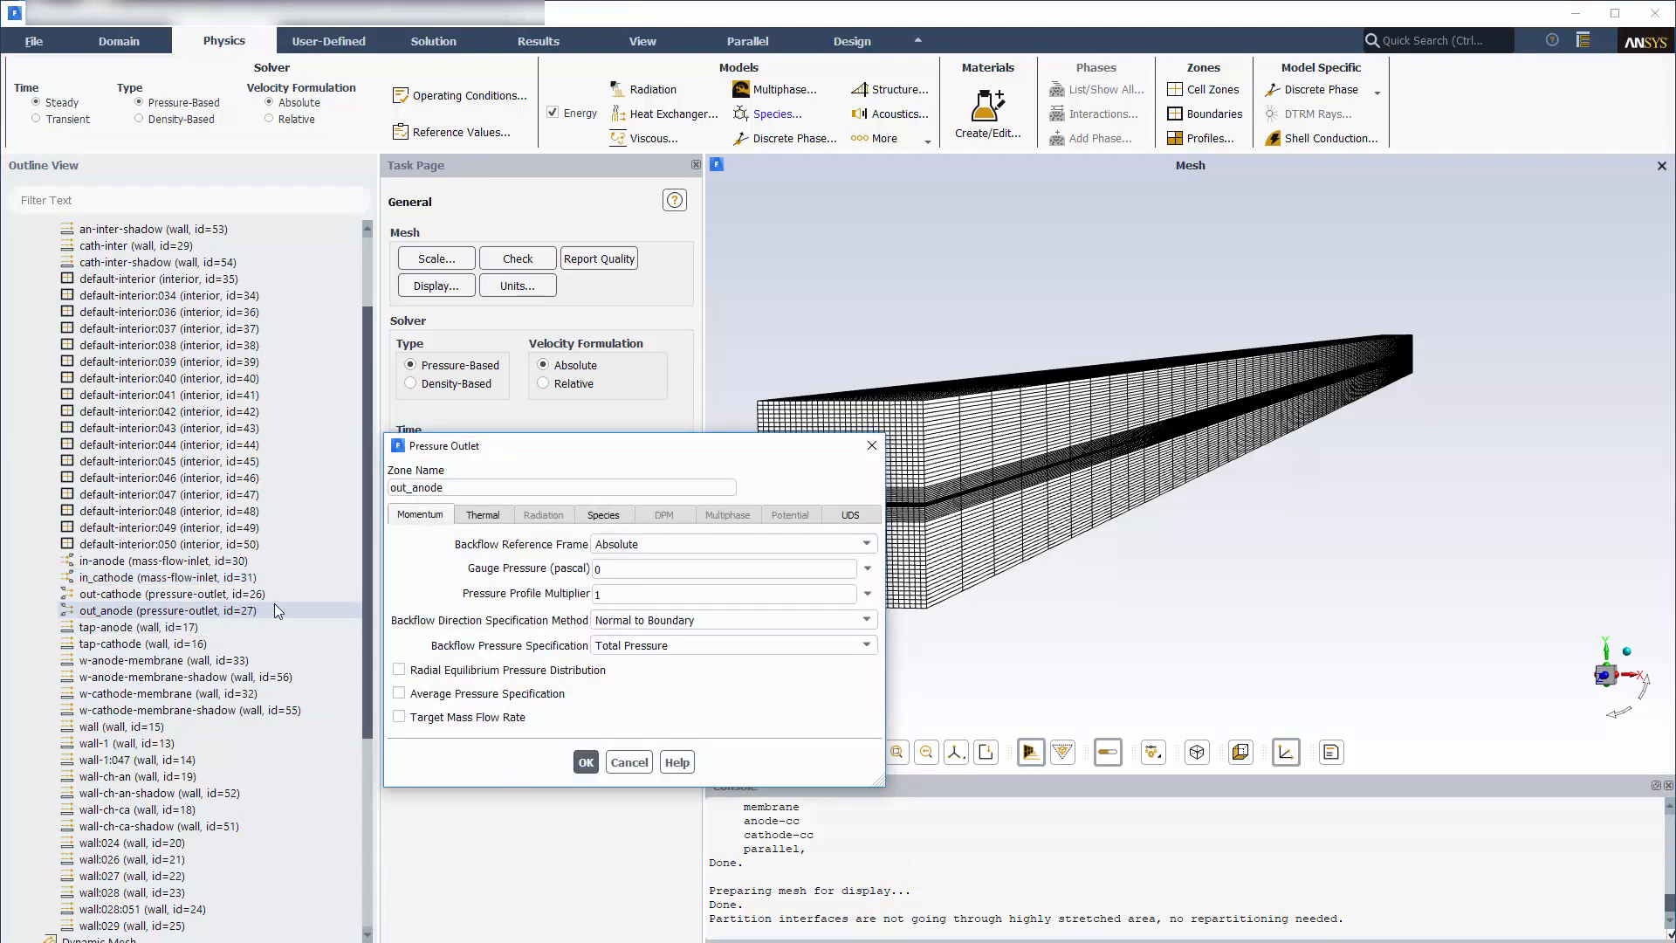
click(482, 514)
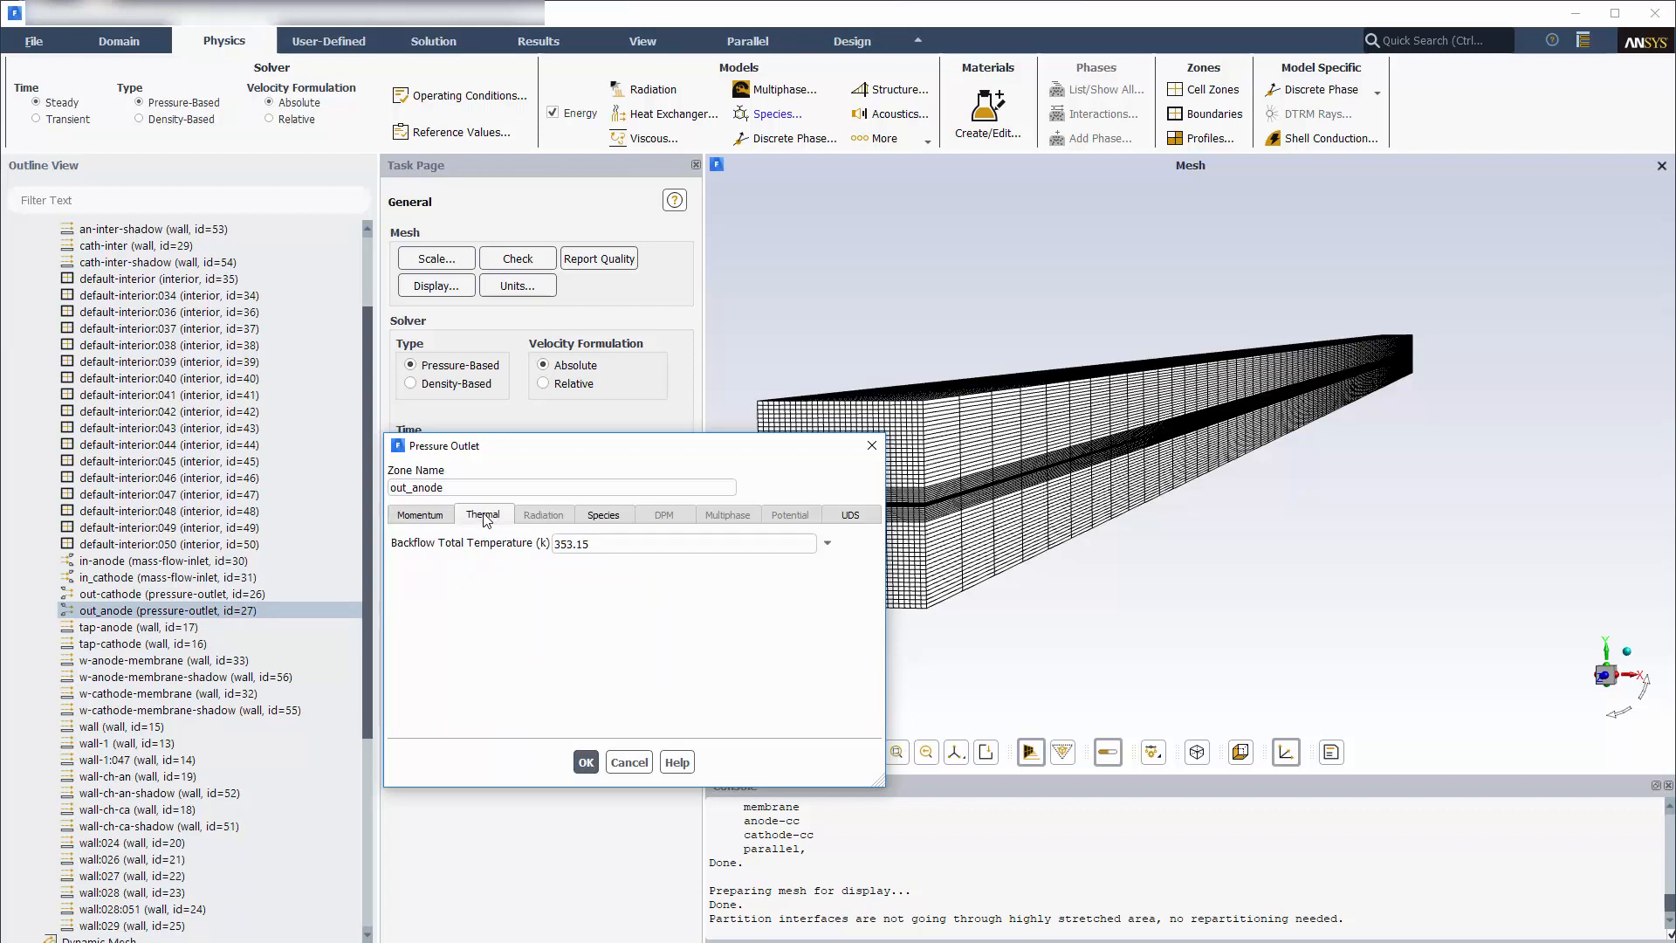
click(585, 763)
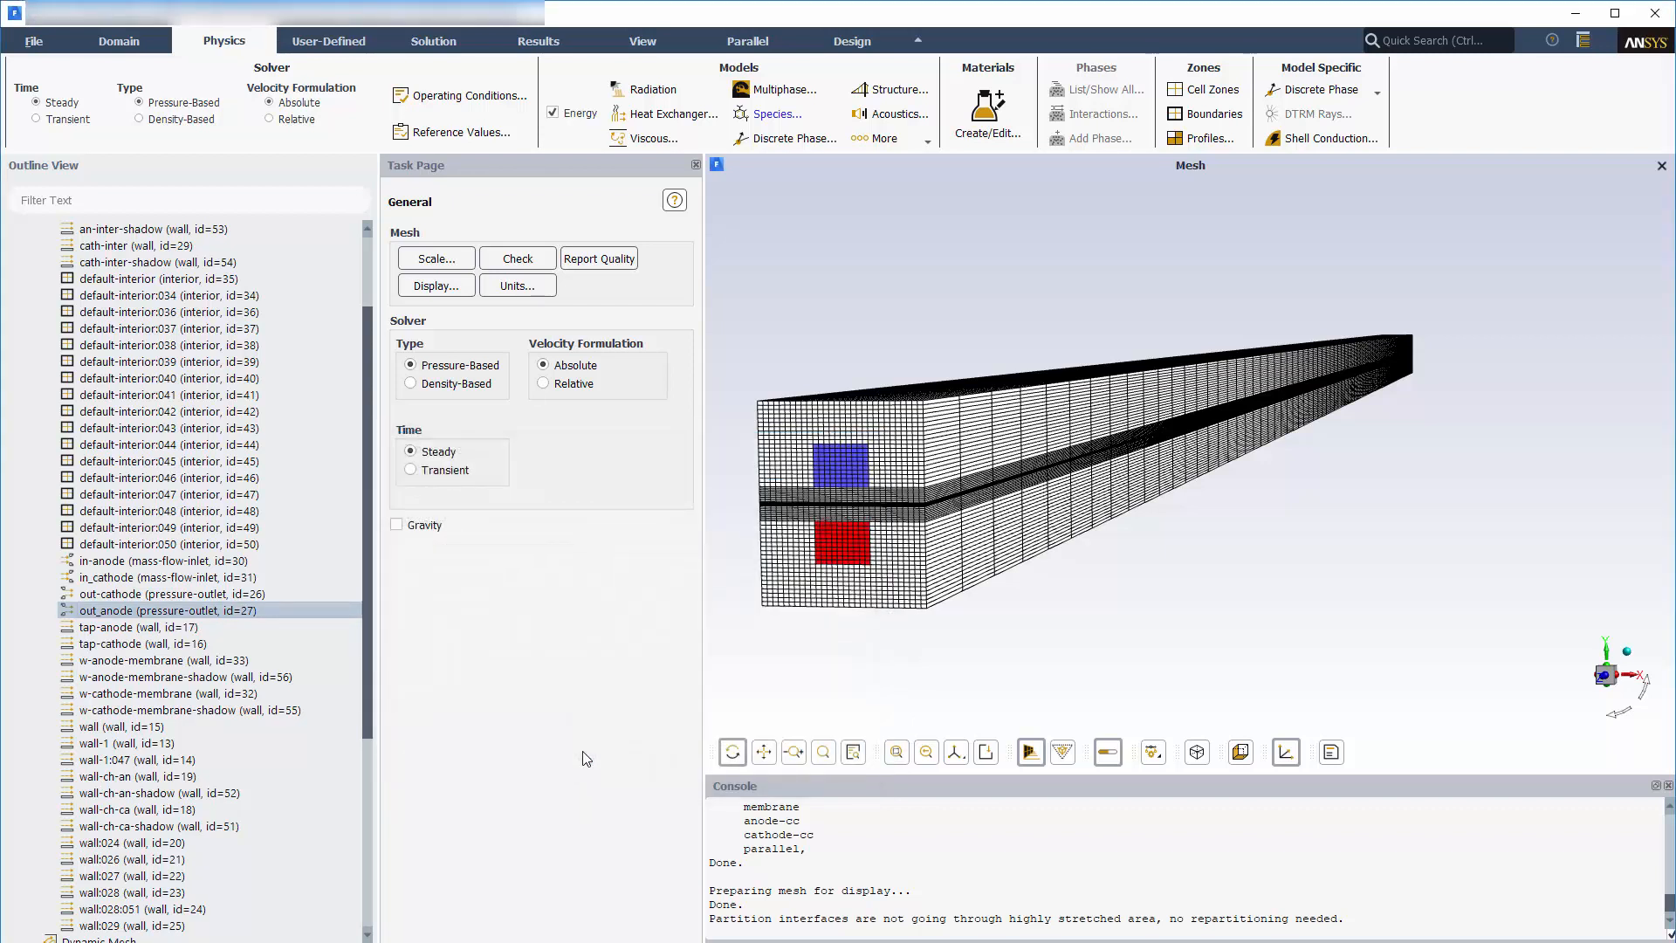
- Start the 150-iteration calculation from the Solution ribbon, accepting initialization first
click(433, 41)
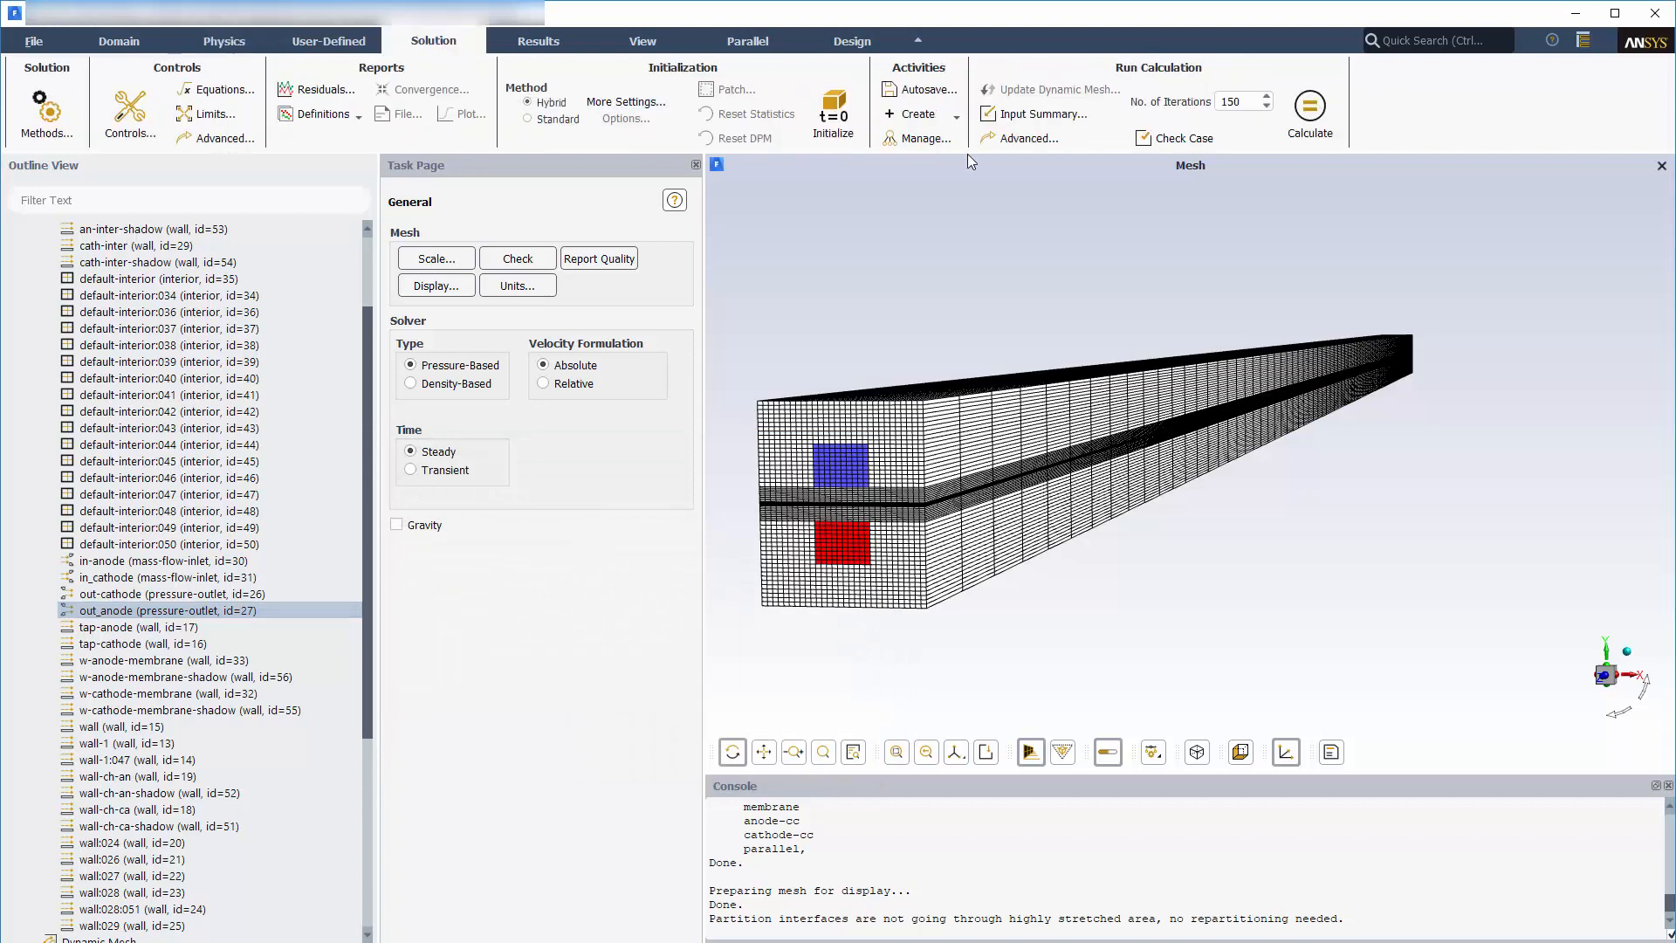
click(1307, 110)
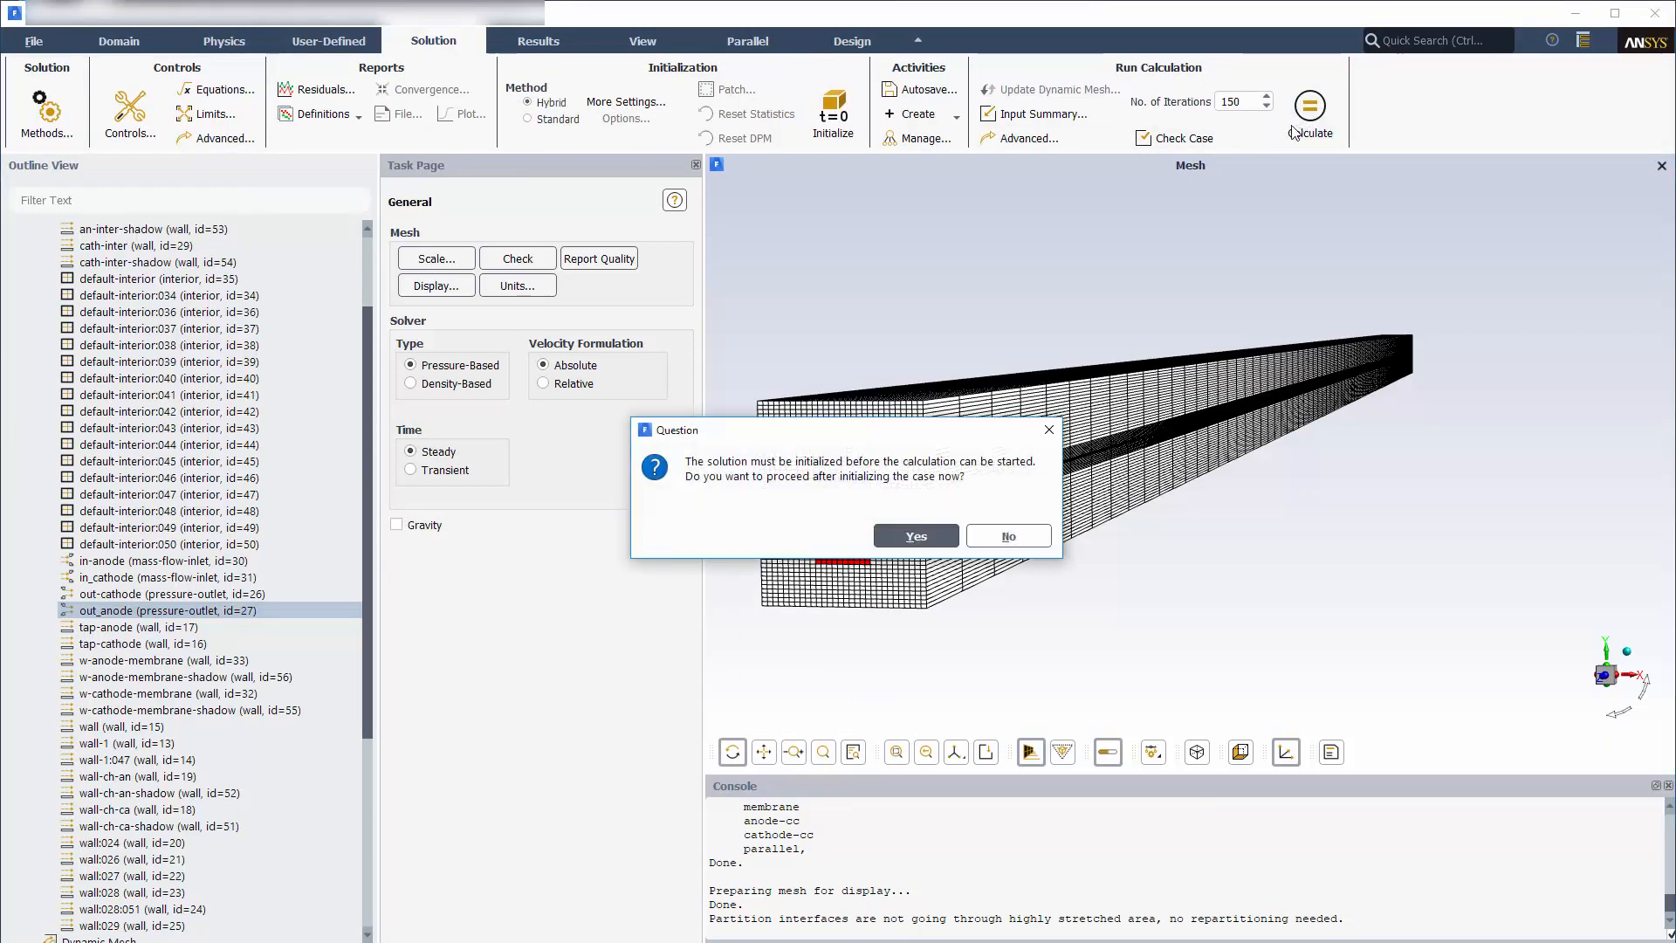
click(913, 536)
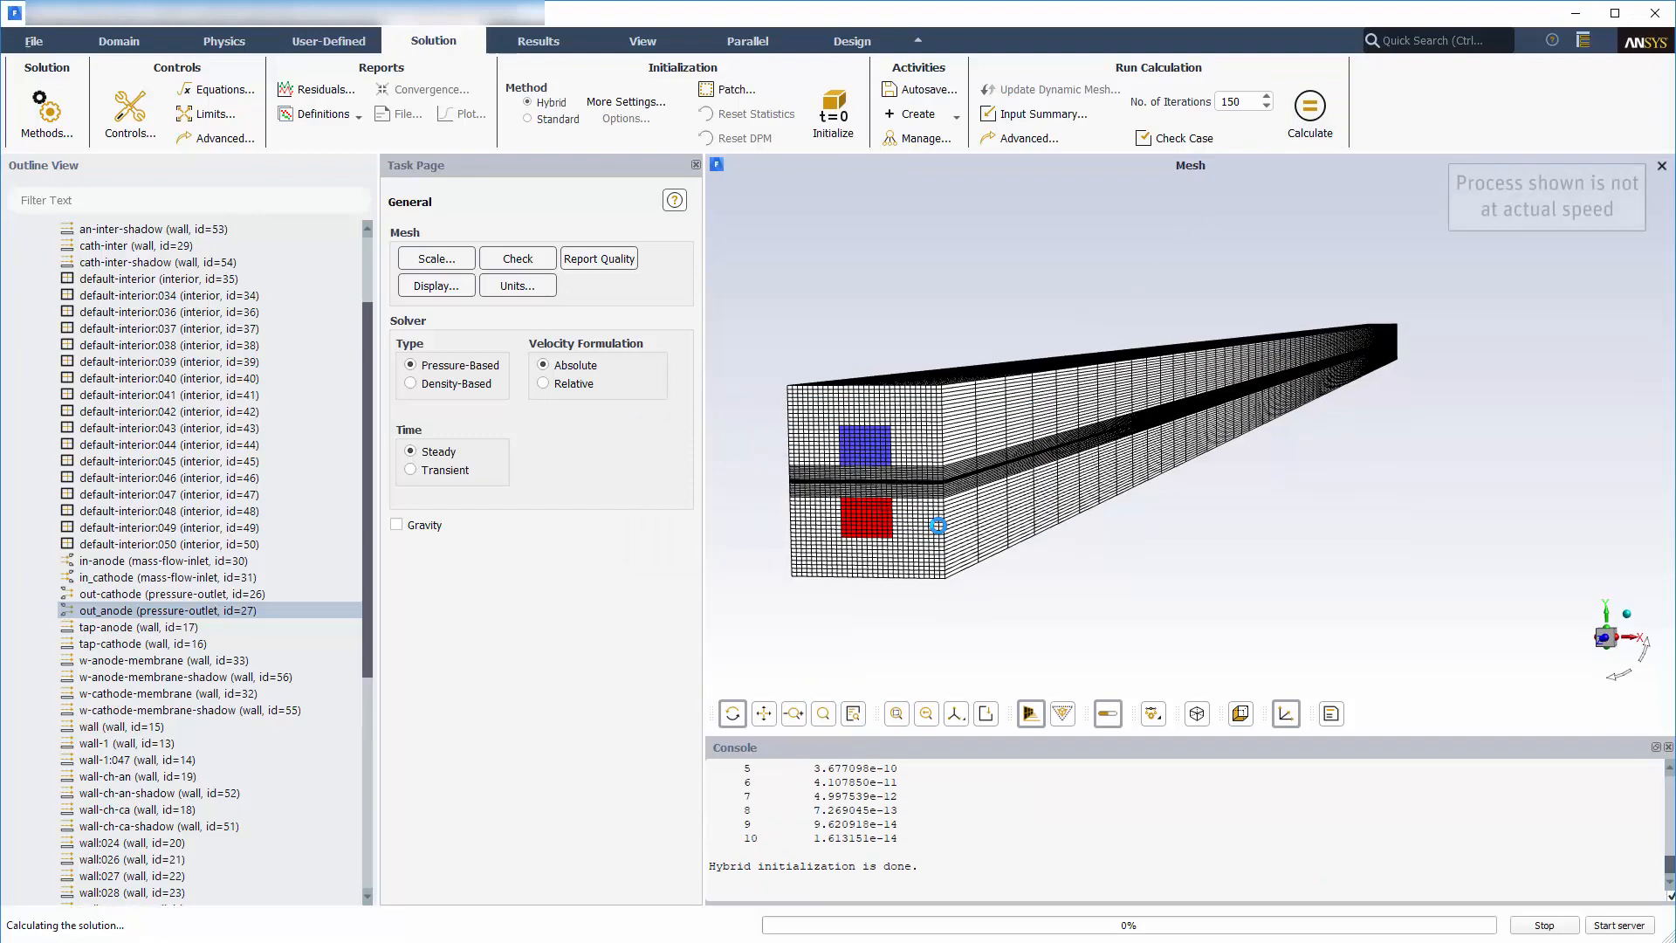